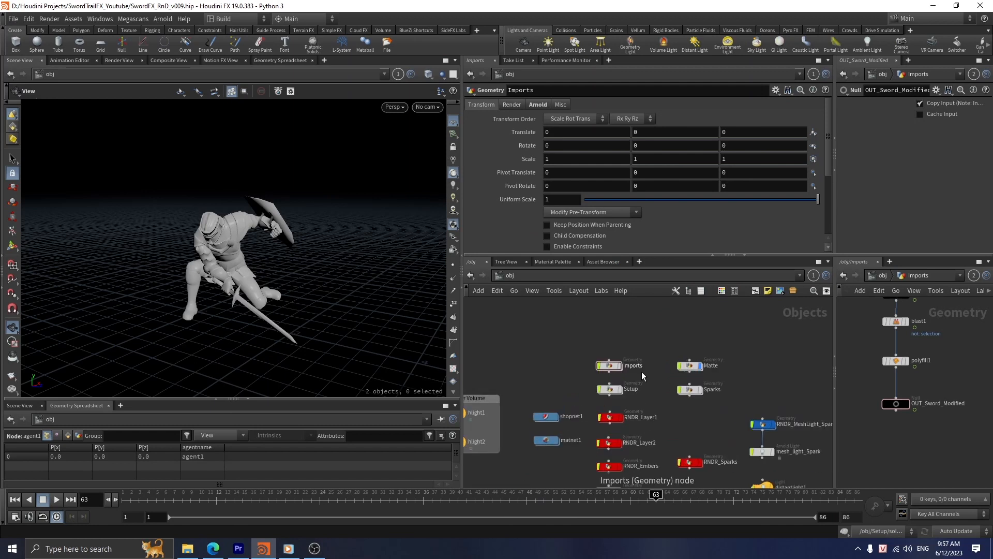
- Dive into Imports and review agent1's node info summary, then close it
double_click(632, 365)
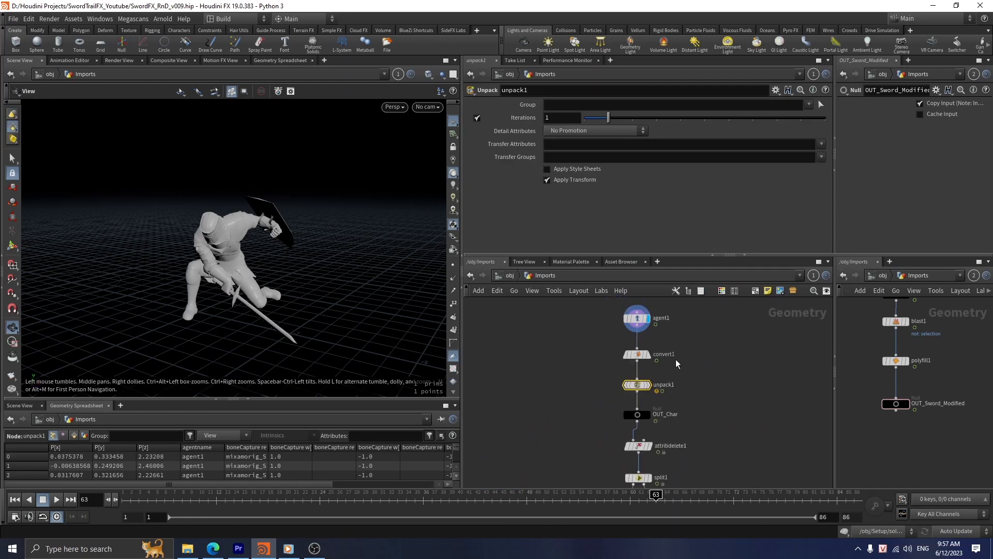
click(635, 317)
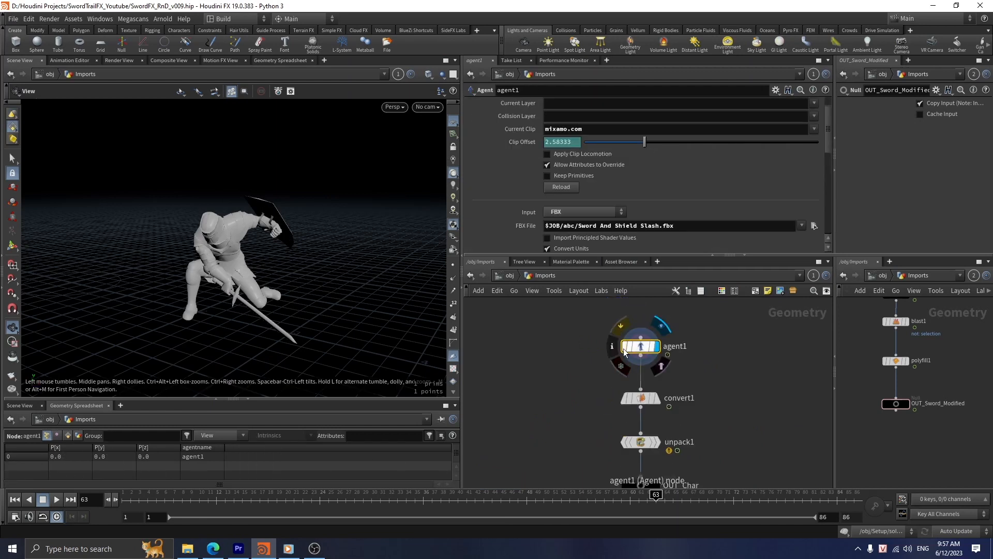
click(611, 346)
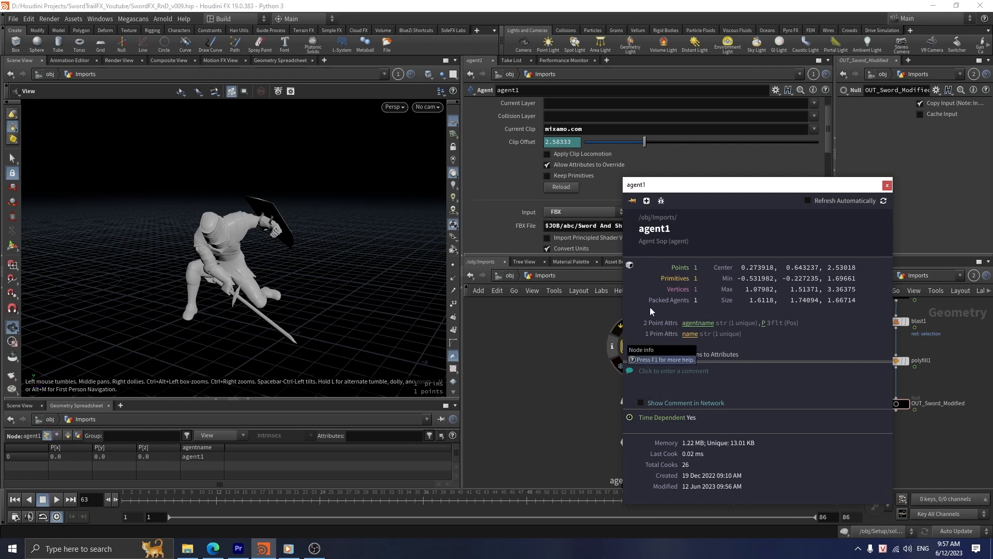
mouse_move(543, 415)
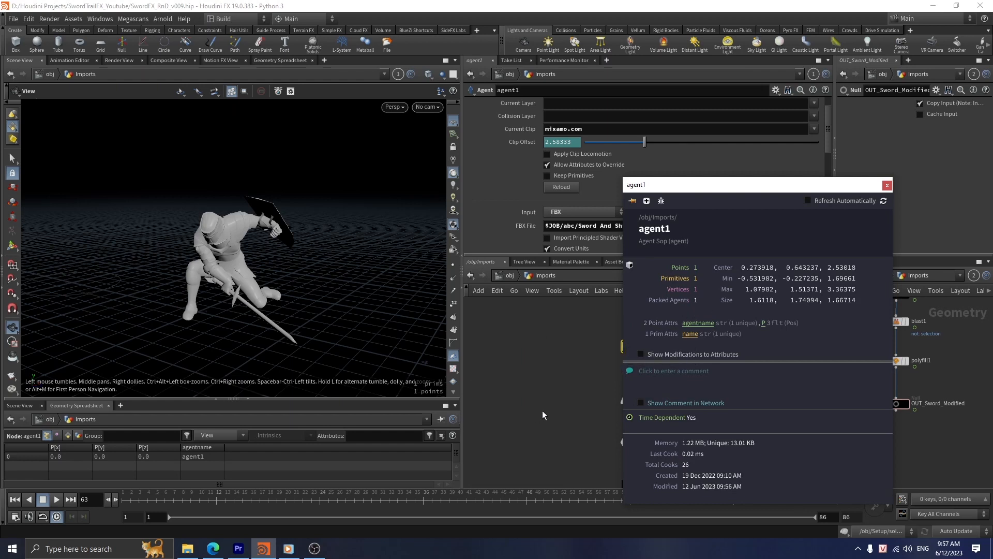
click(886, 184)
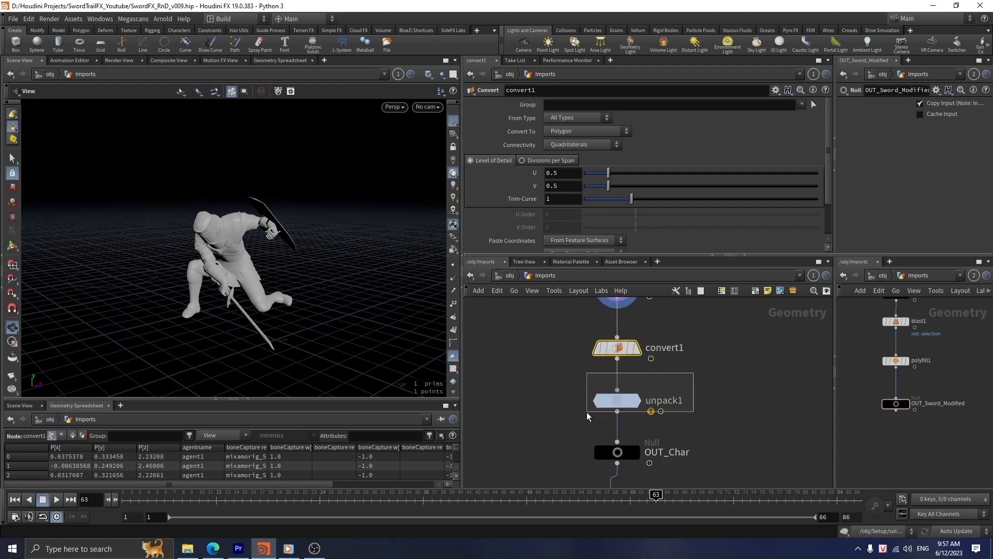
- Display unpack1, OUT_Char and attribdelete1 in turn to view the character
click(615, 399)
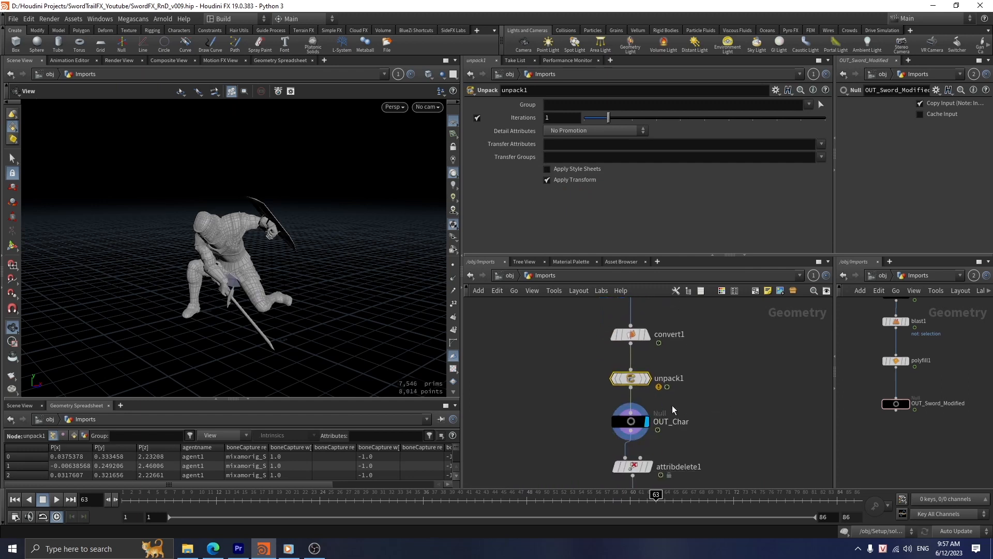
click(629, 413)
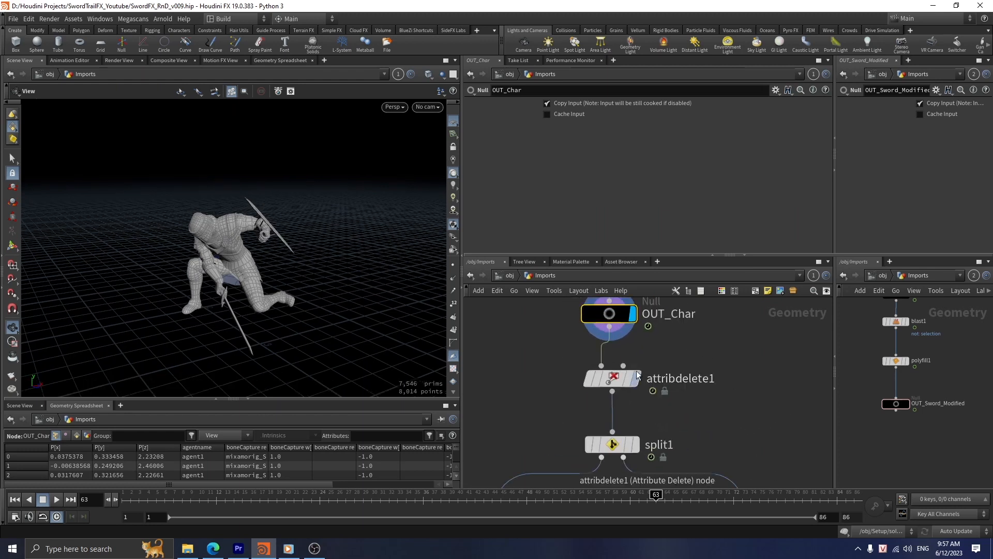
click(611, 378)
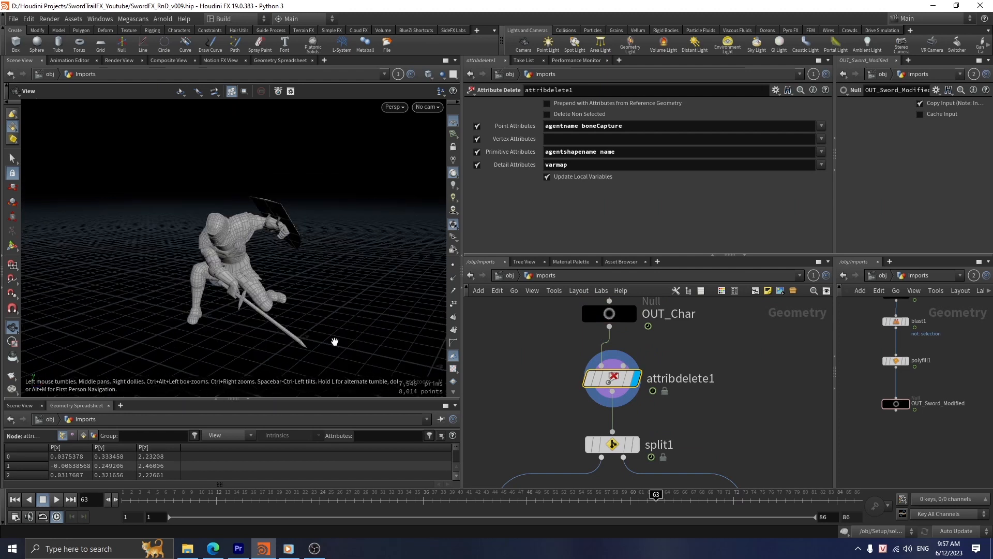
mouse_move(595, 197)
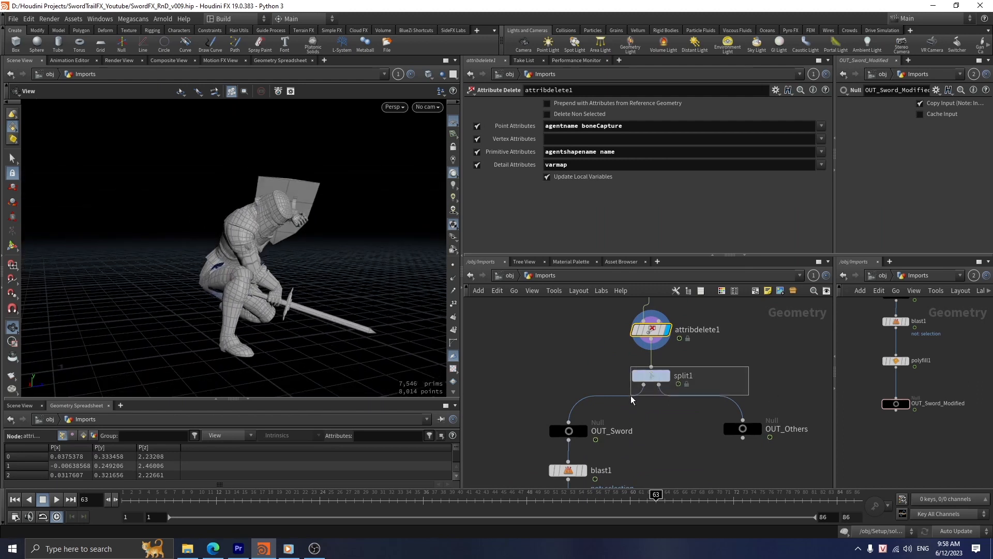
- Inspect split1, then display OUT_Sword and OUT_Others separately
click(649, 375)
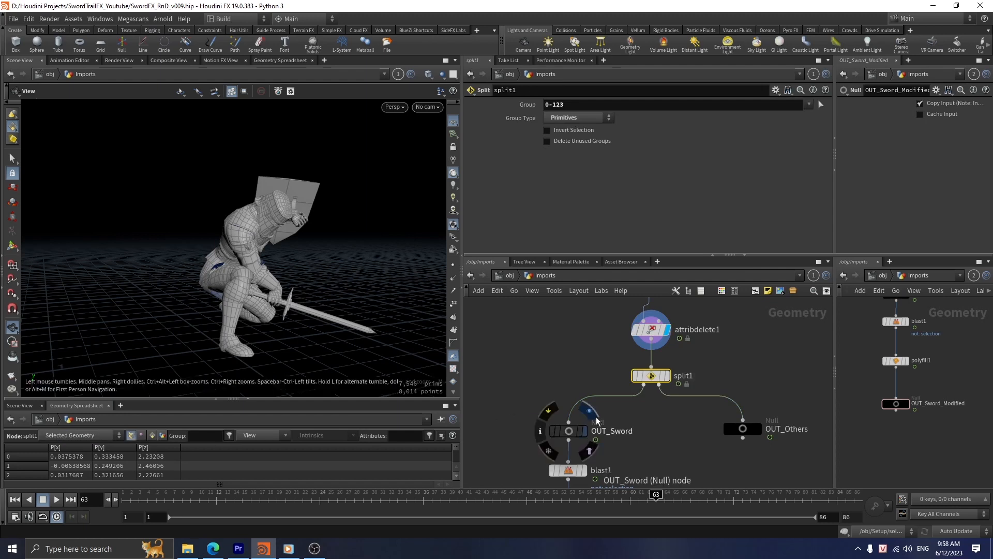
click(568, 431)
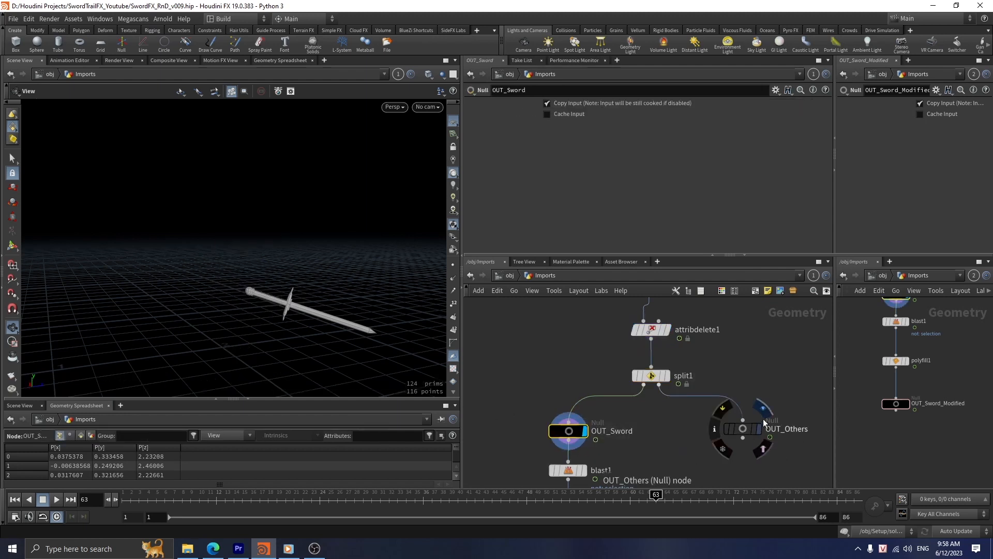
click(741, 428)
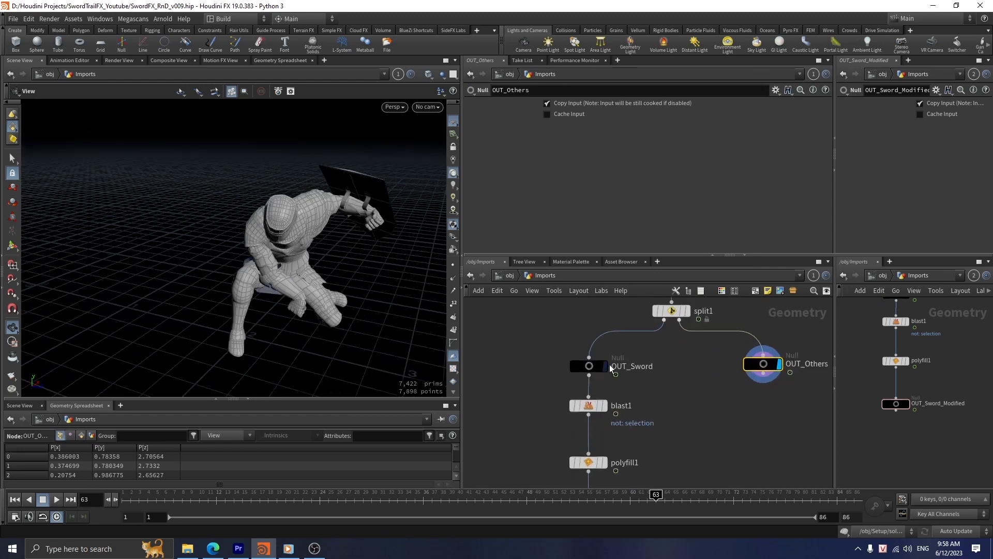
click(589, 366)
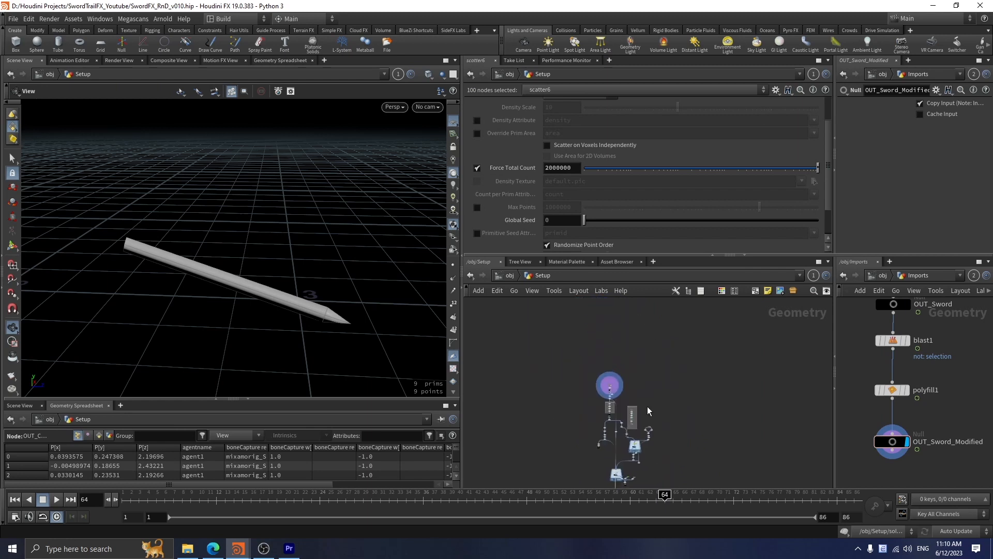
- Select OUT_Sword_Modified_merge, copy it, and begin adding a Subdivide SOP
click(567, 366)
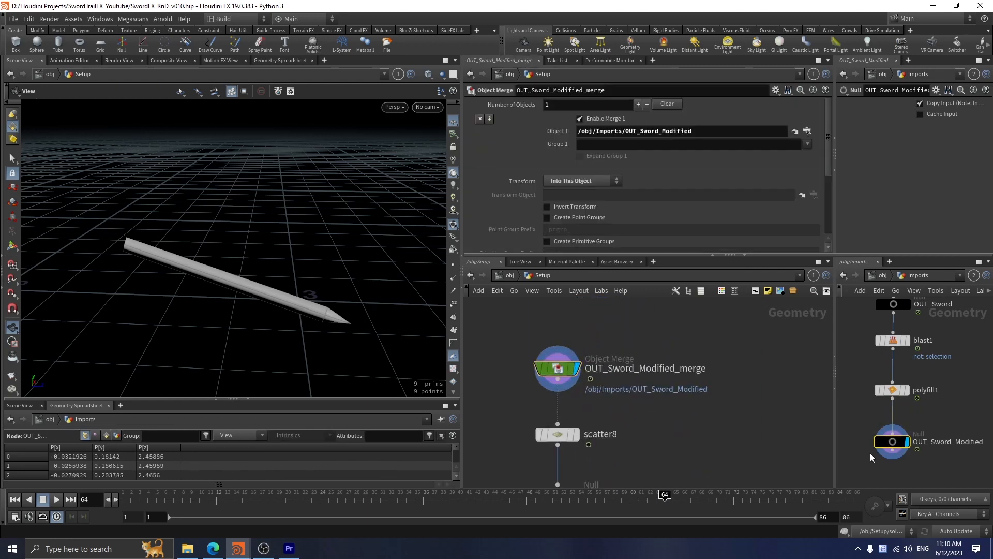
key(Tab)
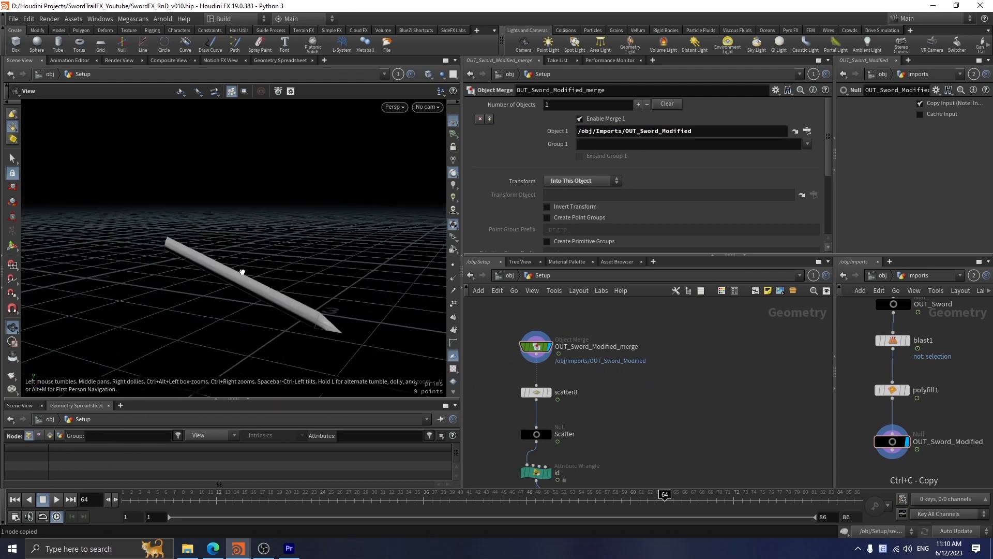
mouse_move(536, 347)
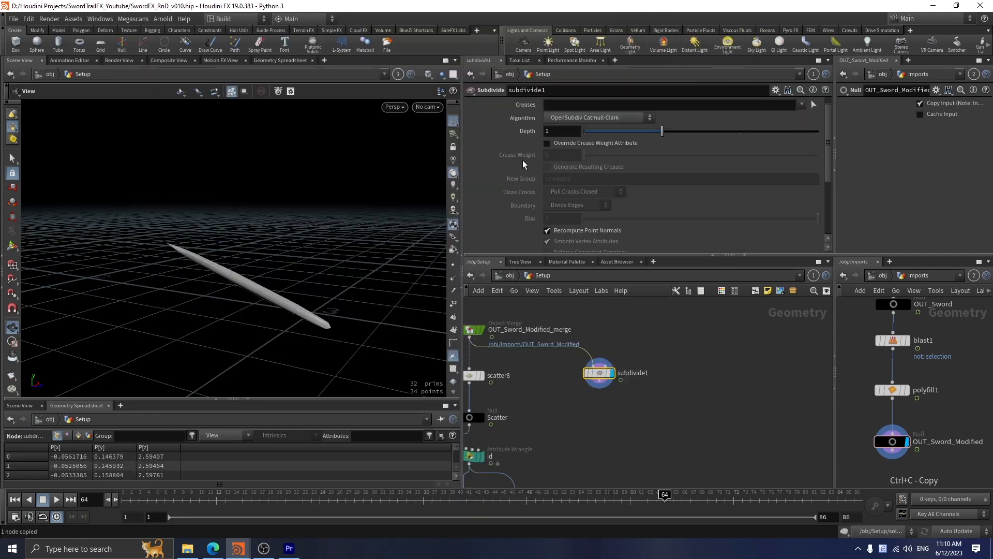
click(597, 118)
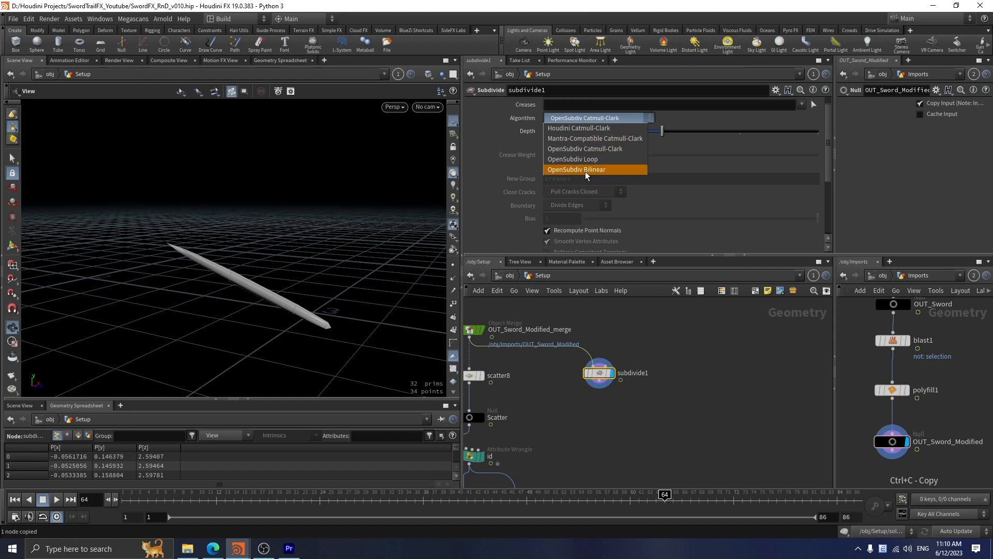
click(576, 169)
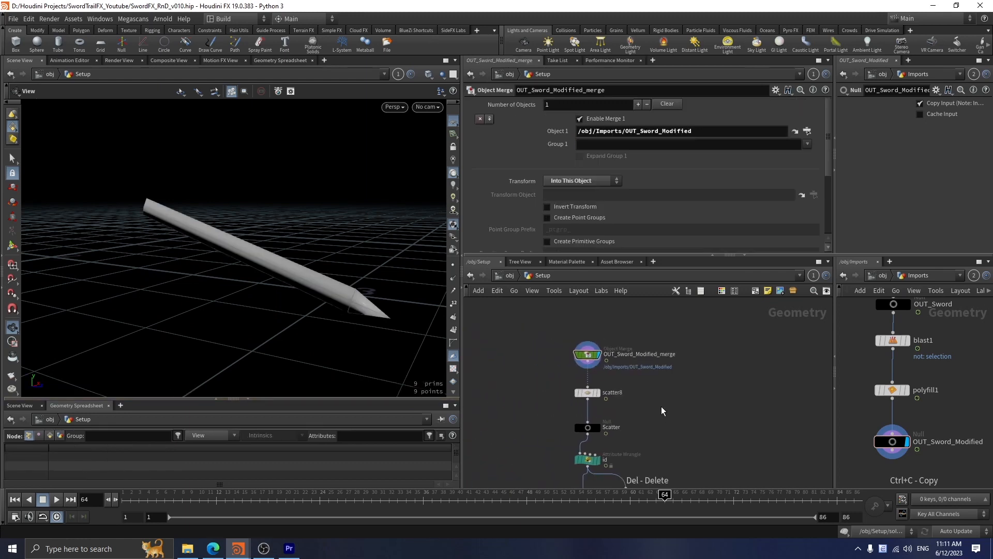
- Display the 3,000-point Scatter null, check scatter8's Force Total Count, and select the id wrangle
click(587, 426)
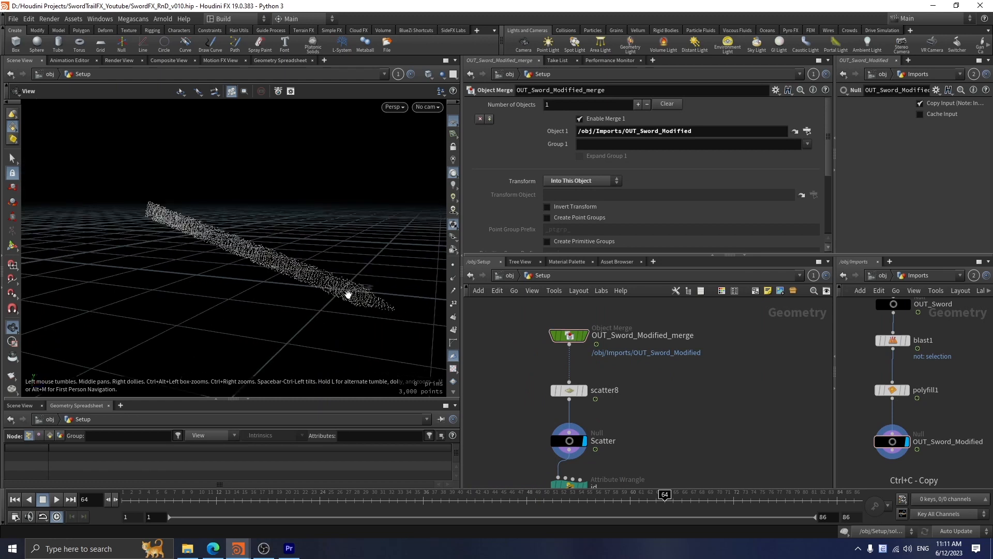
click(568, 389)
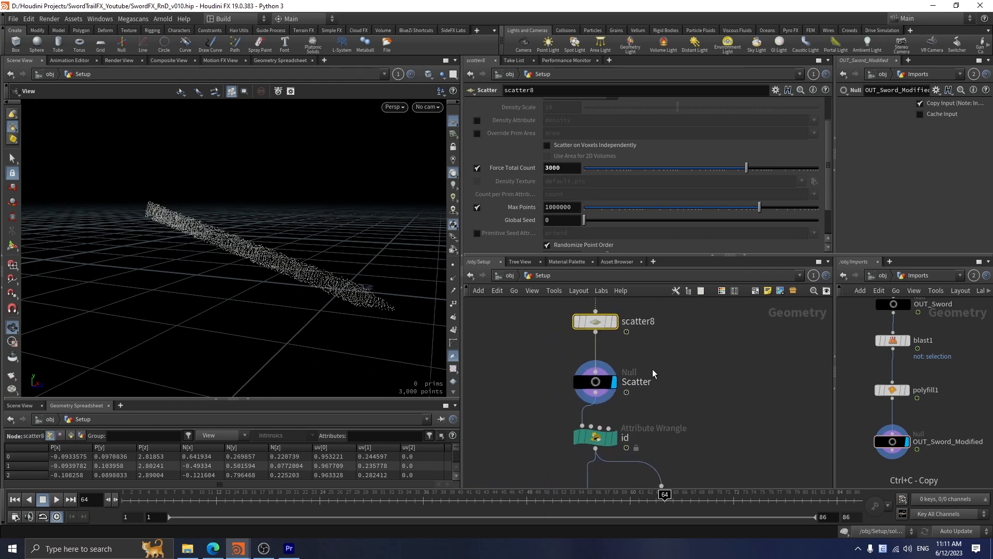
click(594, 382)
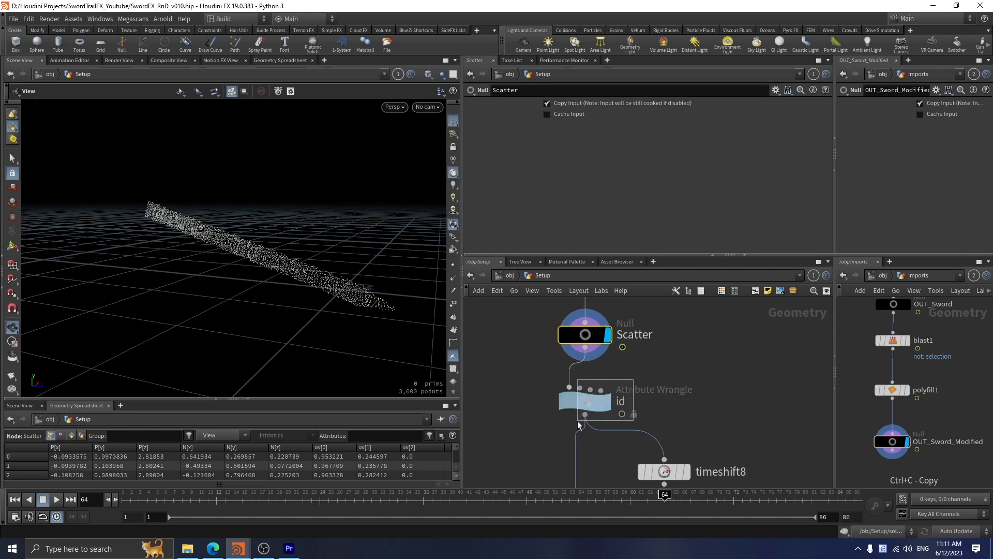
click(584, 401)
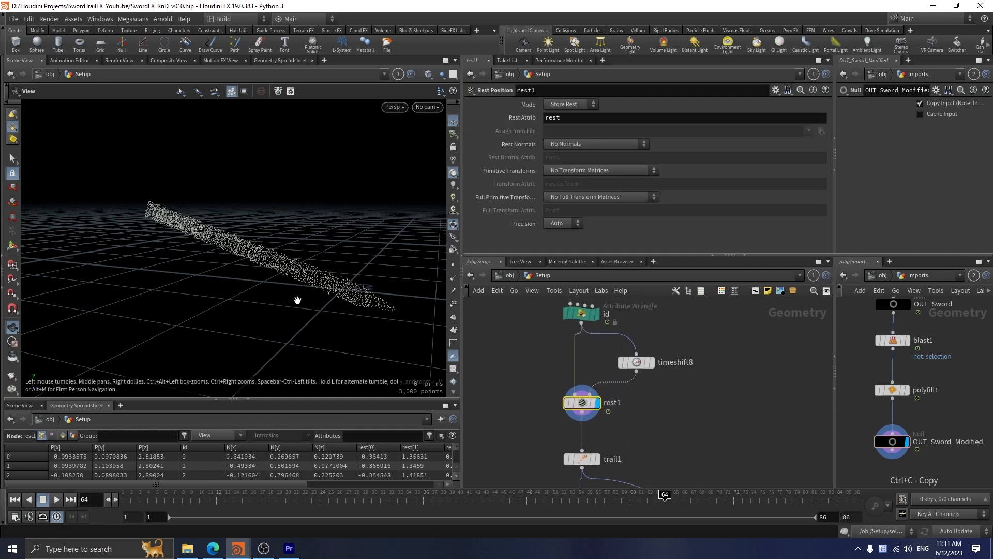
mouse_move(375, 296)
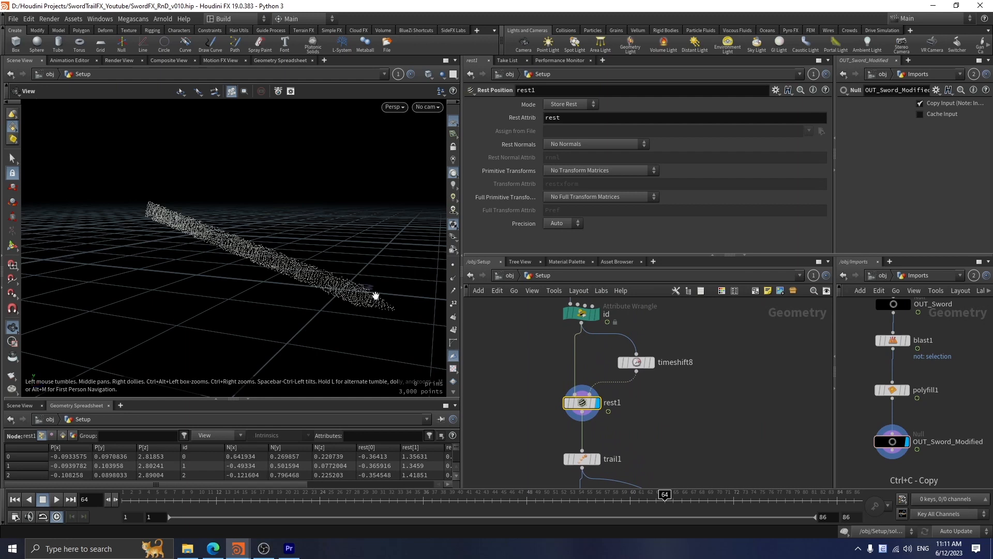
- Display timeshift8 frozen at Frame $FSTART, then redisplay rest1's 3,000 points
click(580, 402)
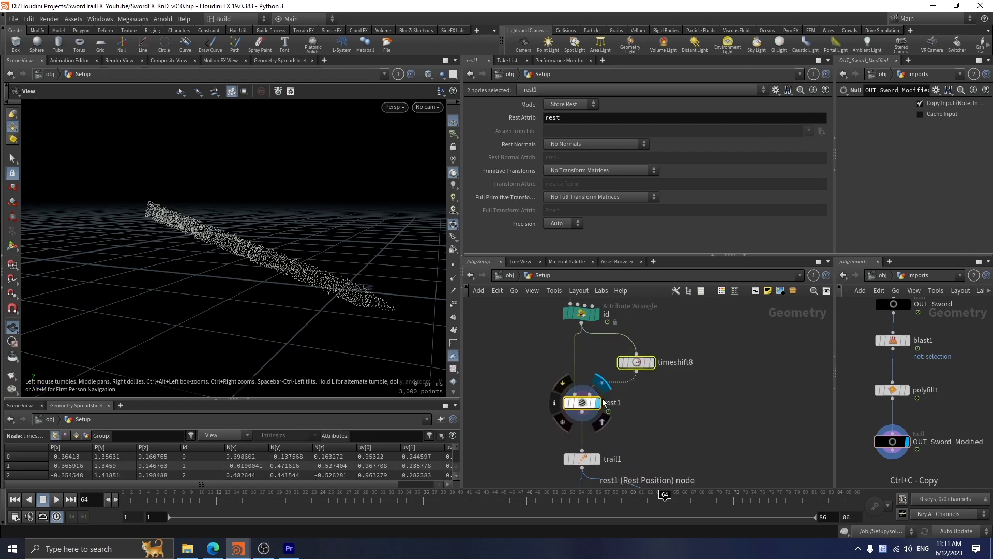
click(636, 361)
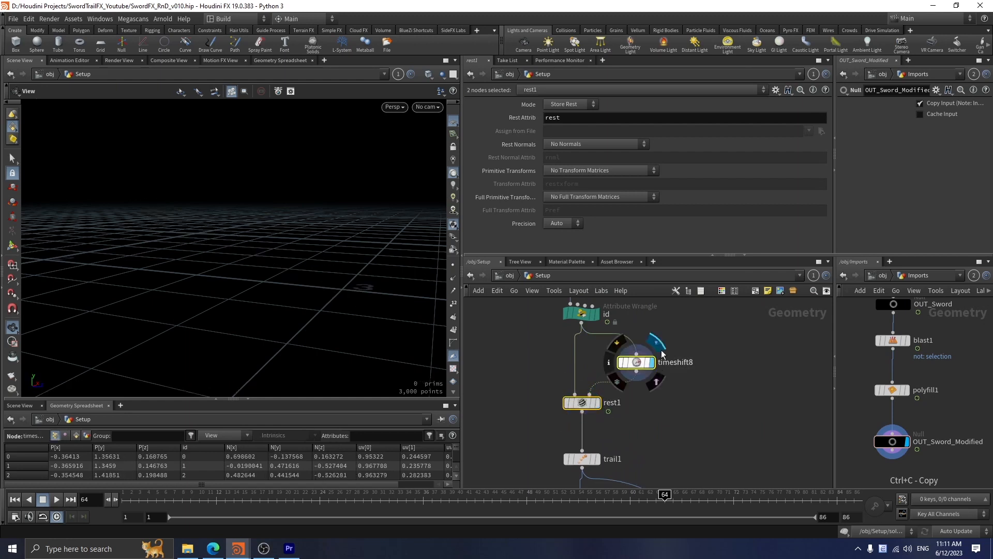
click(635, 361)
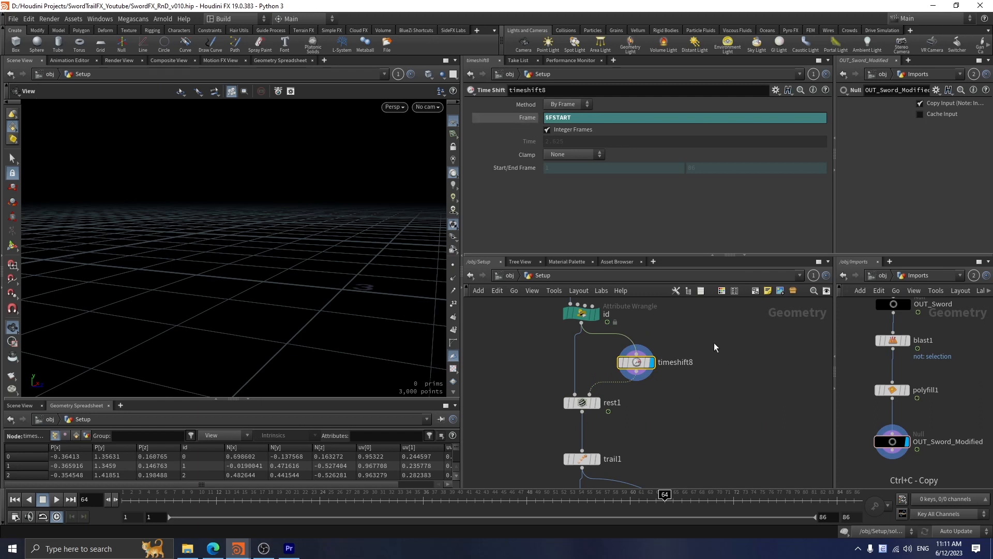
click(580, 402)
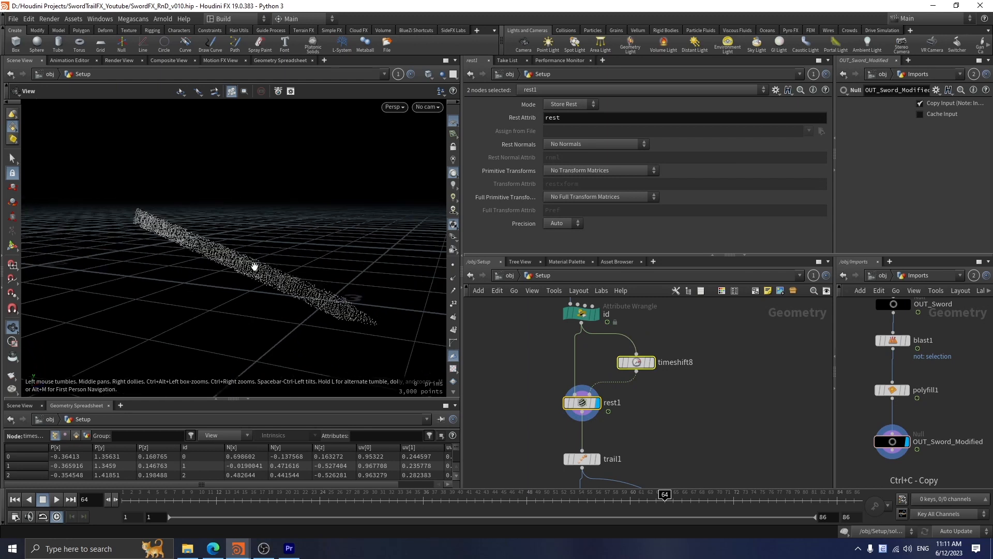
mouse_move(298, 215)
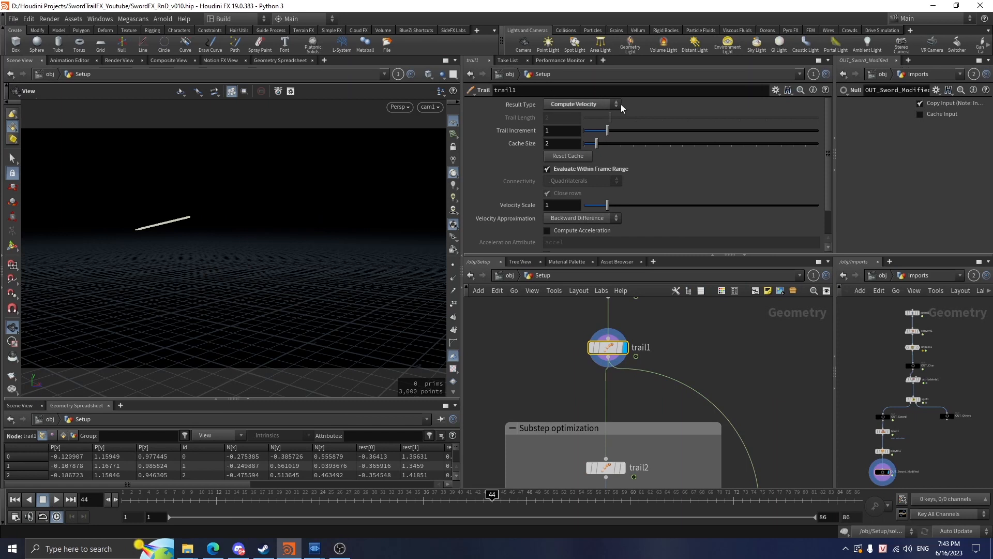
mouse_move(725, 377)
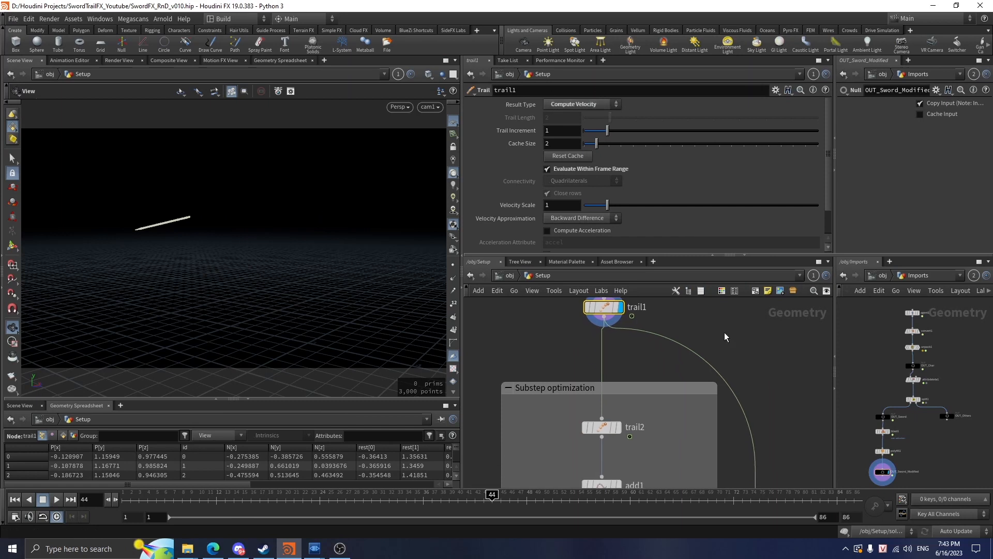
- Inspect trail2 in the Substep optimization box, then bring up the Pdplayer render
click(601, 426)
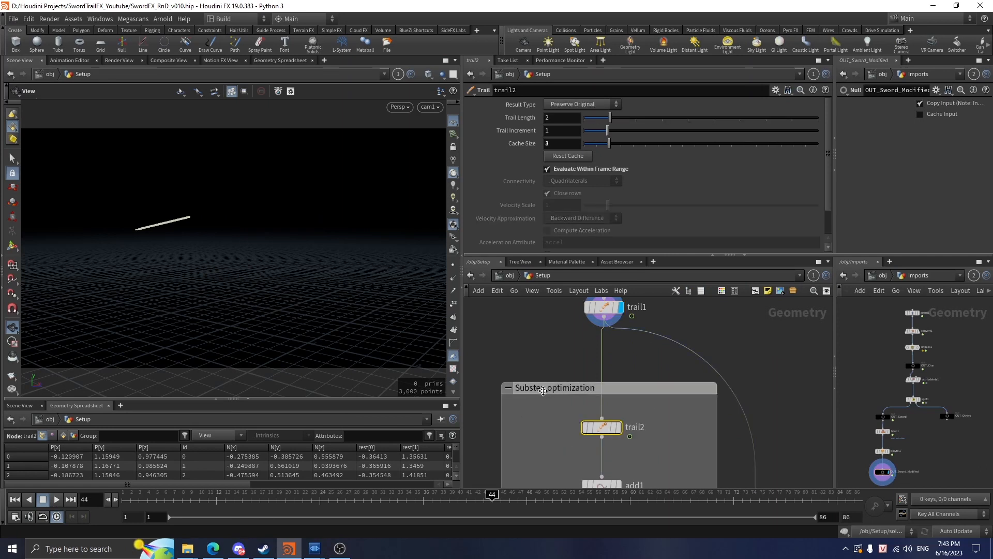
click(364, 547)
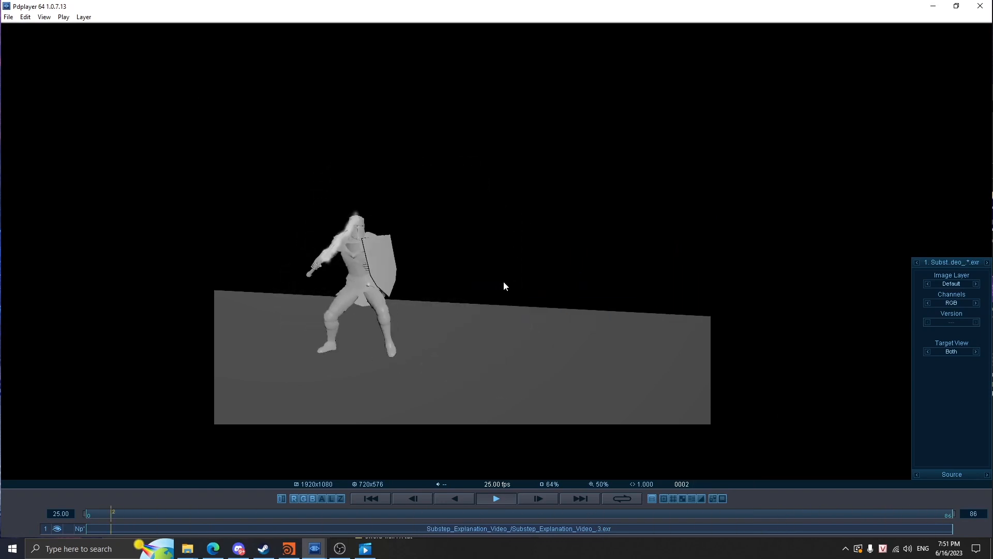
- Jump the Pdplayer timeline to frame 59, showing the sword smoke trails
click(327, 514)
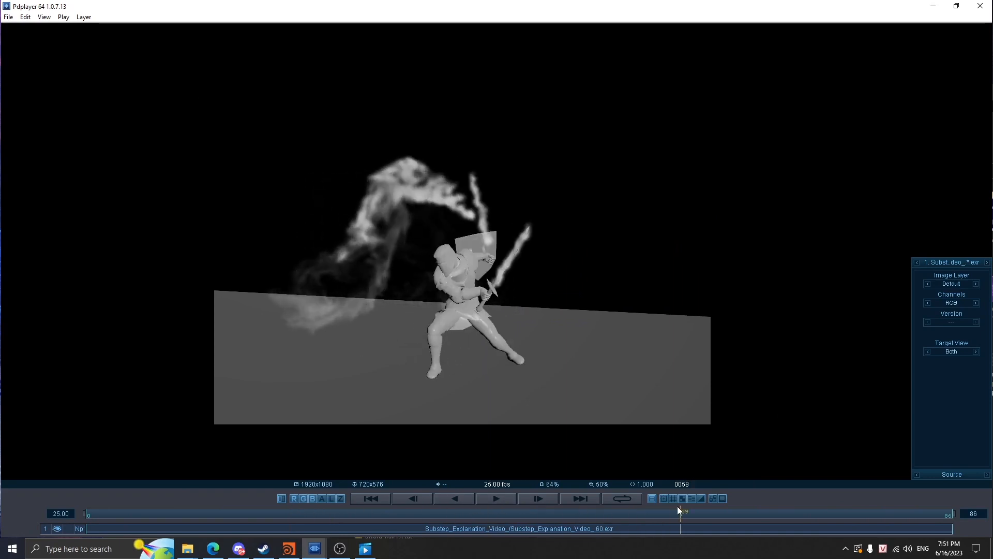
mouse_move(486, 187)
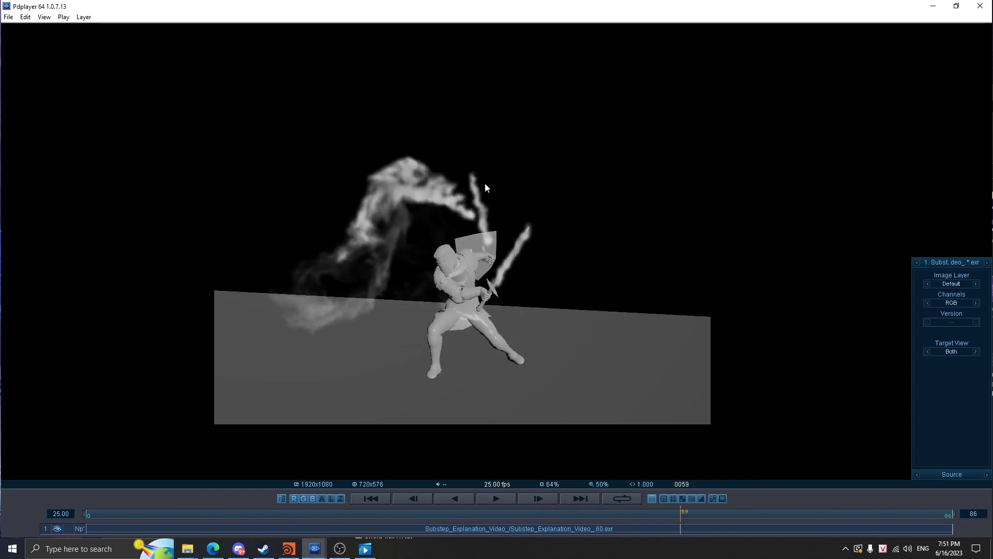
mouse_move(532, 223)
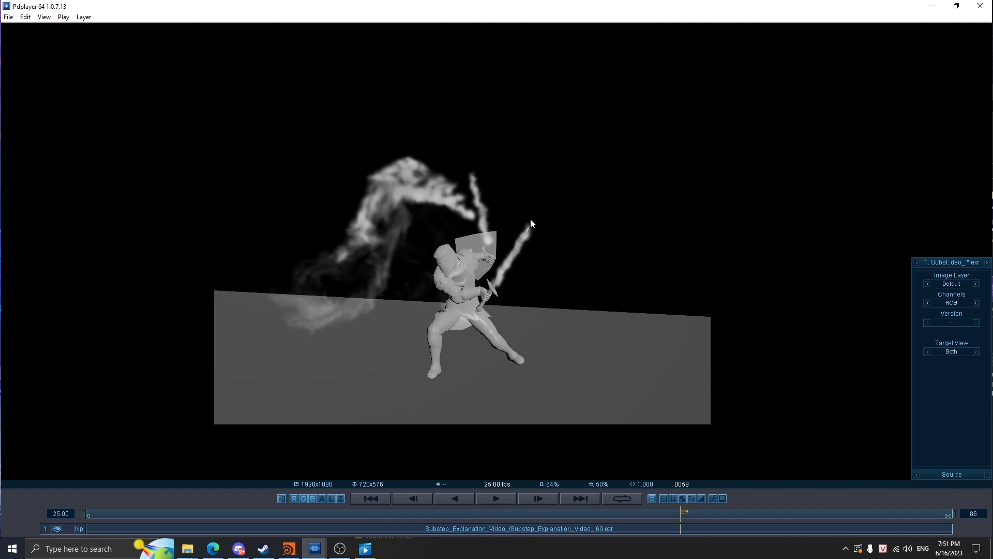
mouse_move(482, 216)
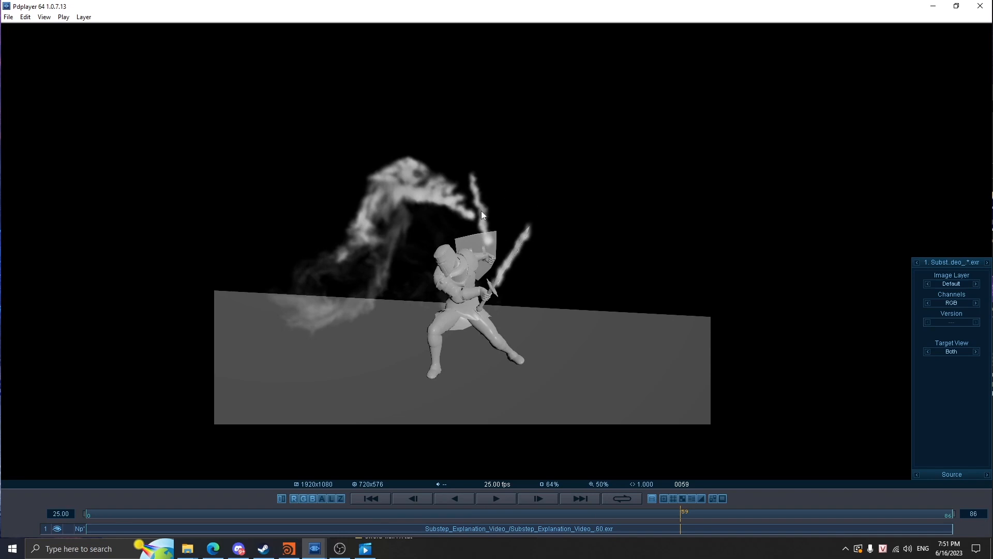
mouse_move(507, 266)
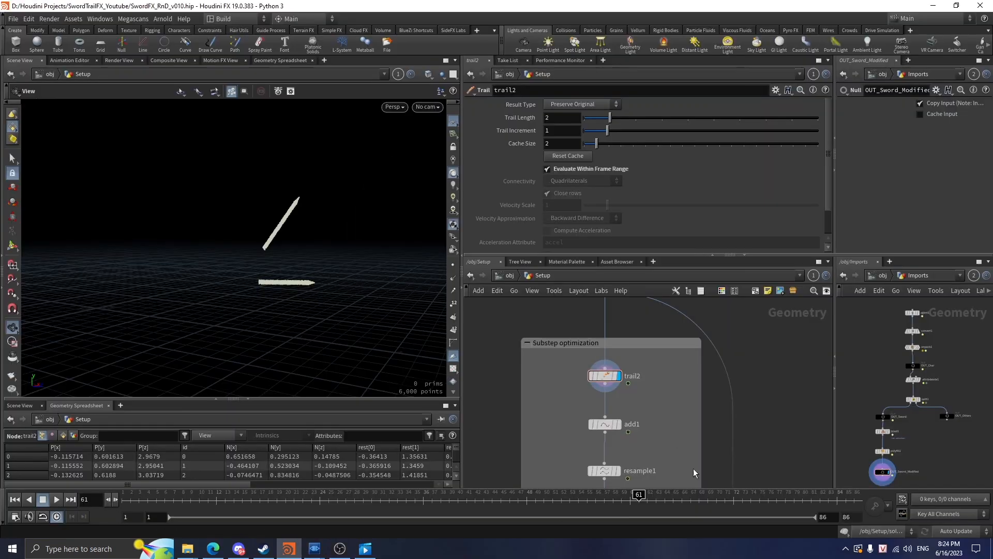
mouse_move(654, 412)
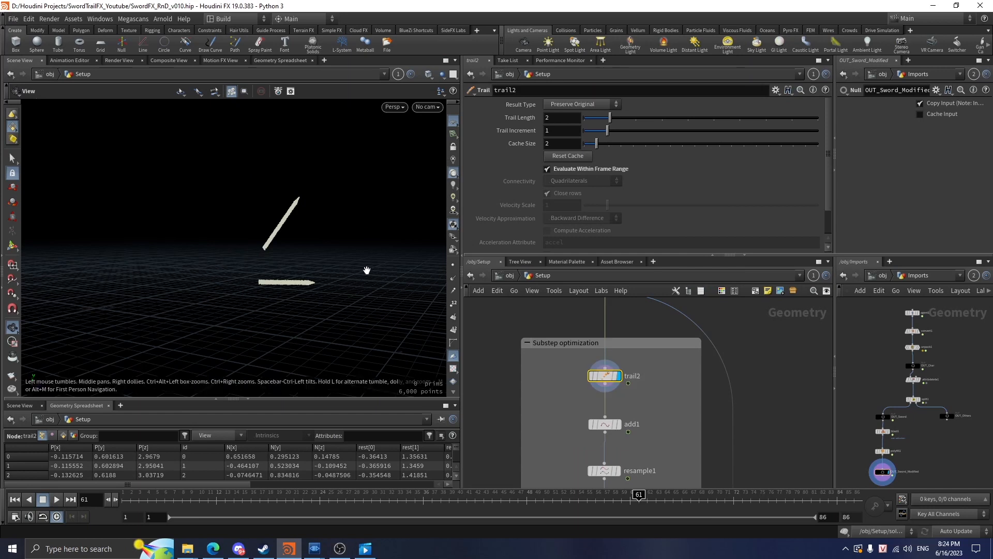
mouse_move(253, 204)
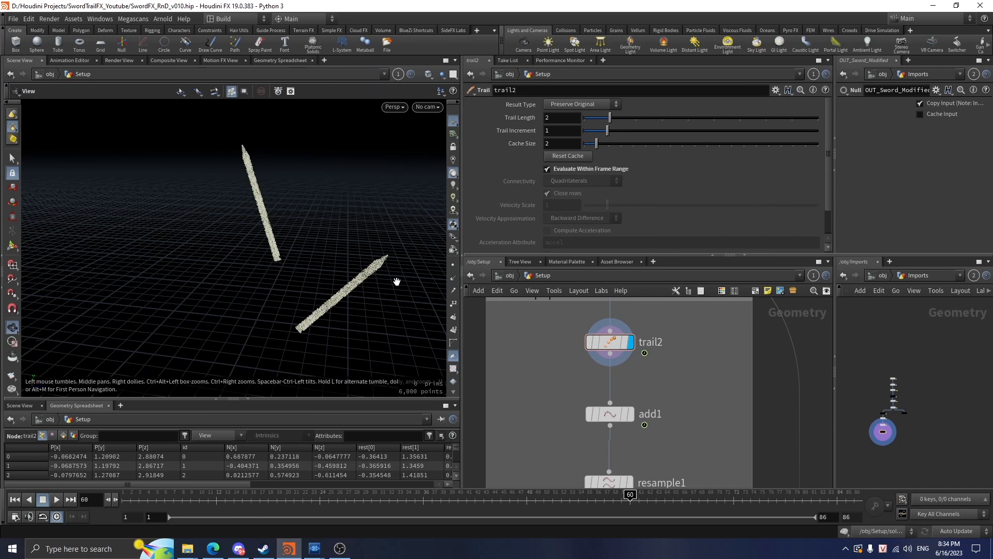
- Confirm add1 joins points By Attribute id, then select the id Attribute Wrangle
click(609, 414)
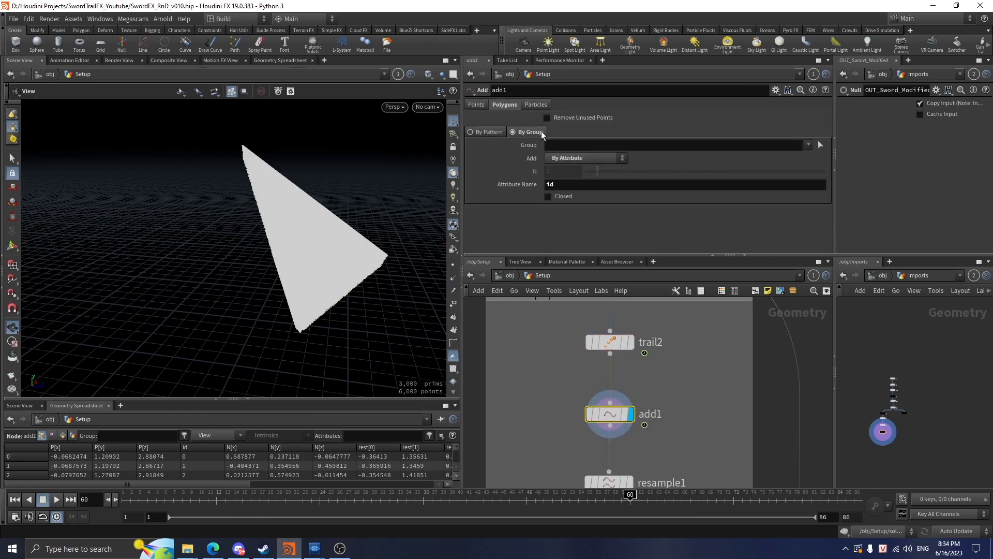
click(583, 157)
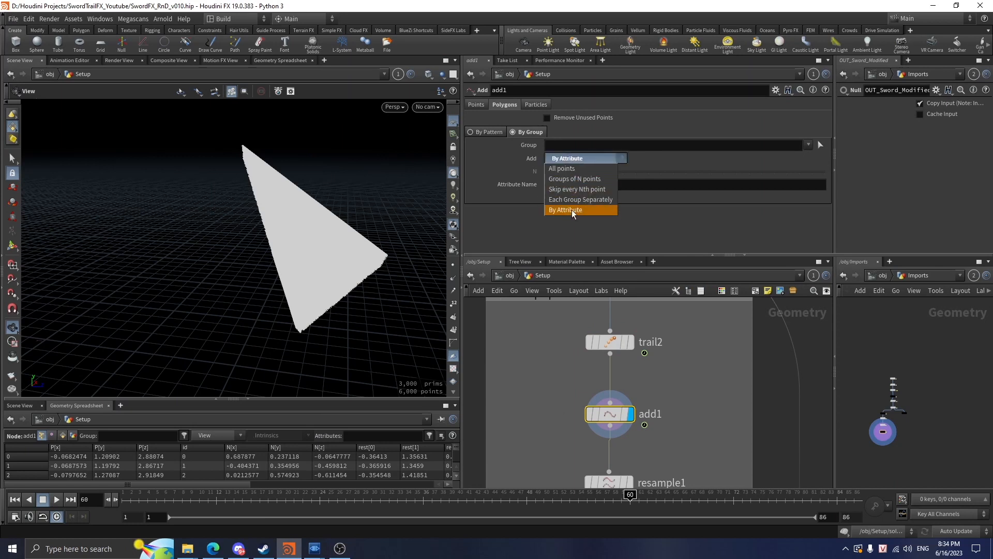
click(564, 209)
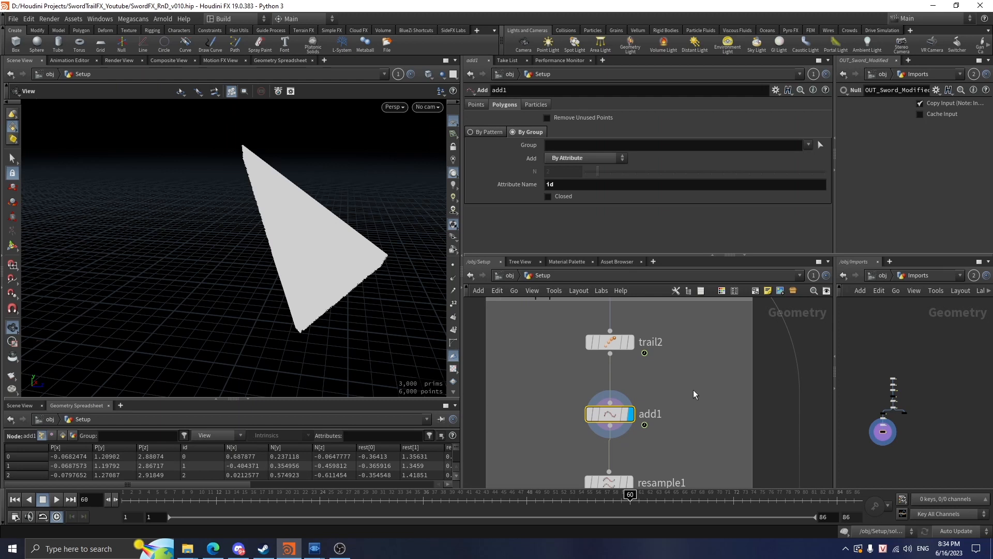
click(619, 392)
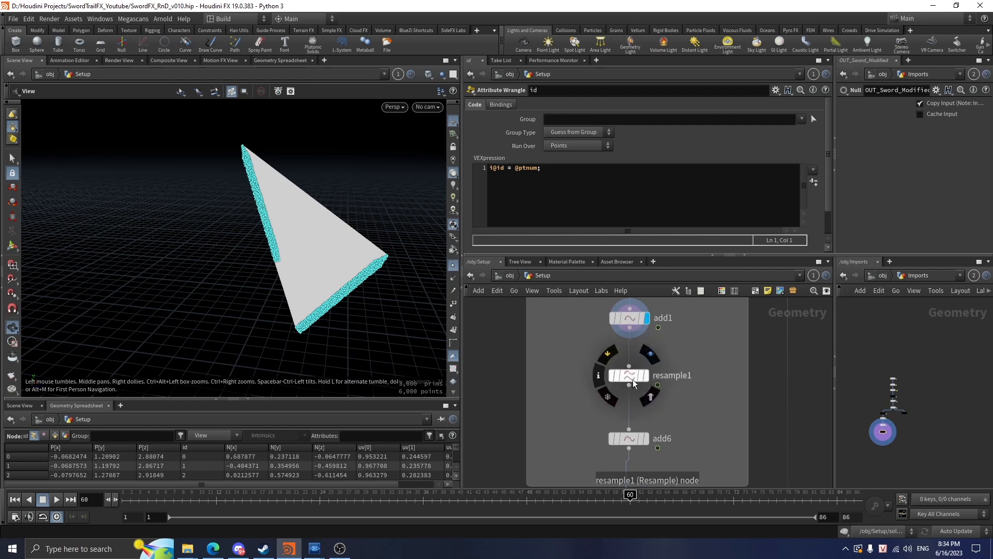
- Check resample1's 0.02 length spacing and view add6's output
click(627, 375)
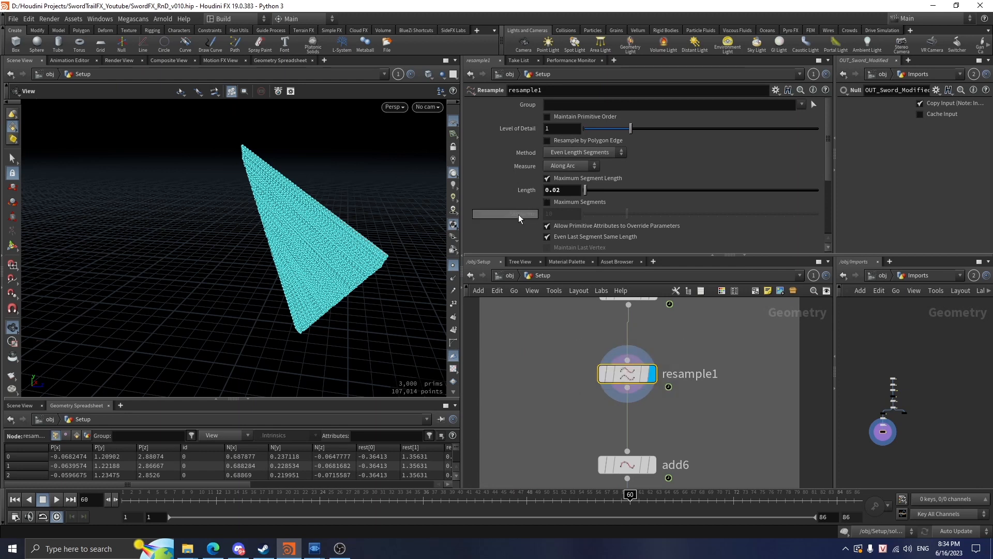
mouse_move(692, 406)
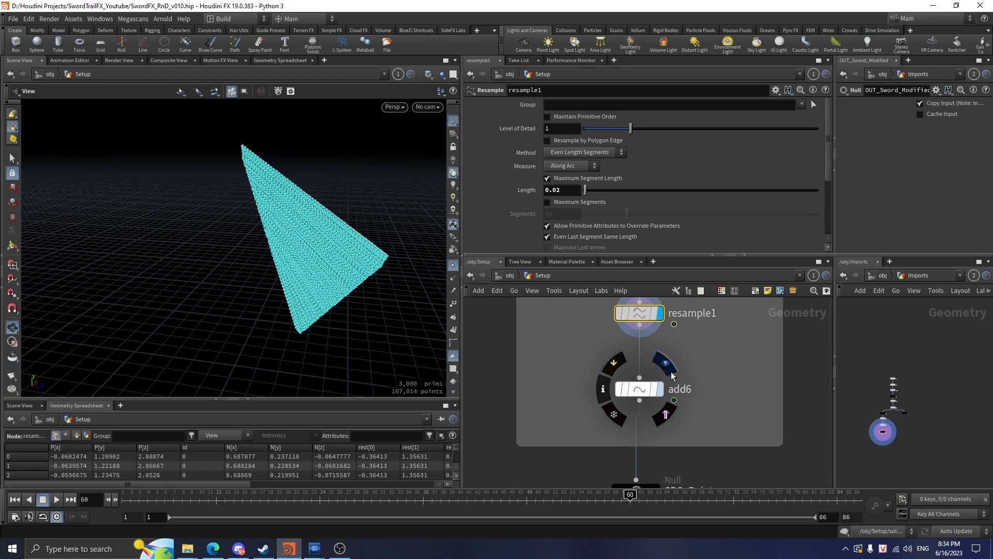
click(638, 388)
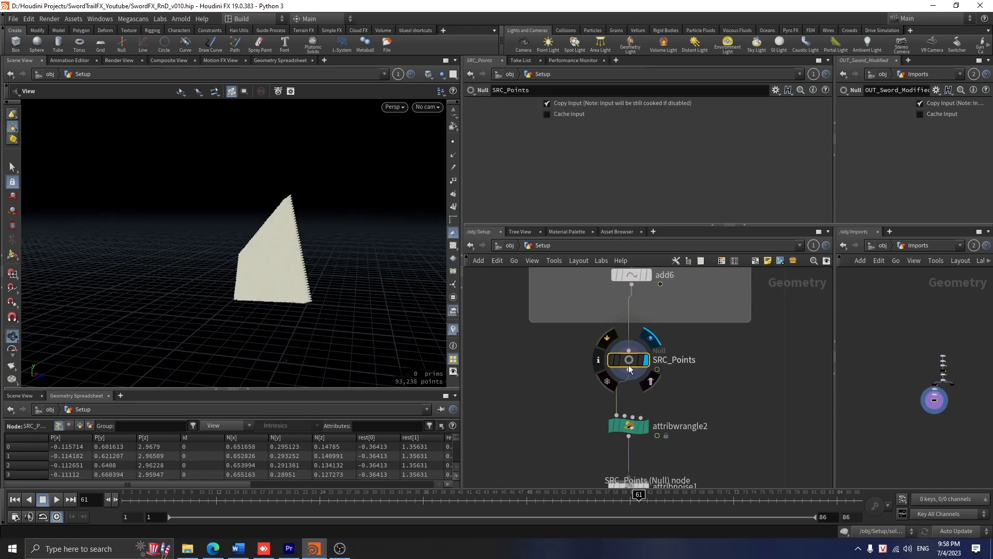
mouse_move(694, 381)
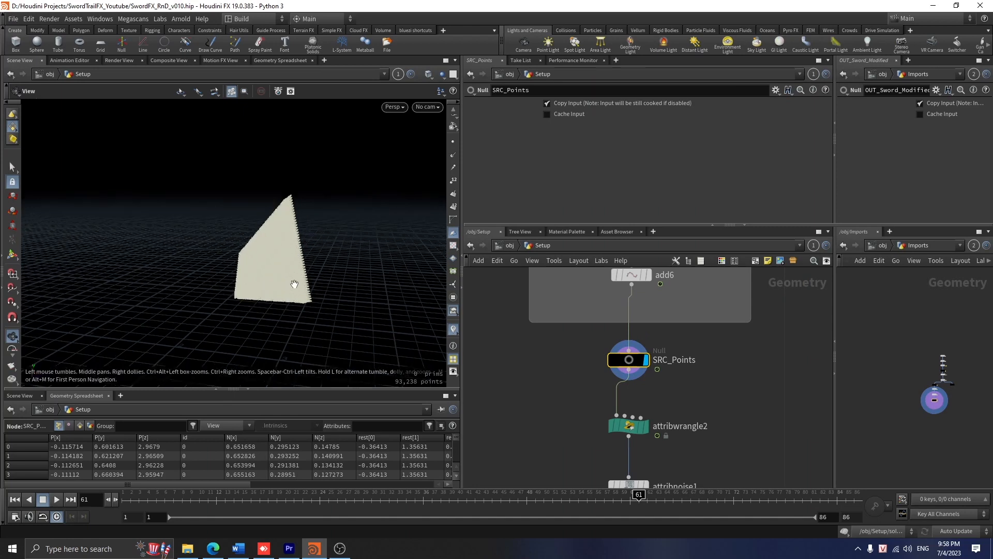
mouse_move(325, 278)
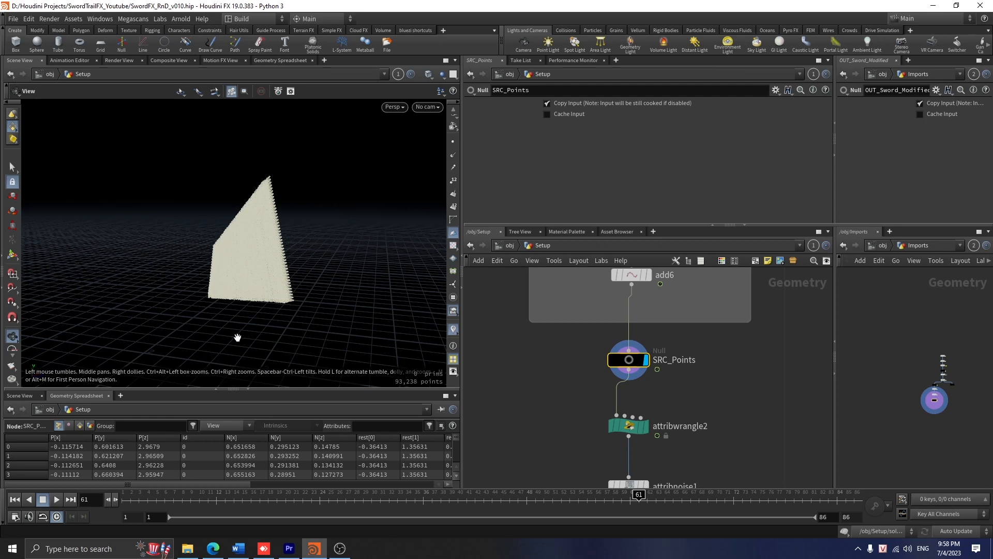
mouse_move(283, 240)
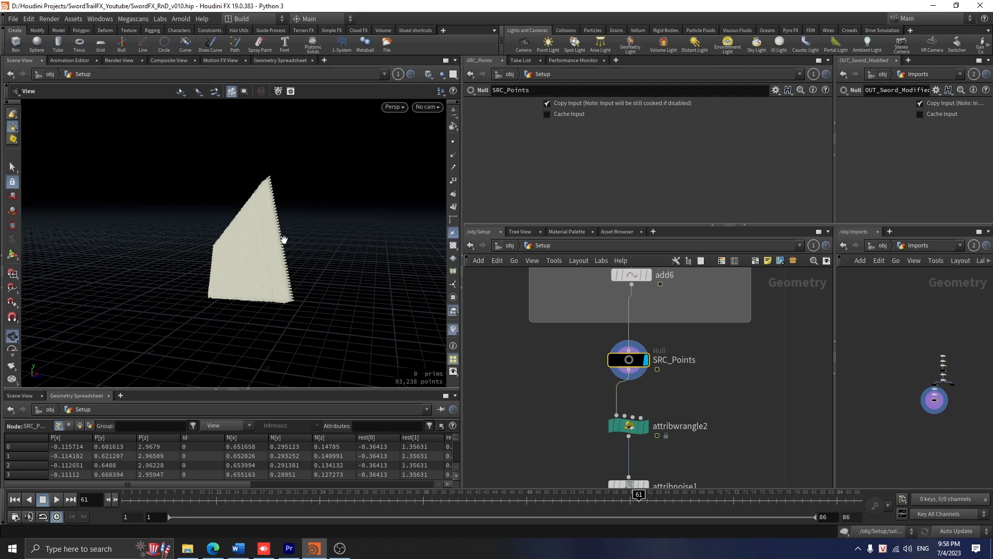
mouse_move(761, 395)
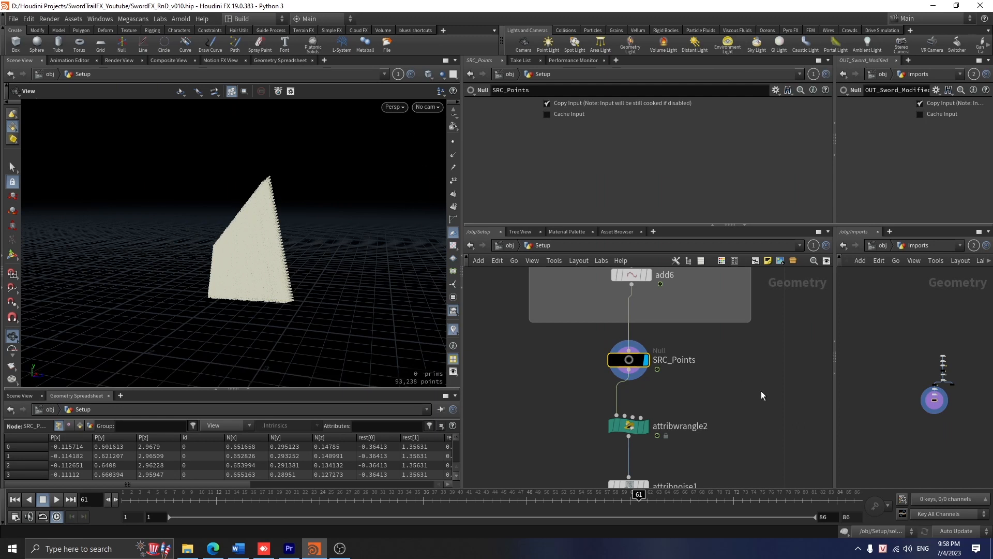
click(629, 425)
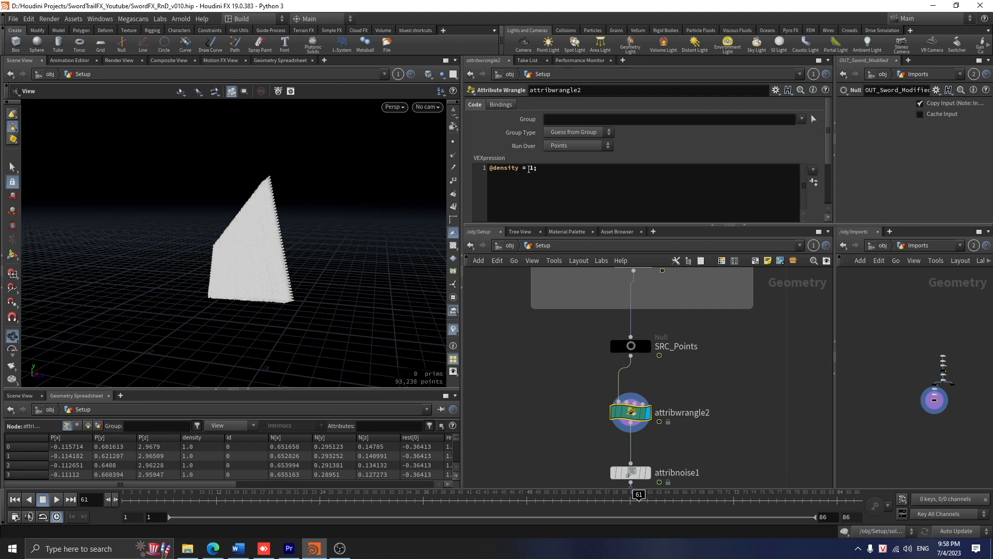
mouse_move(525, 418)
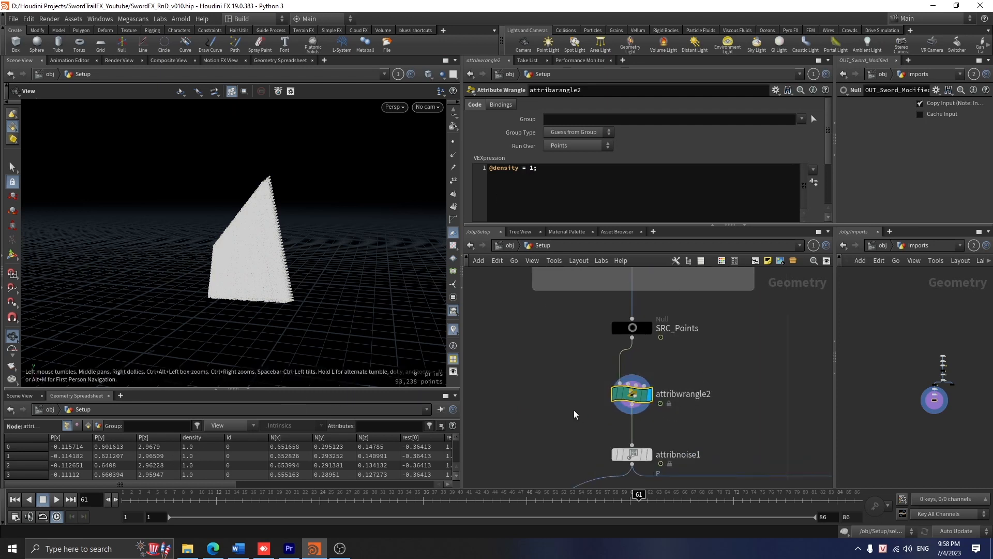
mouse_move(683, 422)
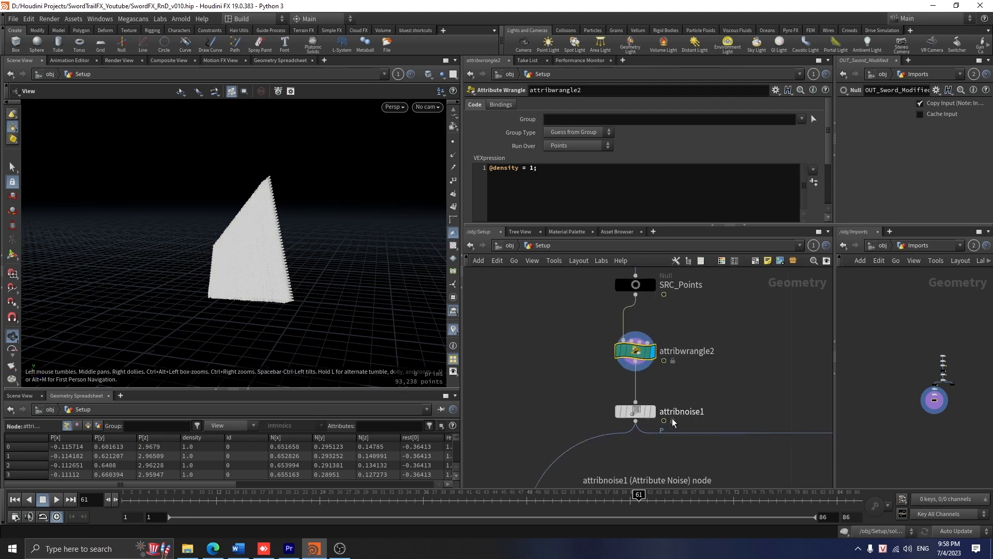
click(634, 410)
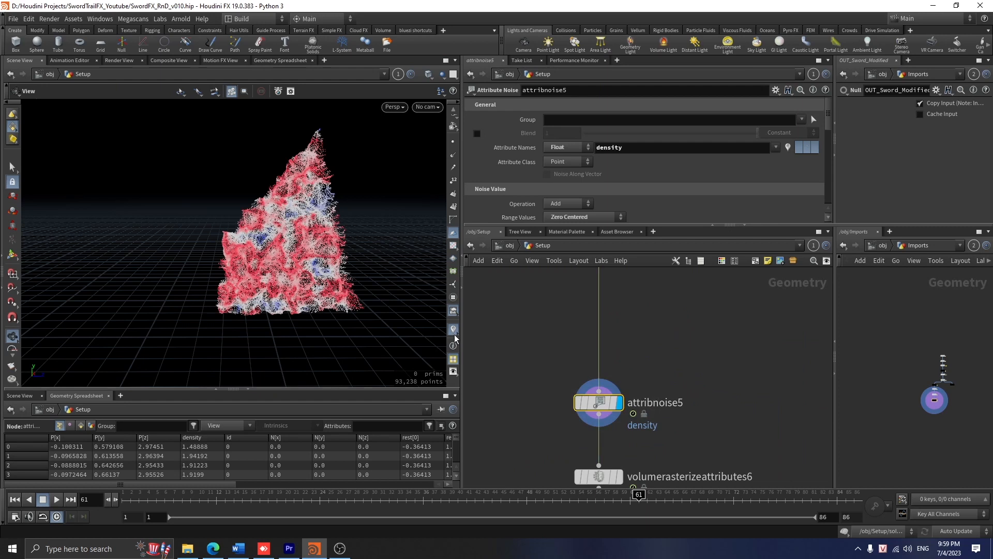
mouse_move(609, 160)
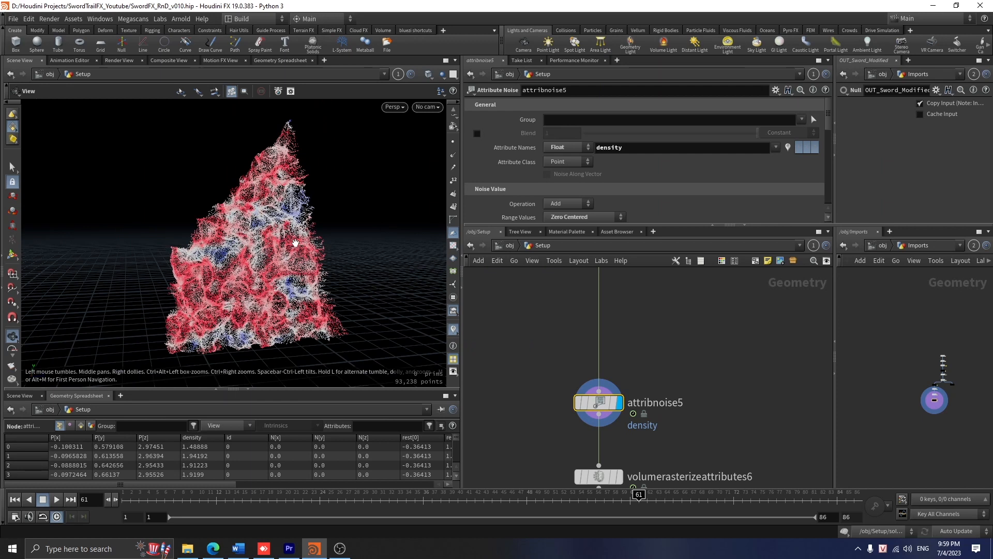
mouse_move(315, 192)
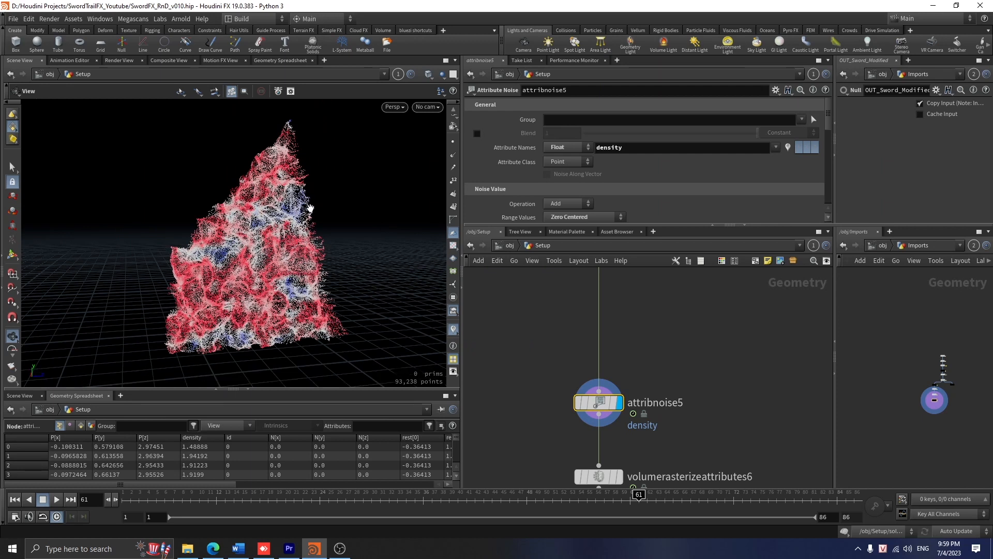
mouse_move(286, 198)
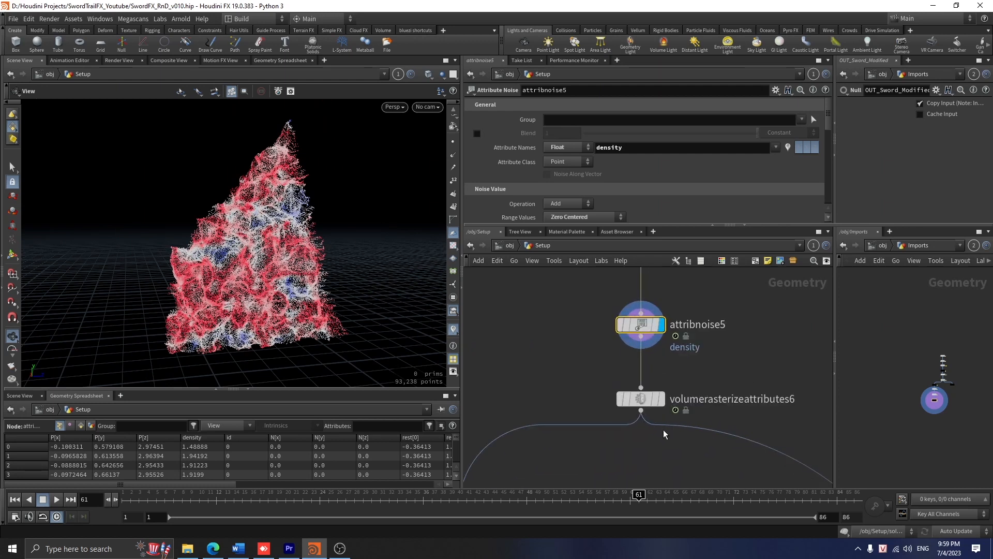
- Review the noisy density points, the rasterized density volume and the trail's velocity settings
click(640, 398)
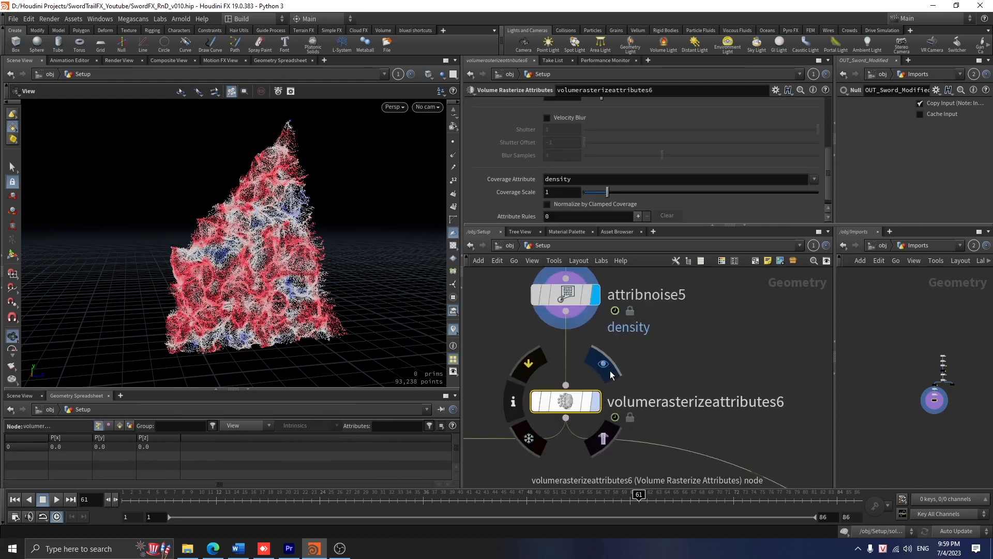
click(565, 293)
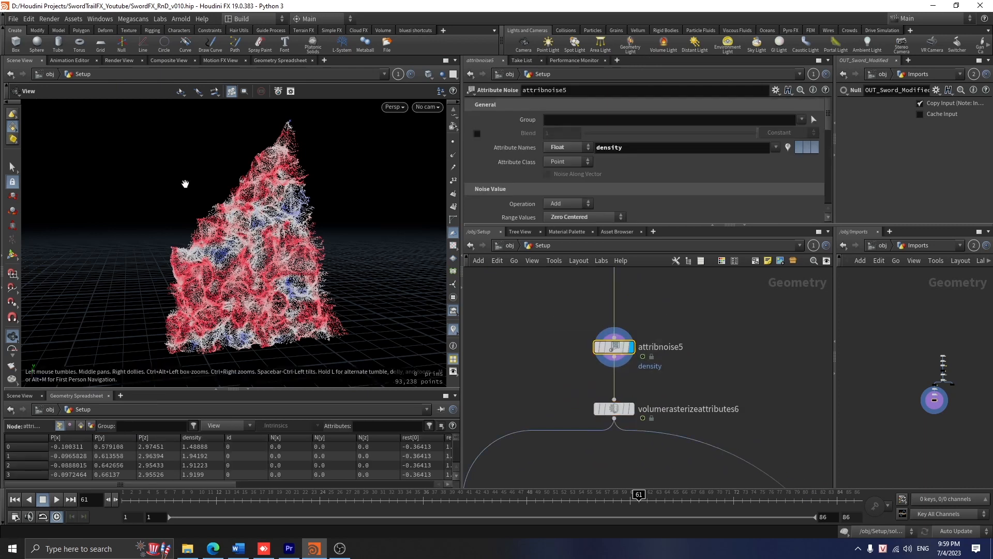
click(612, 409)
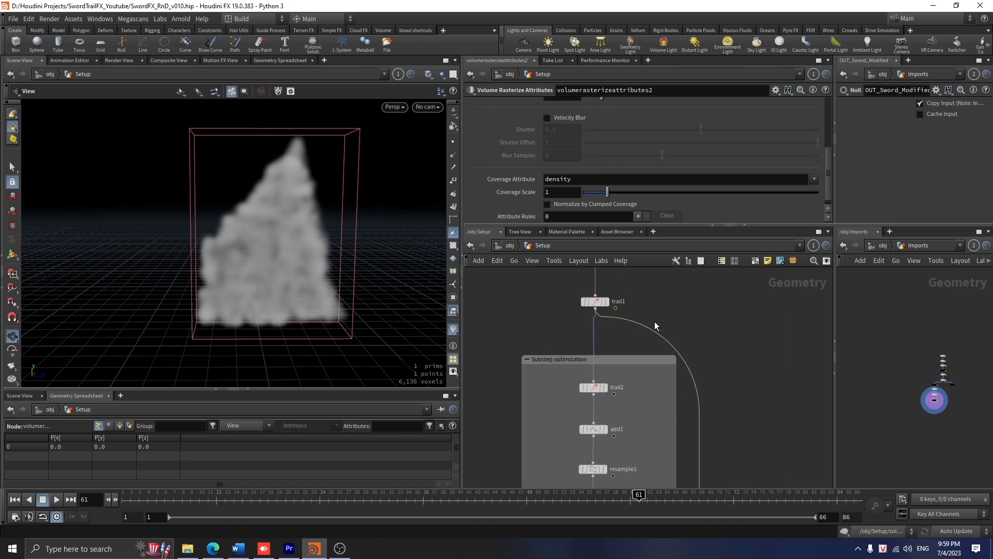
click(595, 301)
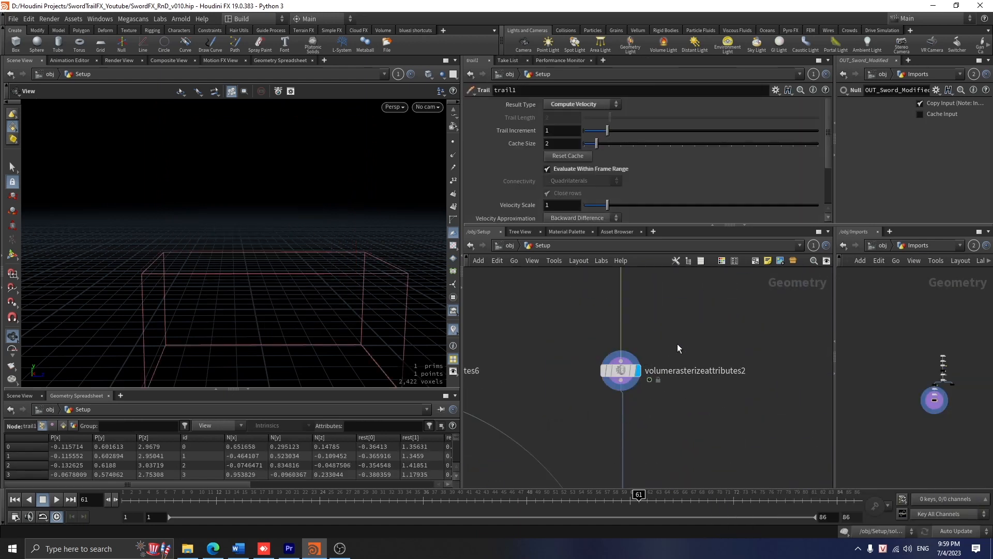
click(620, 369)
text(volume si)
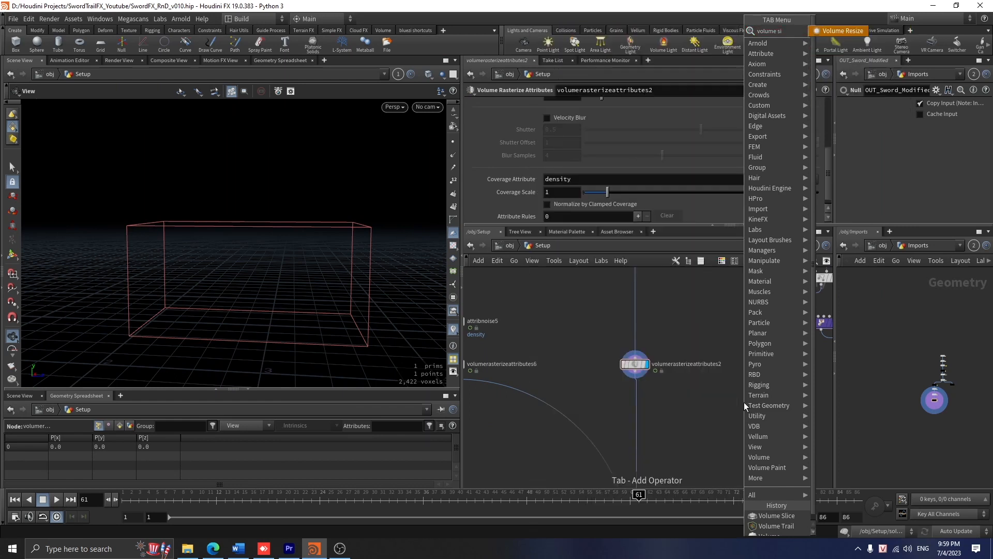
- Add volumeslice1 and wire it and volumerasterizeattributes2 into volumetrail1
click(767, 516)
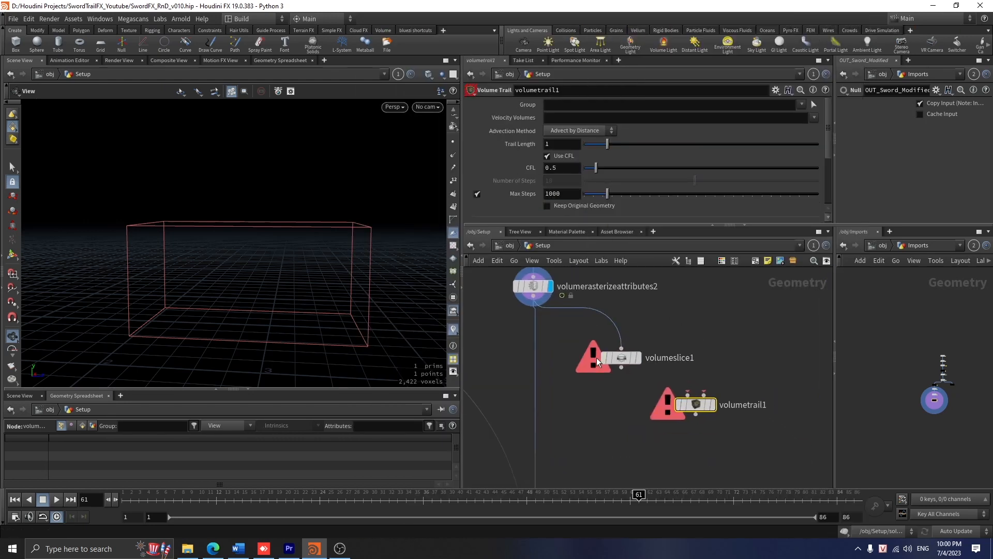
click(694, 404)
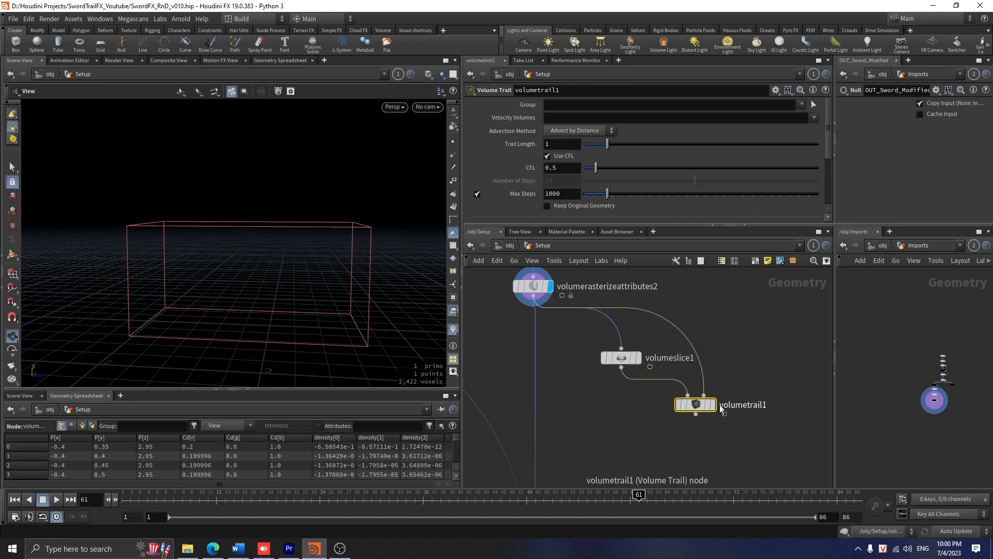
click(678, 404)
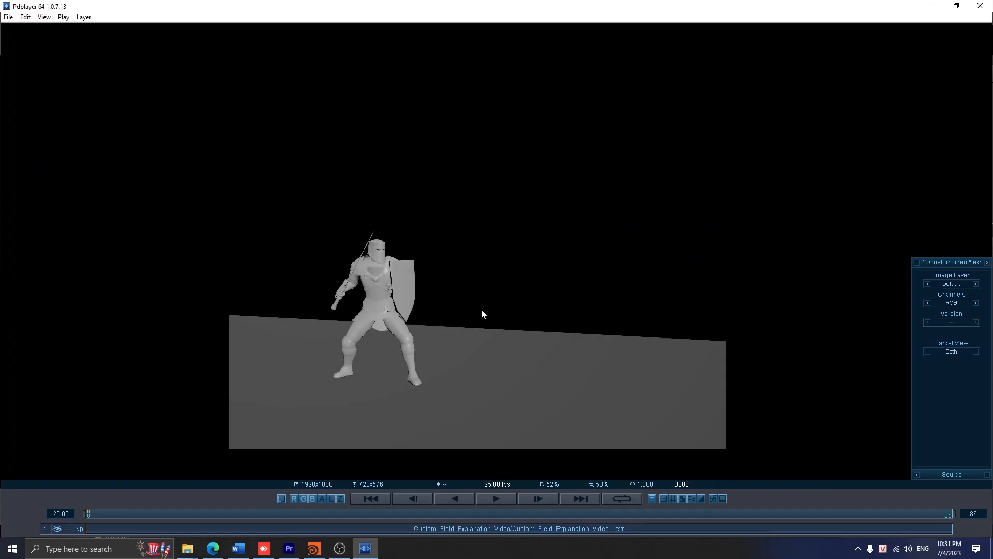
mouse_move(387, 385)
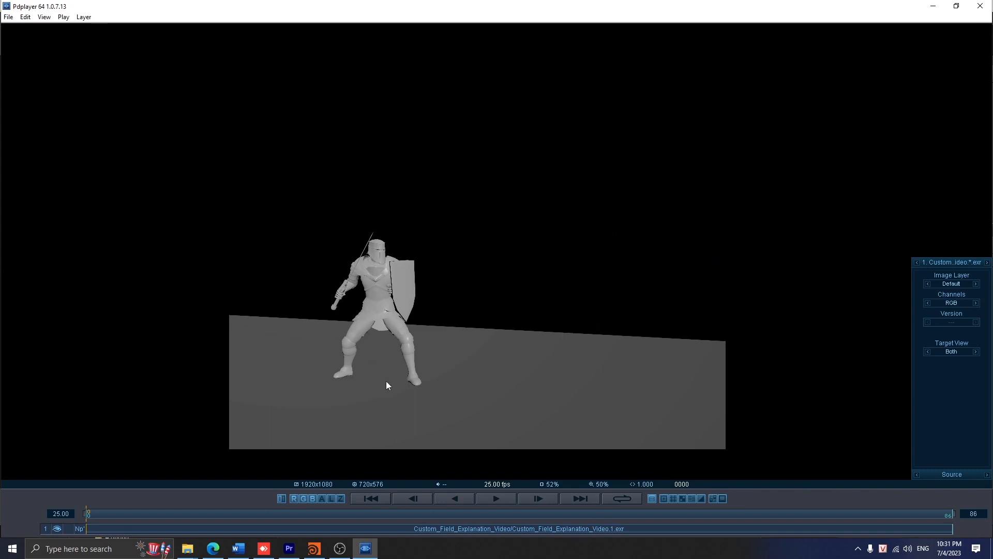
mouse_move(387, 385)
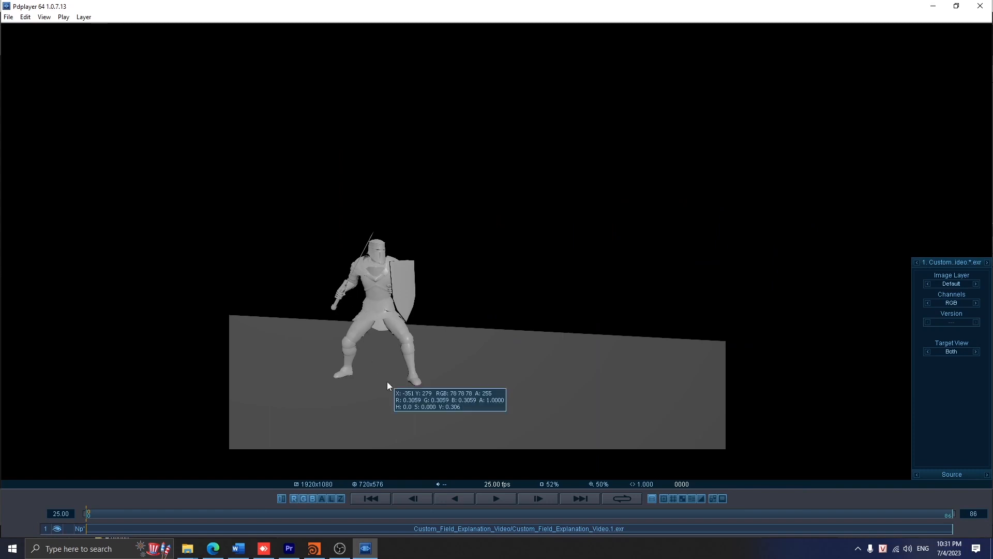
mouse_move(334, 409)
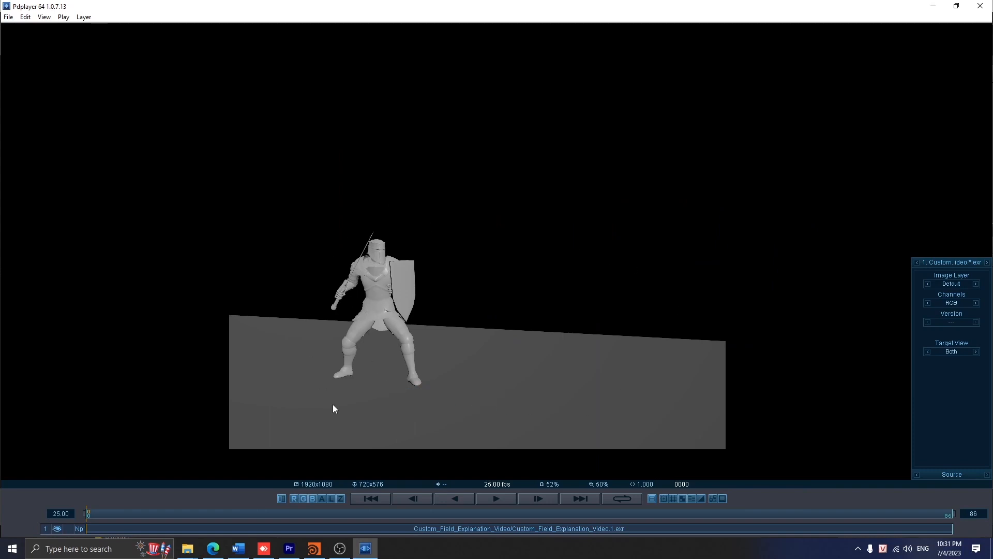
mouse_move(663, 440)
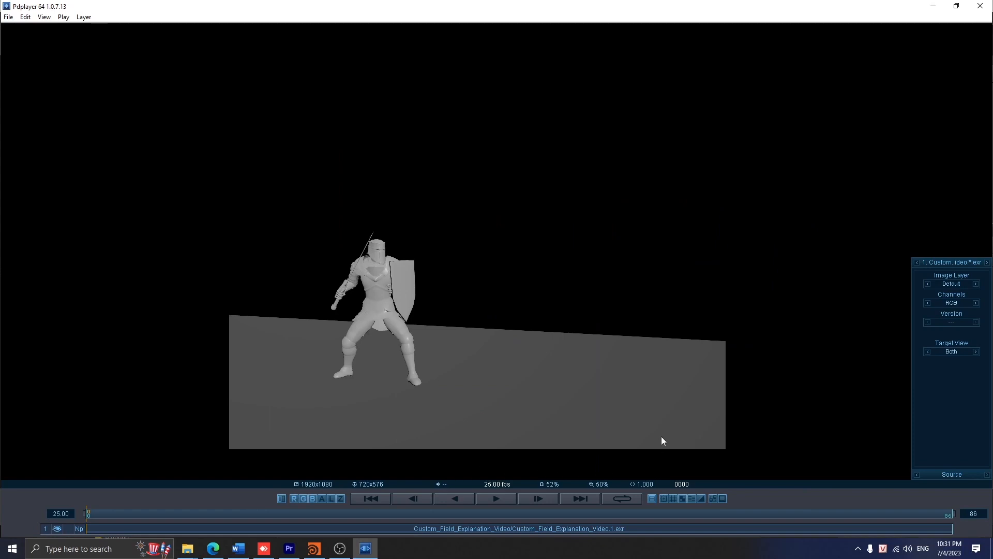
mouse_move(316, 259)
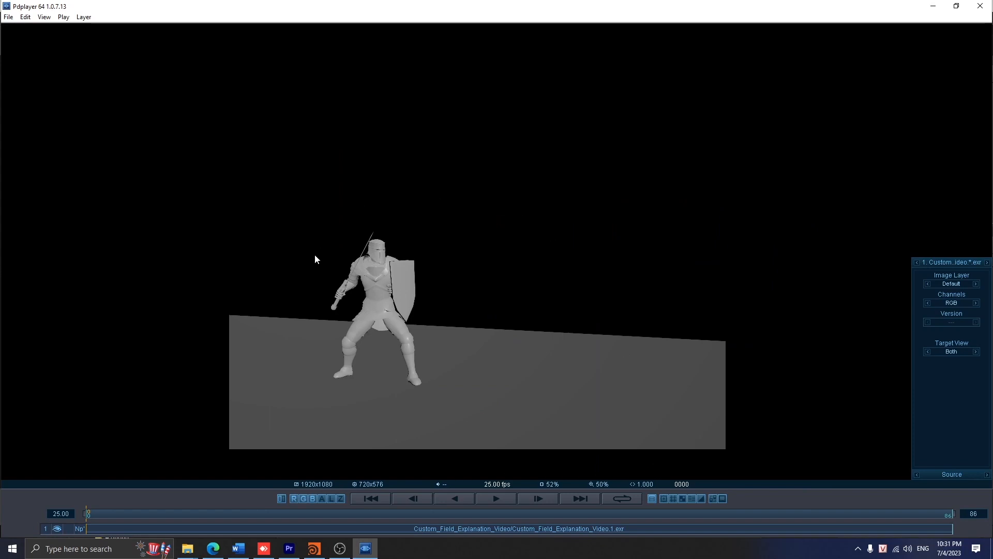
- Play the knight EXR sequence, pausing around frame 35 and again near frame 48
click(496, 498)
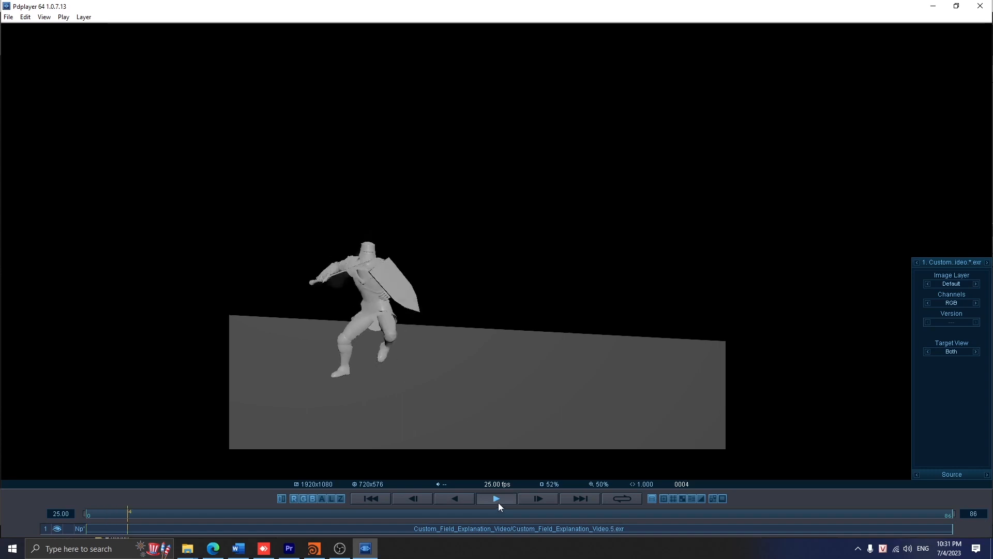
click(496, 498)
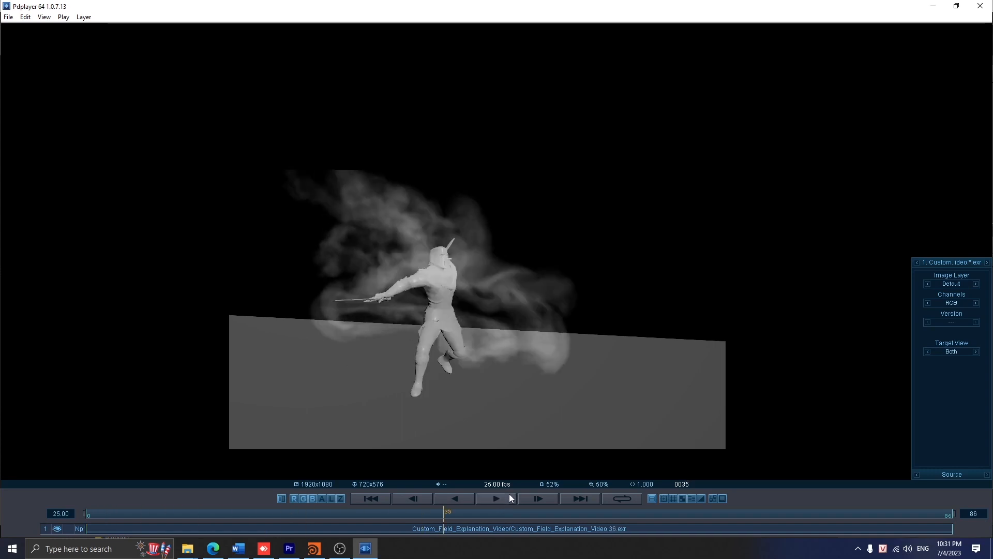
mouse_move(493, 265)
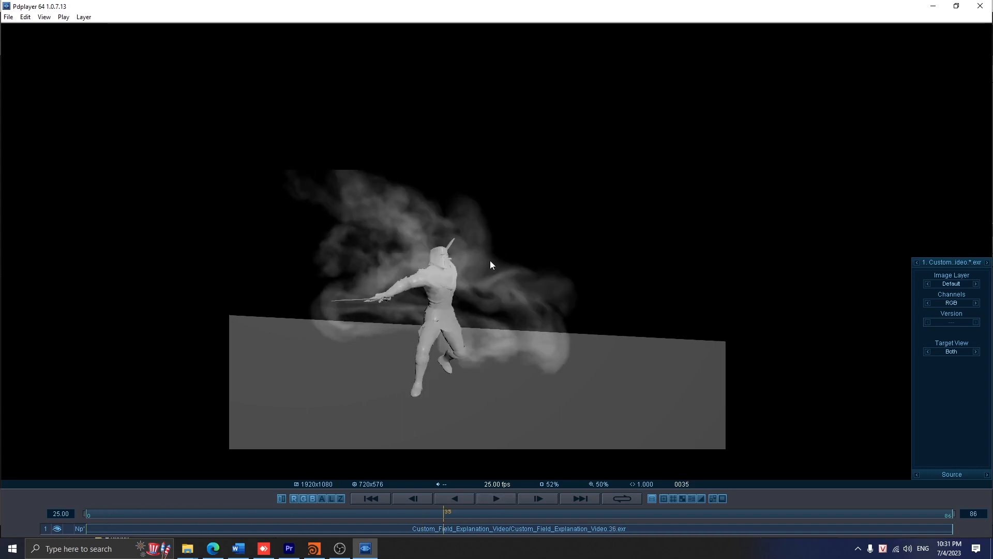
mouse_move(594, 356)
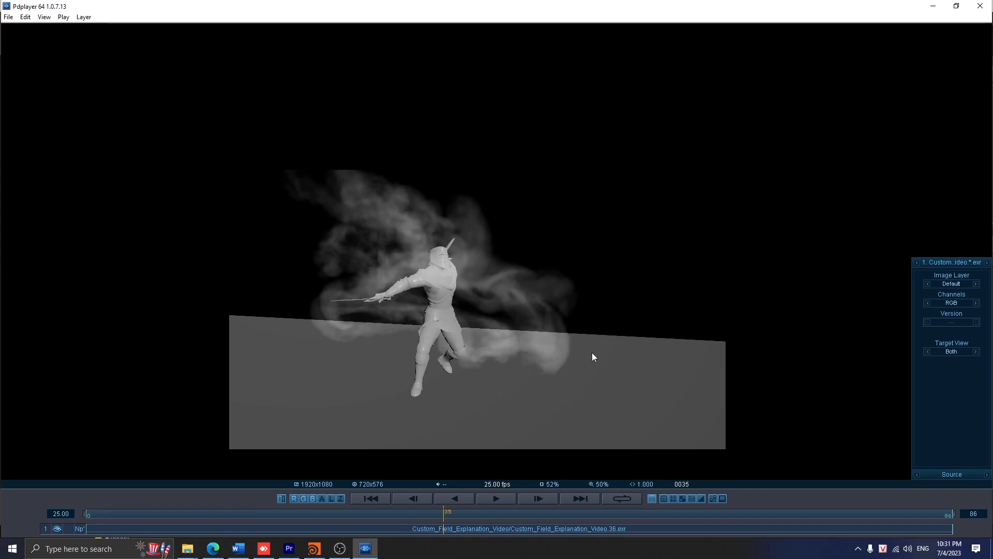
click(496, 498)
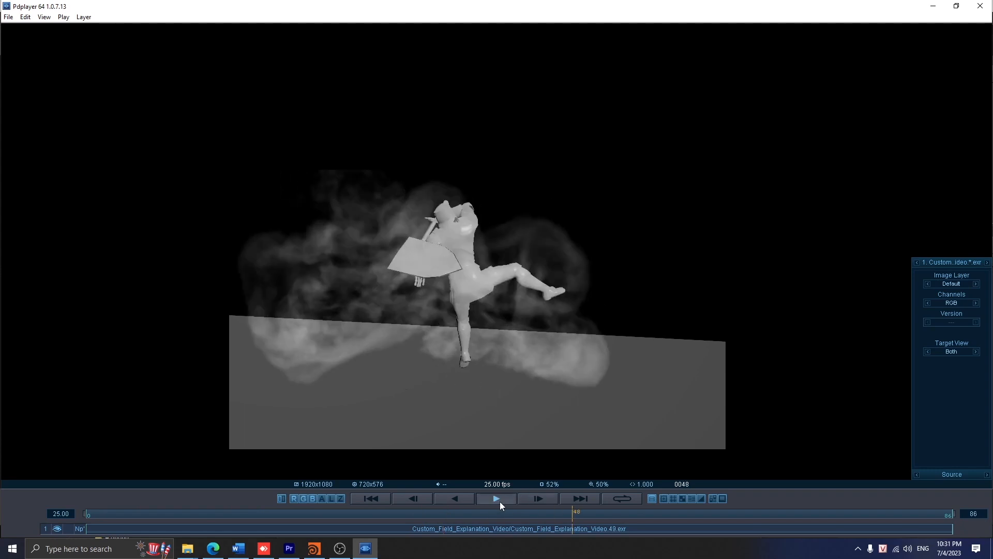
click(496, 499)
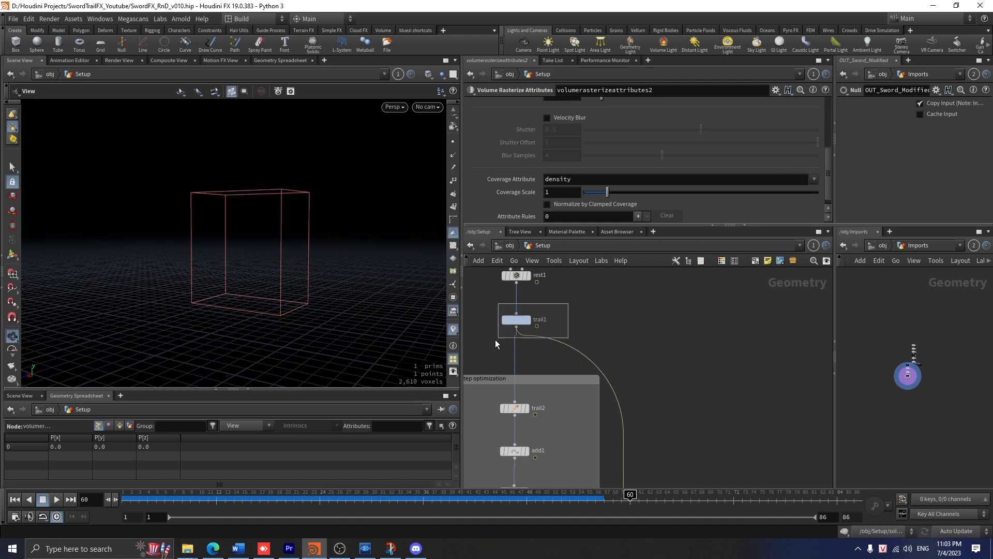
- Select the negate_v1 wrangle that multiplies v by -1
click(515, 319)
text(p)
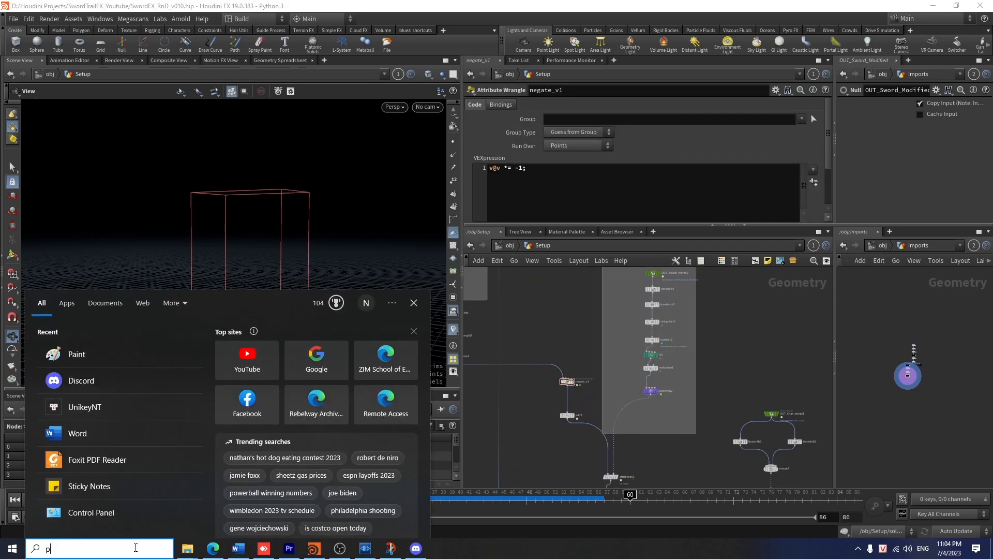
- Launch Paint, draw a red blade outline and blue curved arrows flowing toward it
click(76, 353)
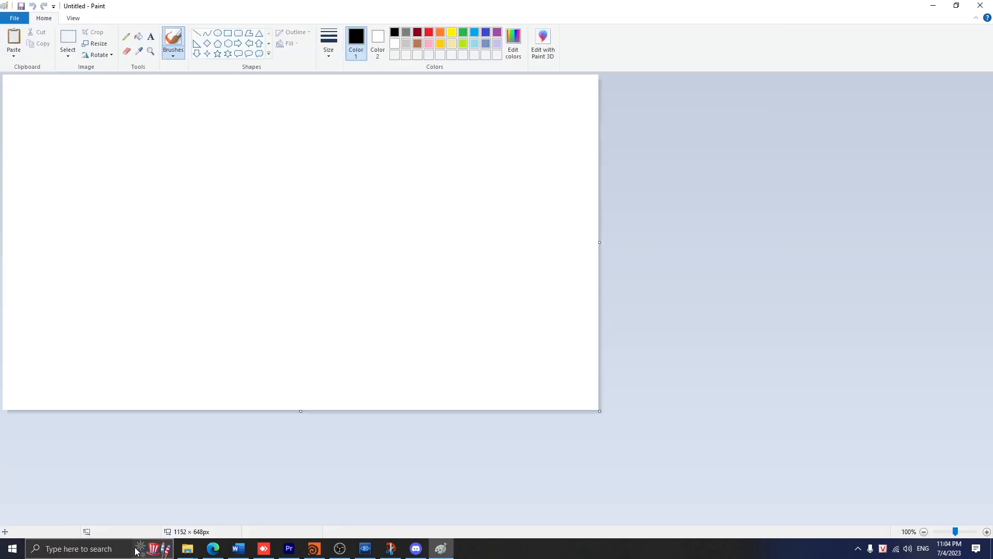
click(429, 32)
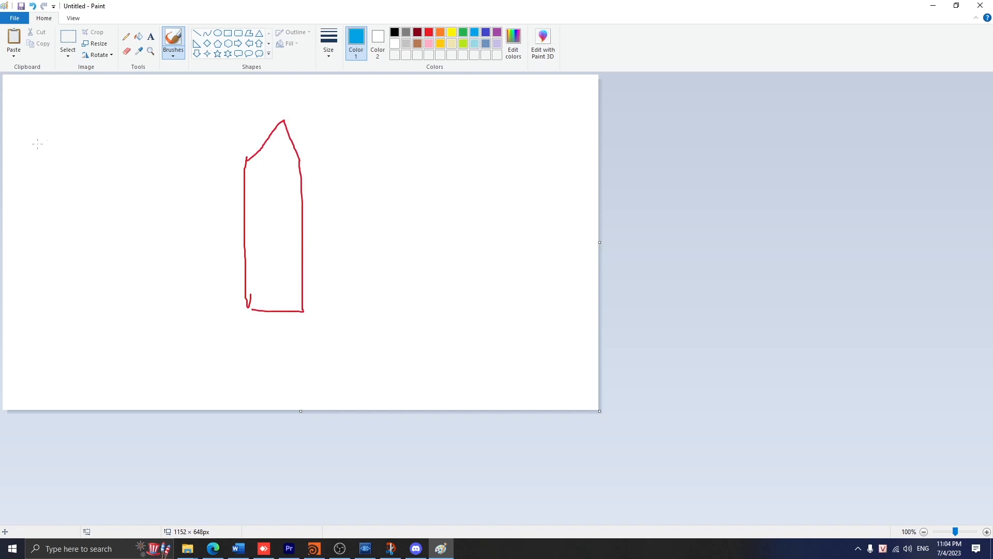
drag(20, 150, 214, 144)
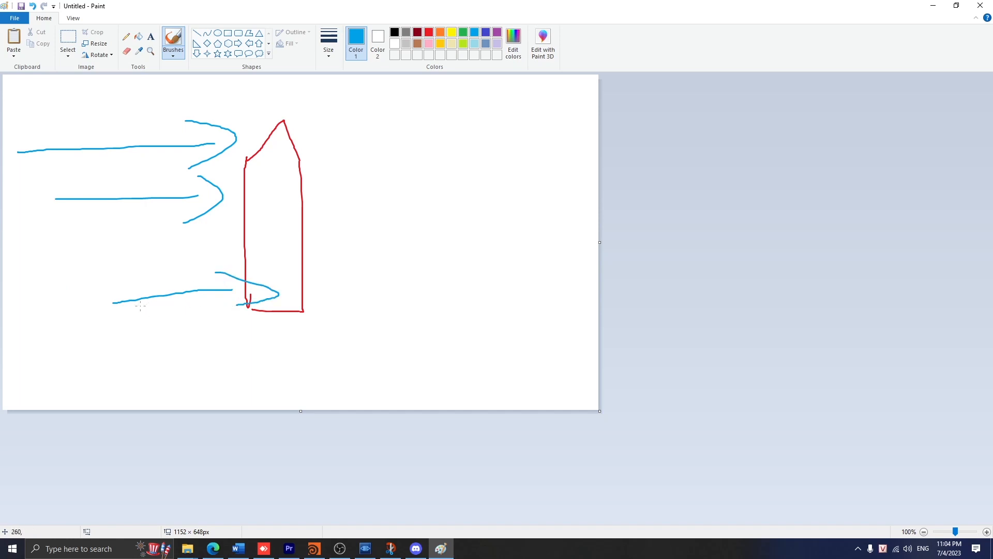
mouse_move(234, 497)
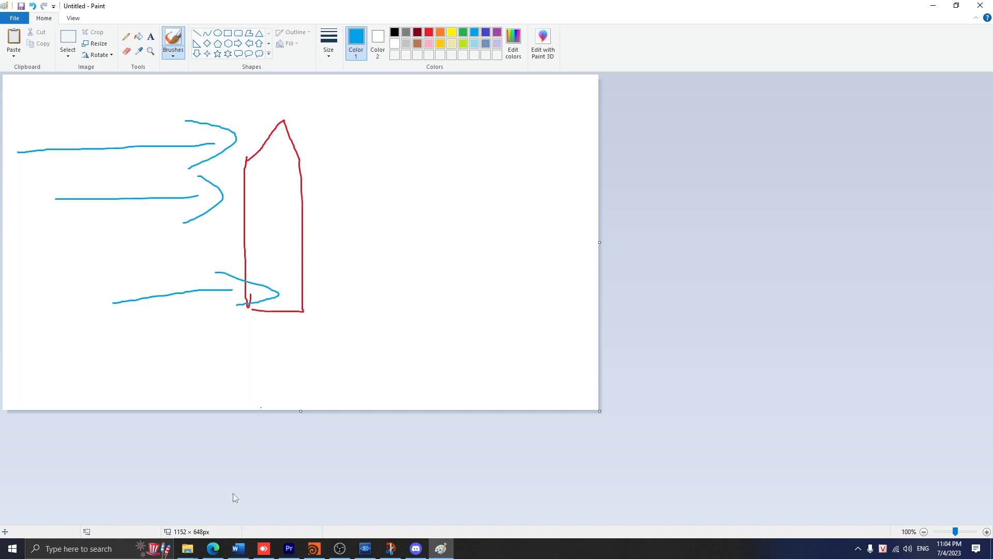
- View the Pinterest curved slash-trail pin in Edge, then return to Houdini
click(213, 549)
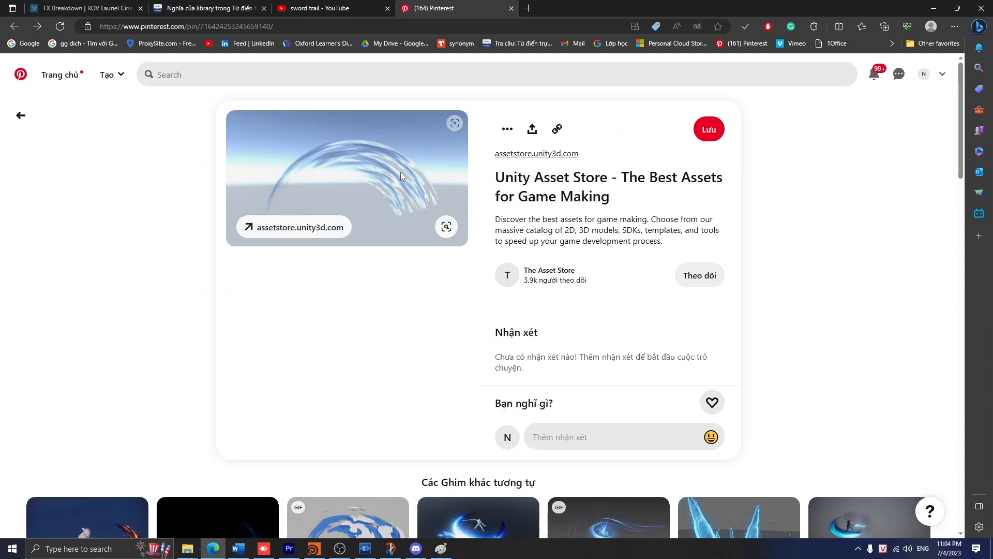
mouse_move(425, 256)
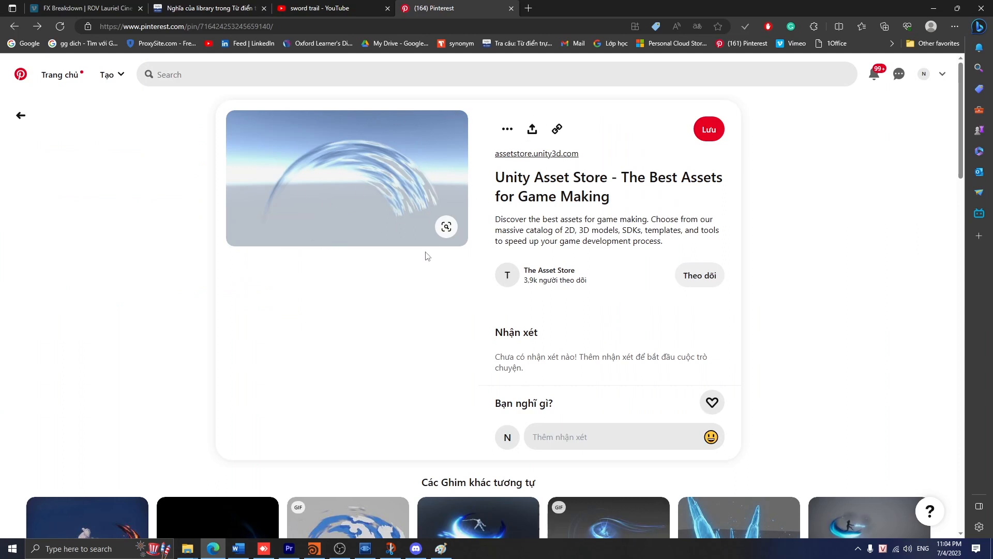
mouse_move(524, 201)
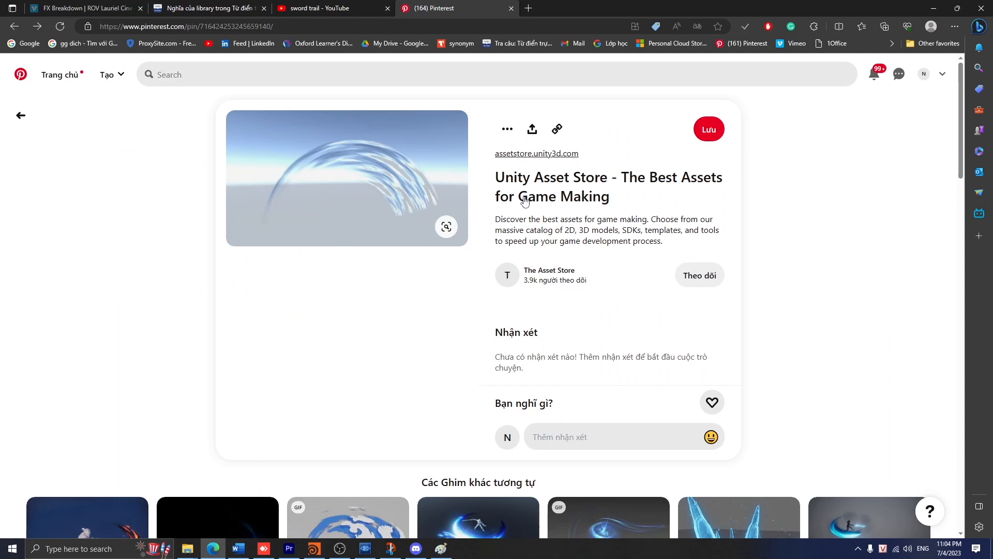
mouse_move(348, 106)
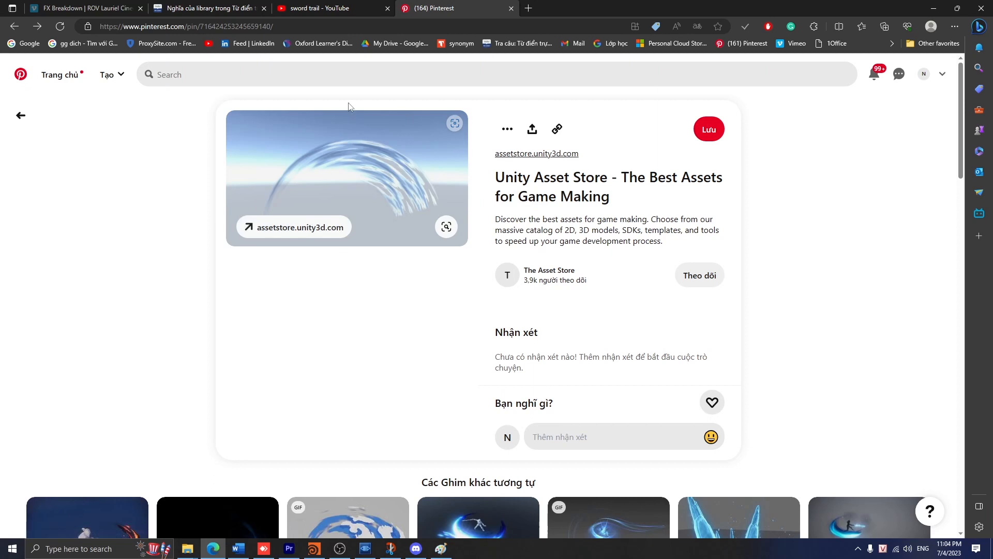
mouse_move(433, 290)
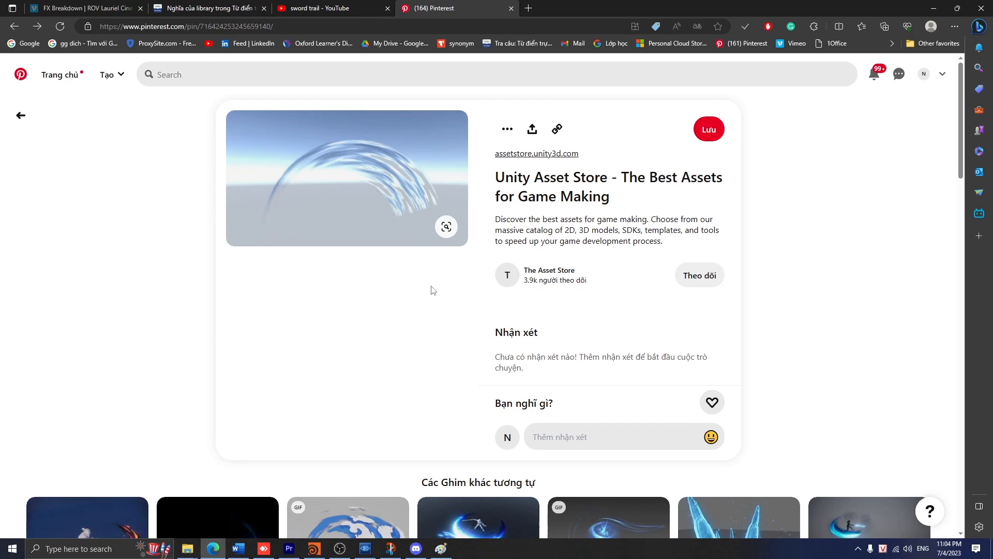
click(262, 548)
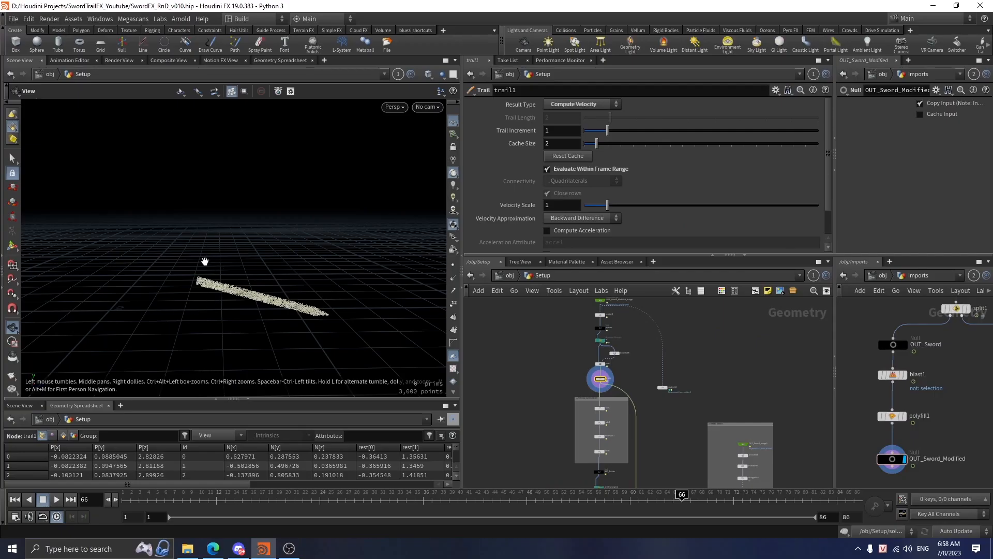
mouse_move(302, 306)
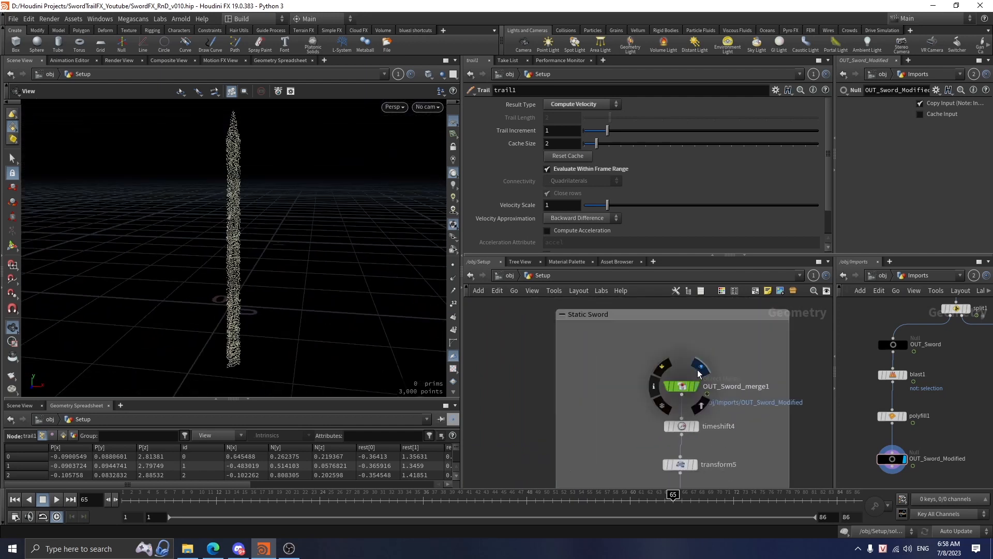
- Inspect OUT_Sword_merge1, timeshift4, transform5 and straighten2 showing the upright sword
click(681, 385)
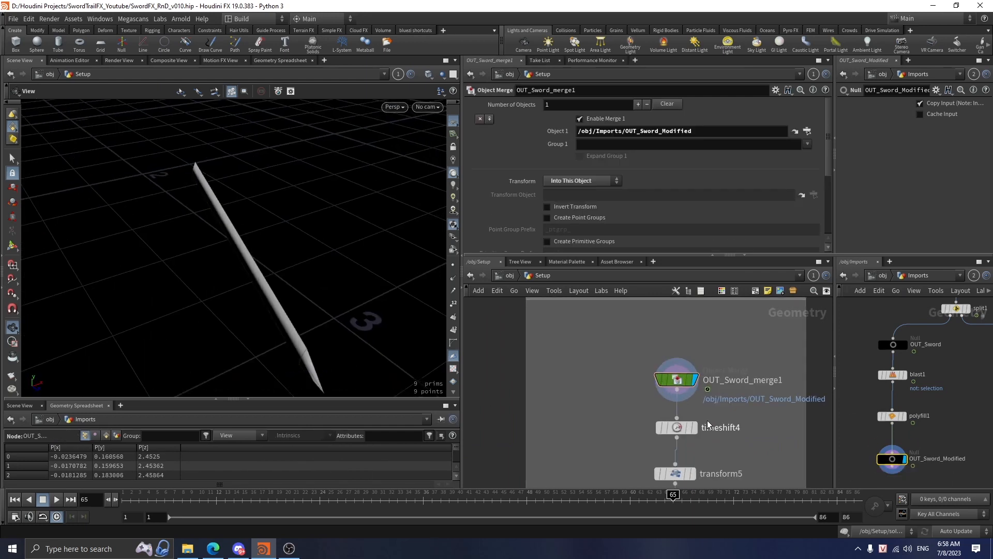
click(676, 427)
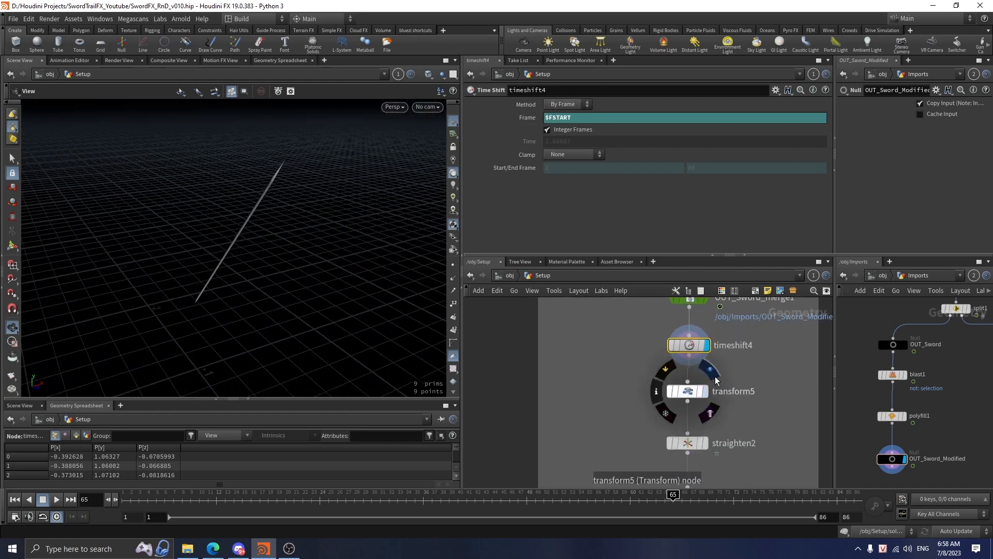
click(688, 391)
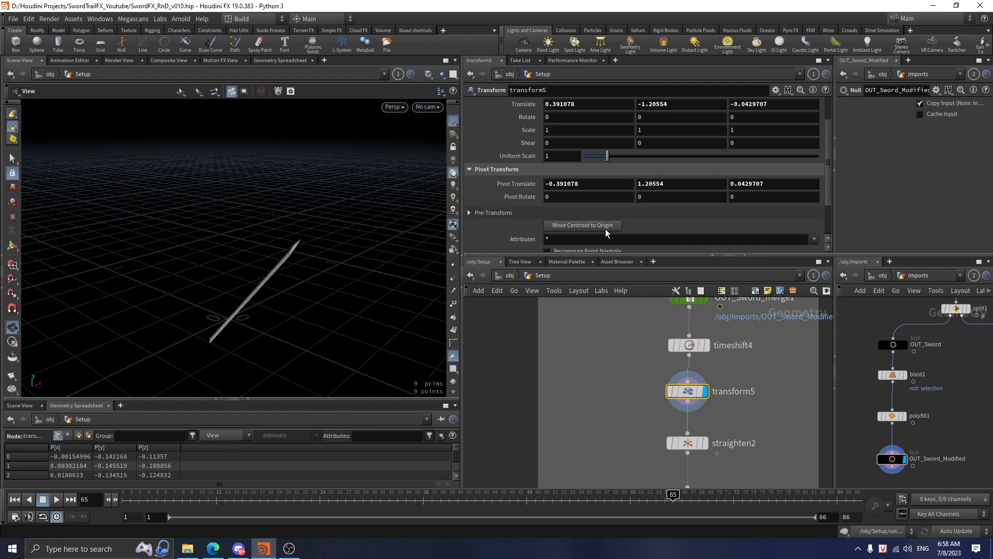
scroll(down, 3)
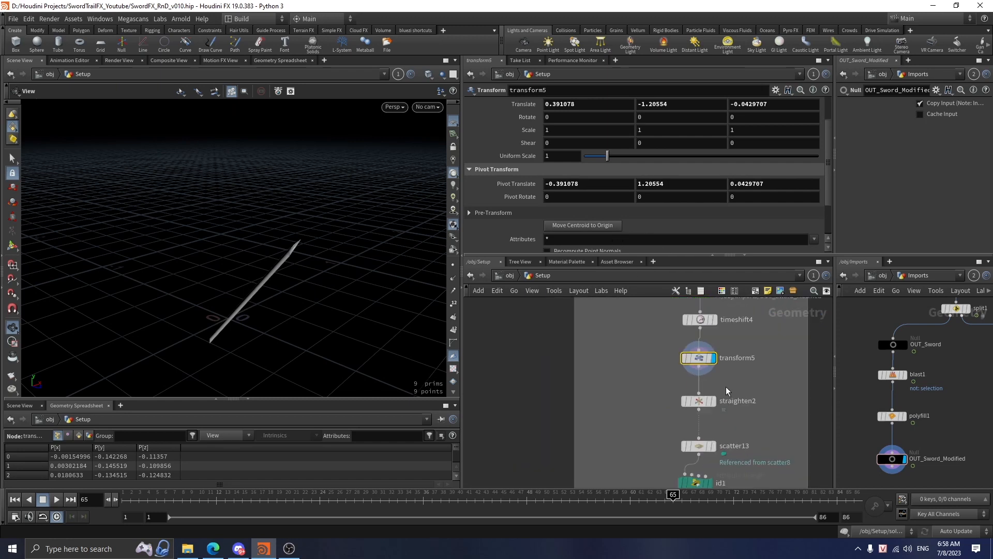
click(697, 400)
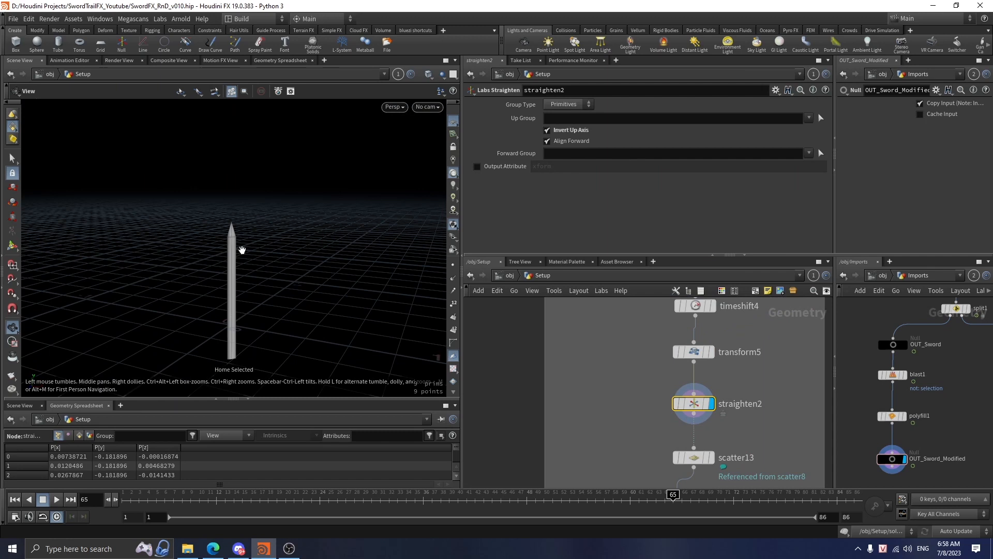
mouse_move(239, 195)
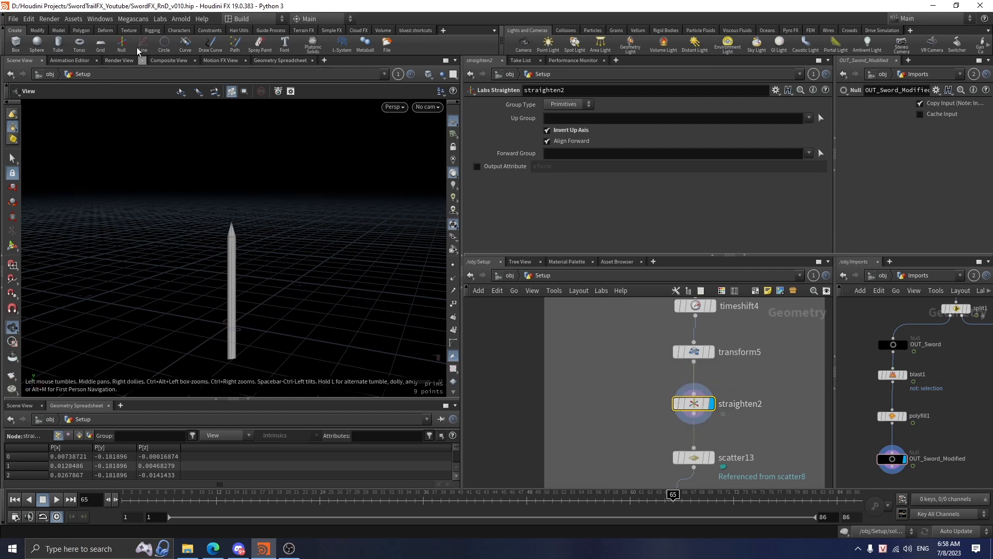
click(160, 19)
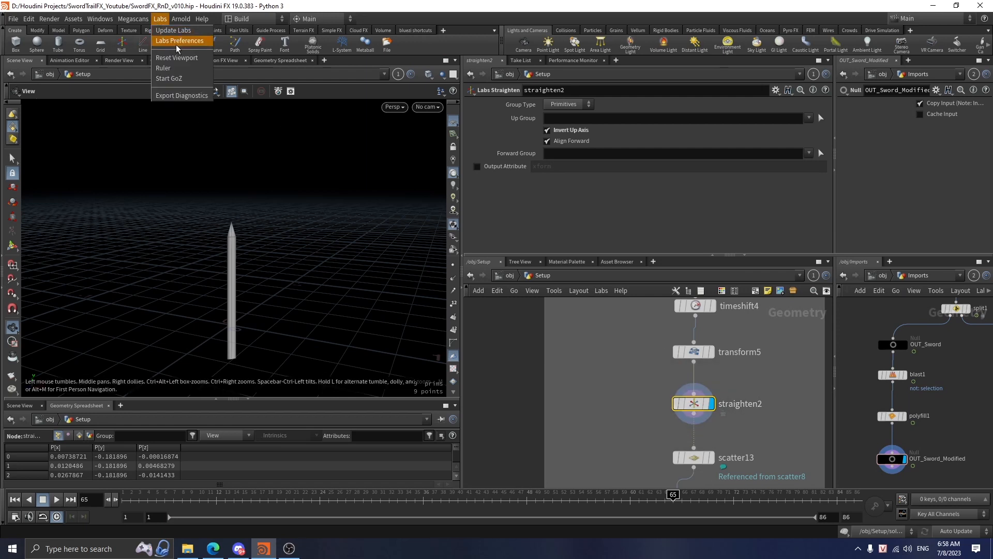
mouse_move(172, 30)
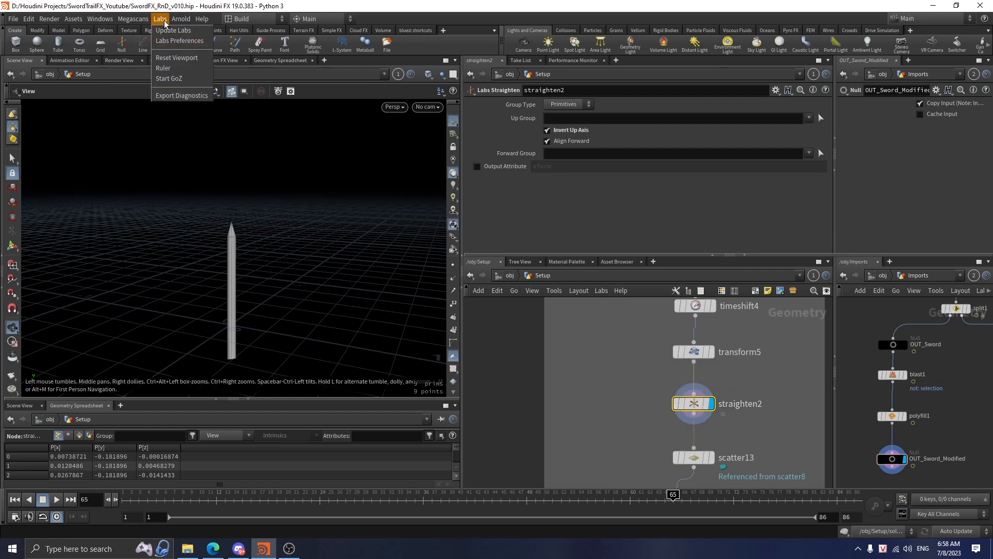
mouse_move(177, 229)
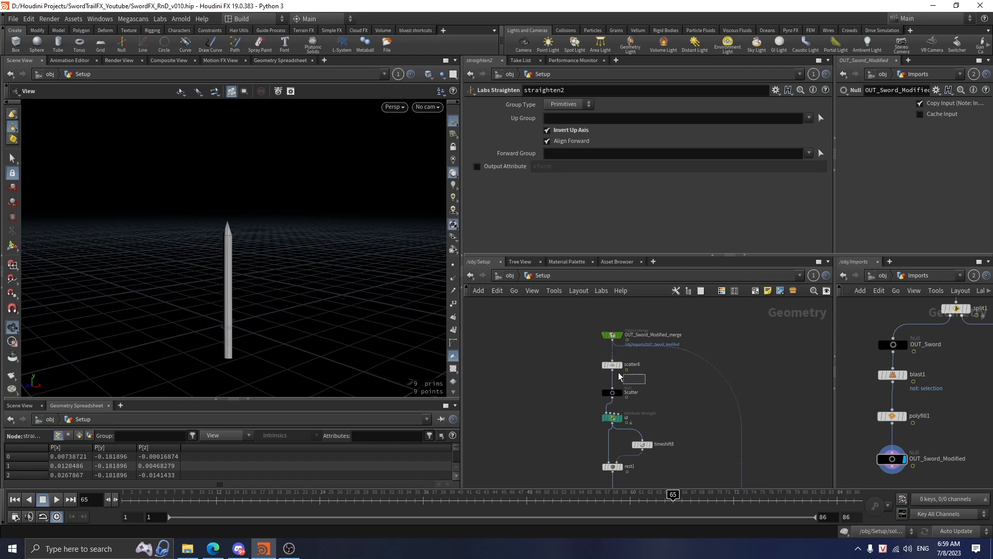
- Browse scatter8's right-click Actions, then inspect the id1 wrangle and matchsize1
right_click(613, 366)
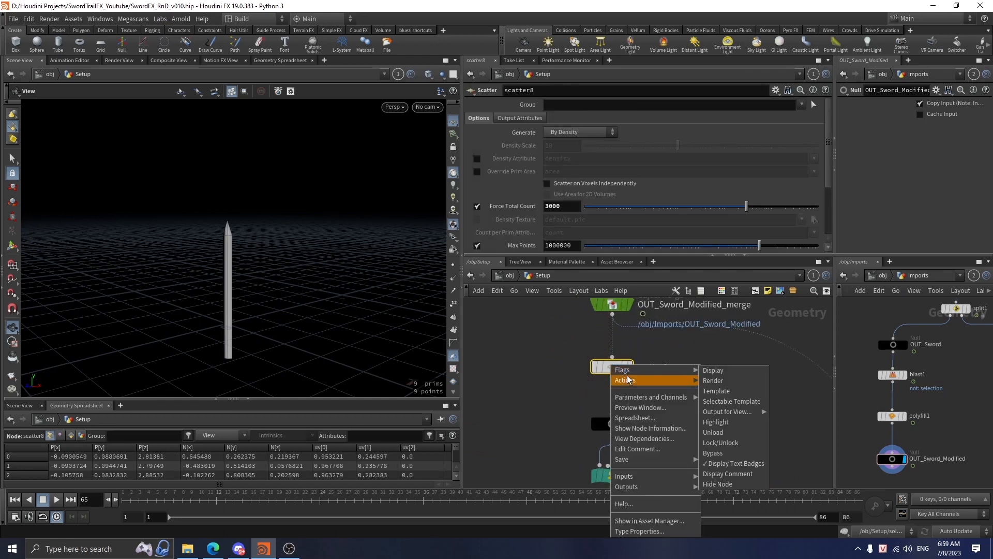
mouse_move(626, 380)
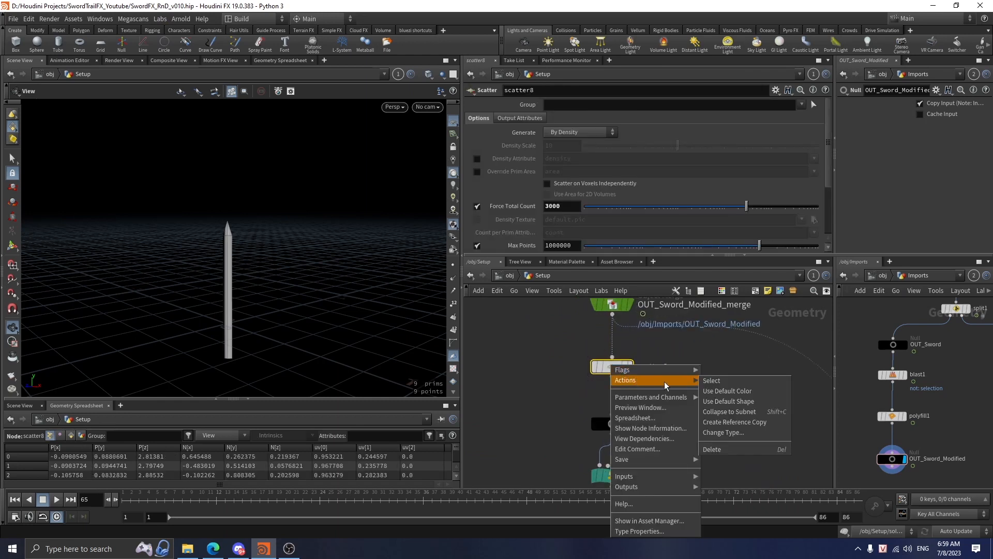
click(734, 421)
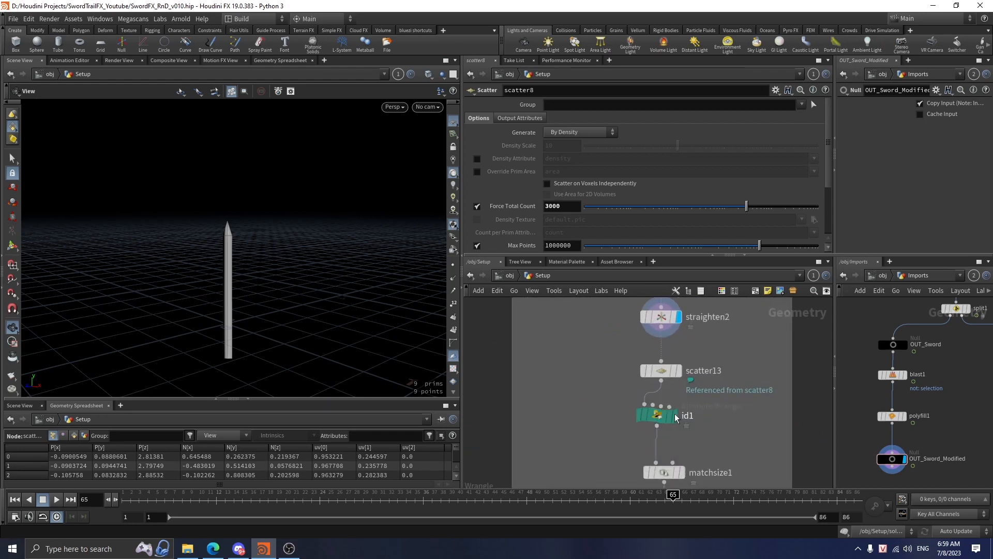
click(658, 414)
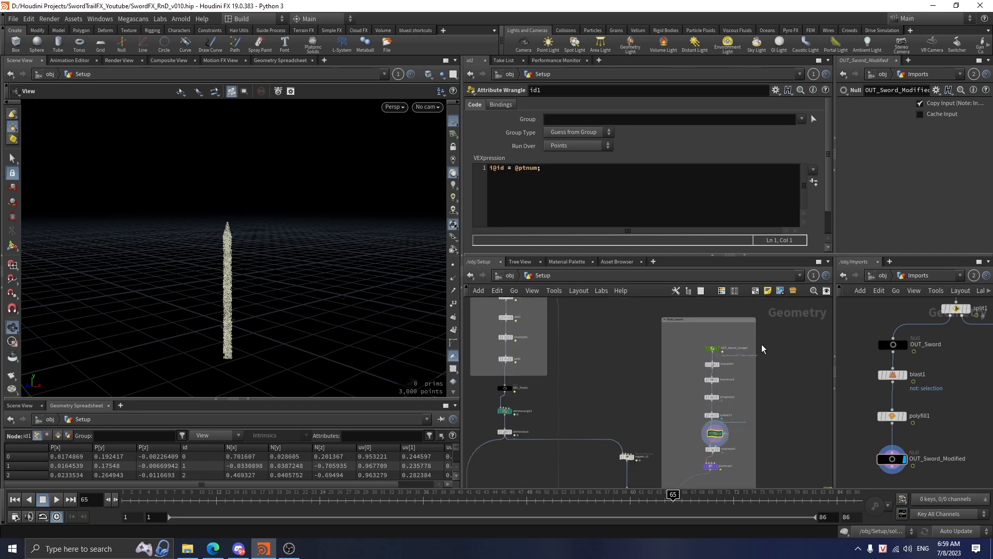
mouse_move(695, 354)
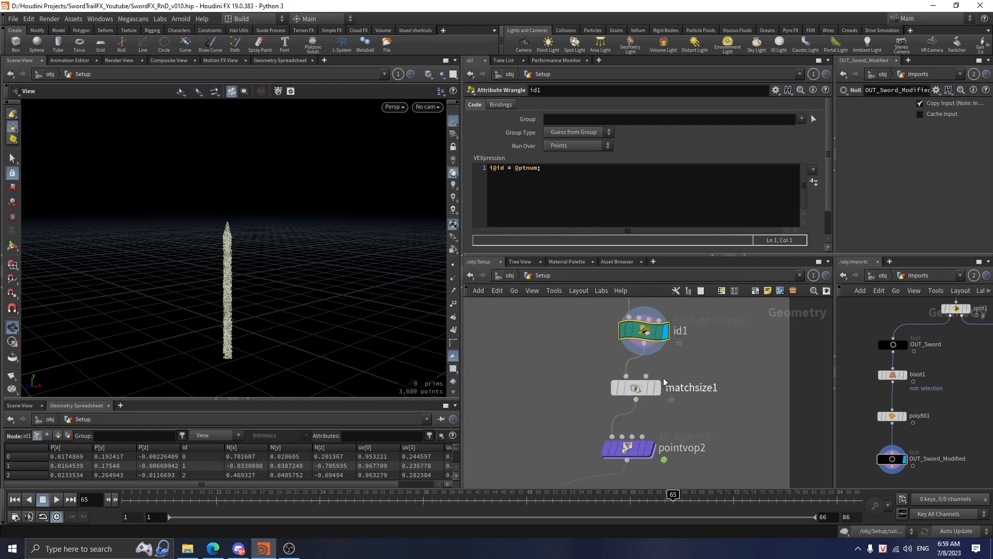
click(635, 387)
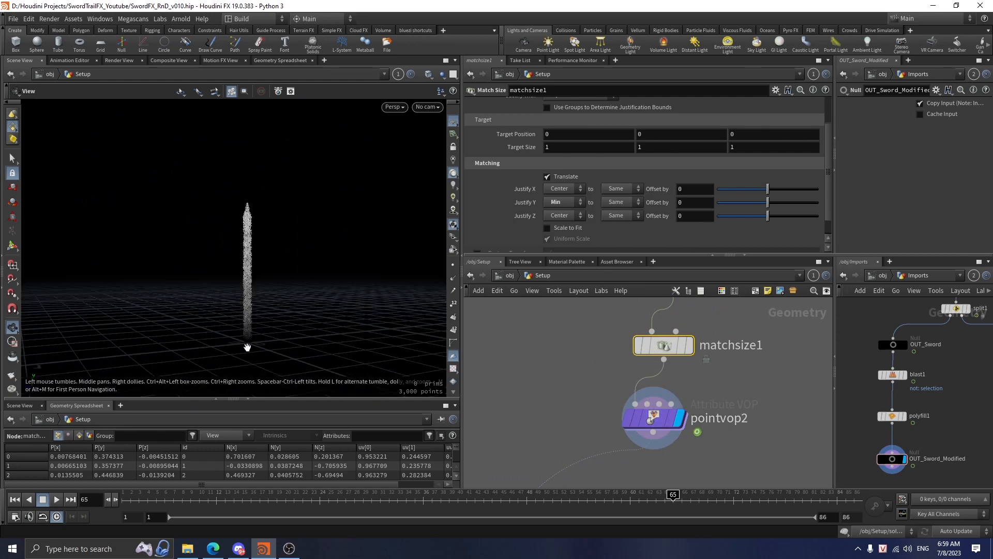
mouse_move(253, 240)
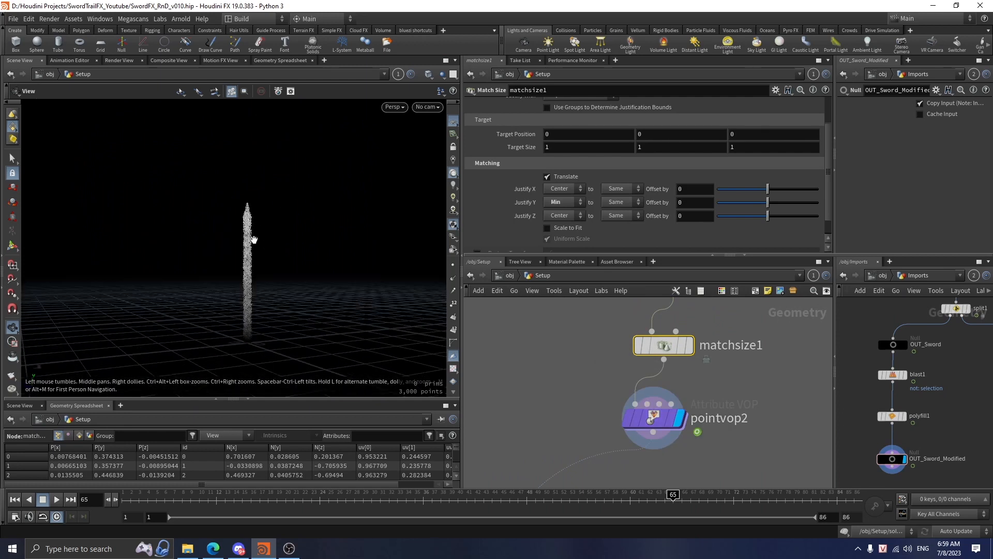
mouse_move(314, 301)
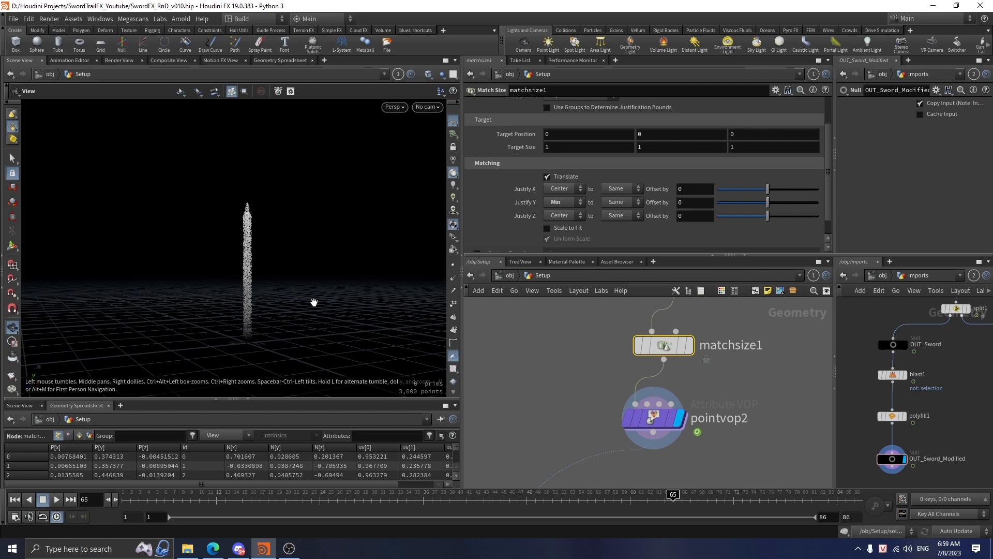
- Dive into pointvop2 and inspect the vector-to-float conversion and geometry globals nodes
double_click(655, 416)
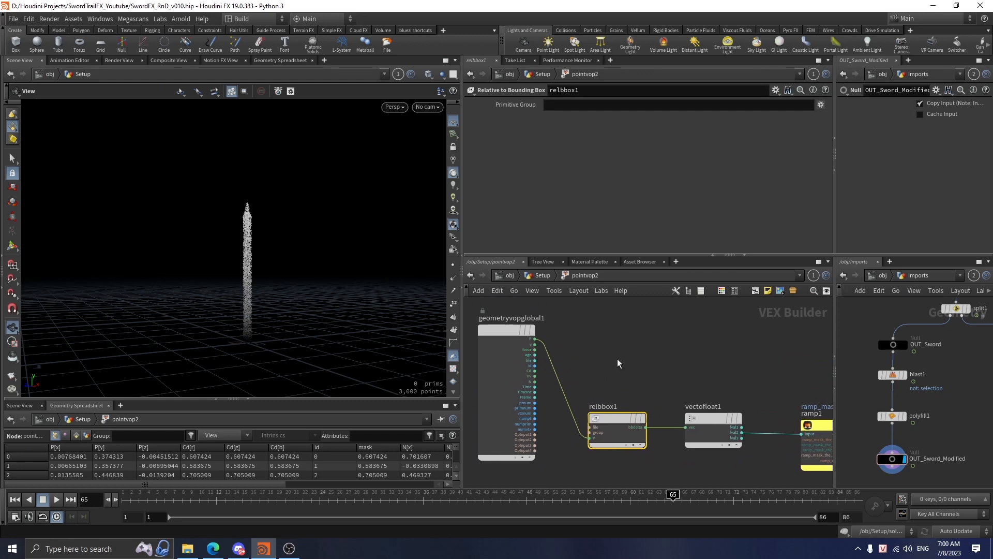
scroll(down, 3)
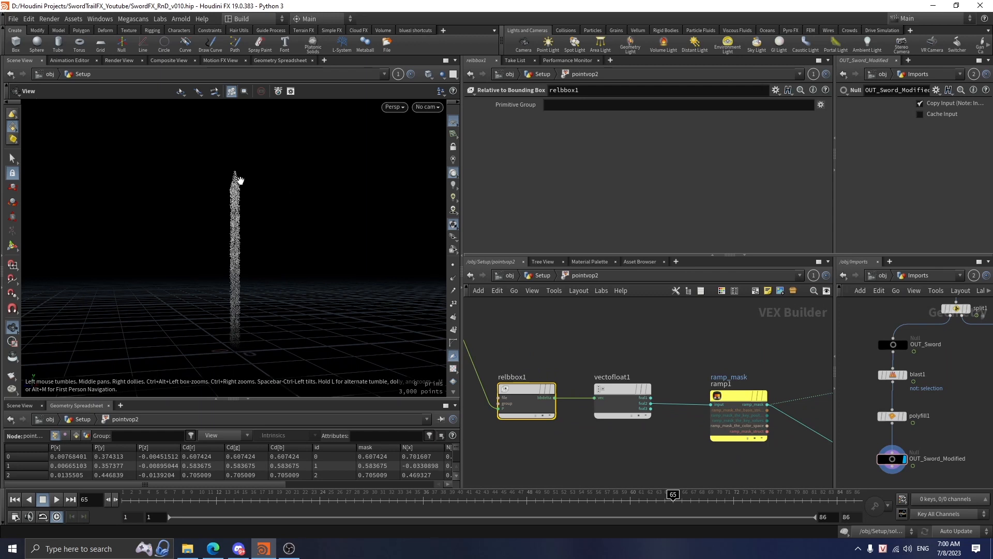
mouse_move(253, 192)
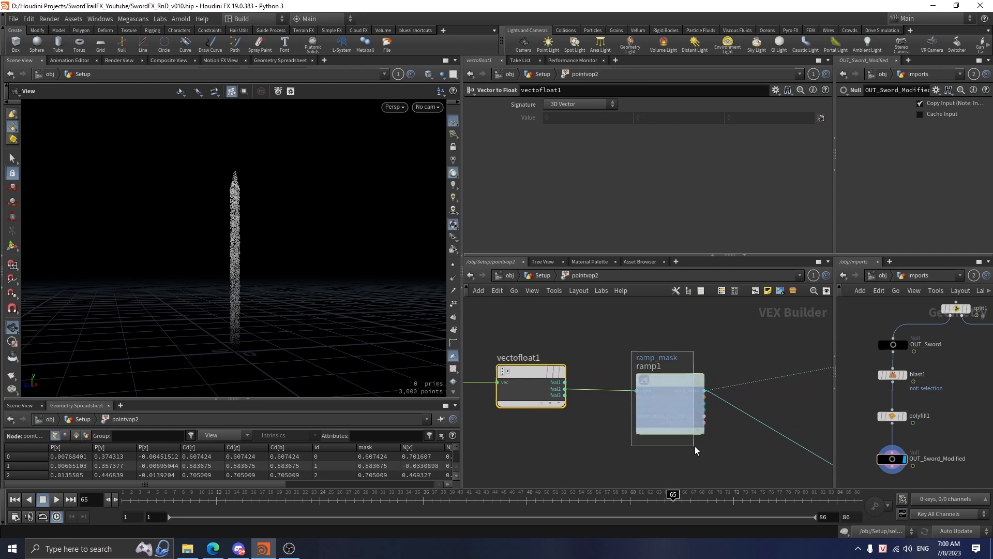
click(669, 405)
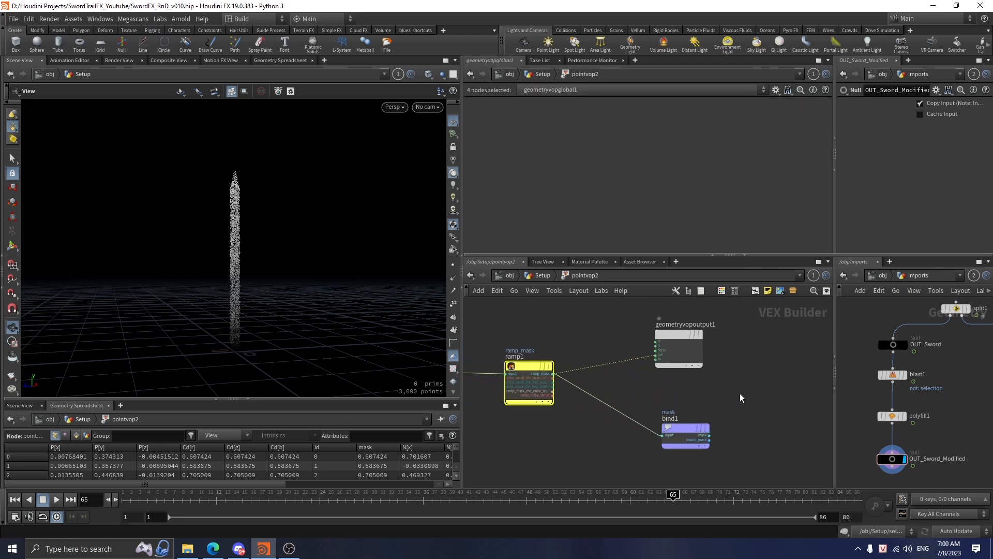
click(684, 437)
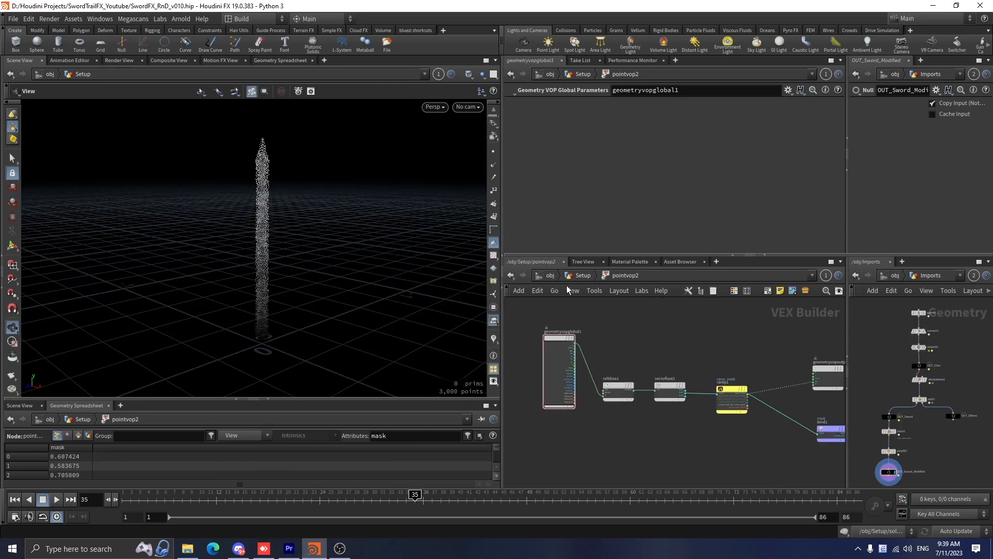
- Back in /obj/Setup, view attribcopy1 copying Cd and mask by id, stepping the timeline forward
click(643, 431)
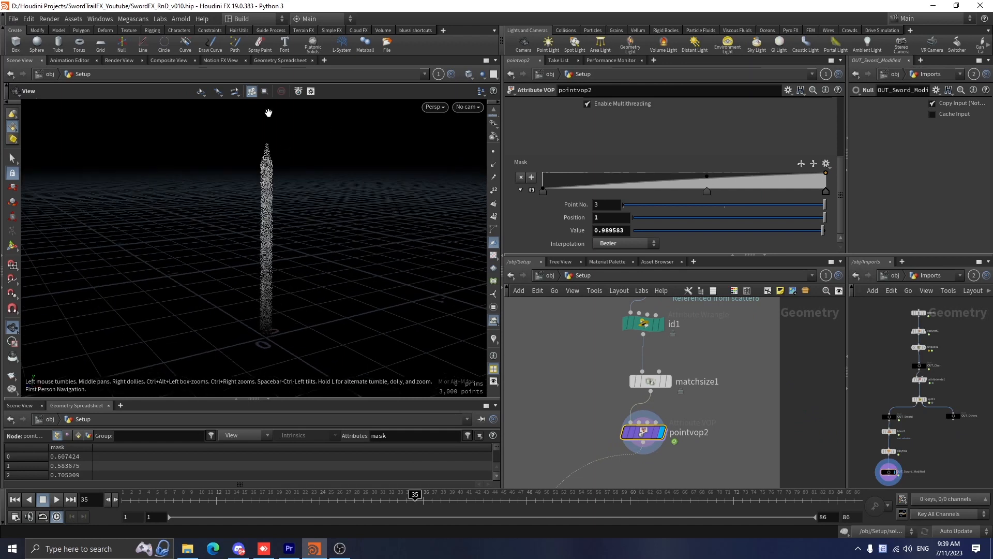
mouse_move(535, 331)
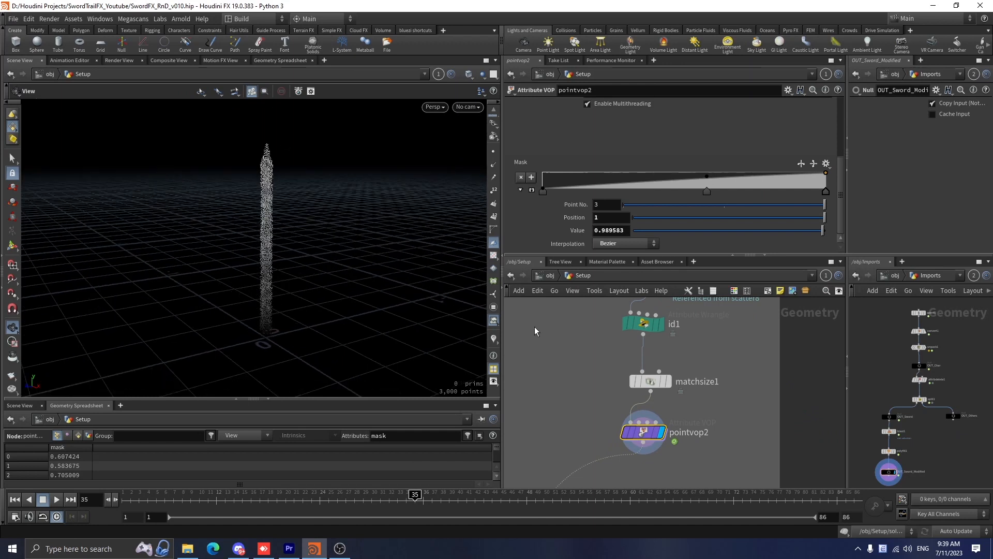
click(618, 415)
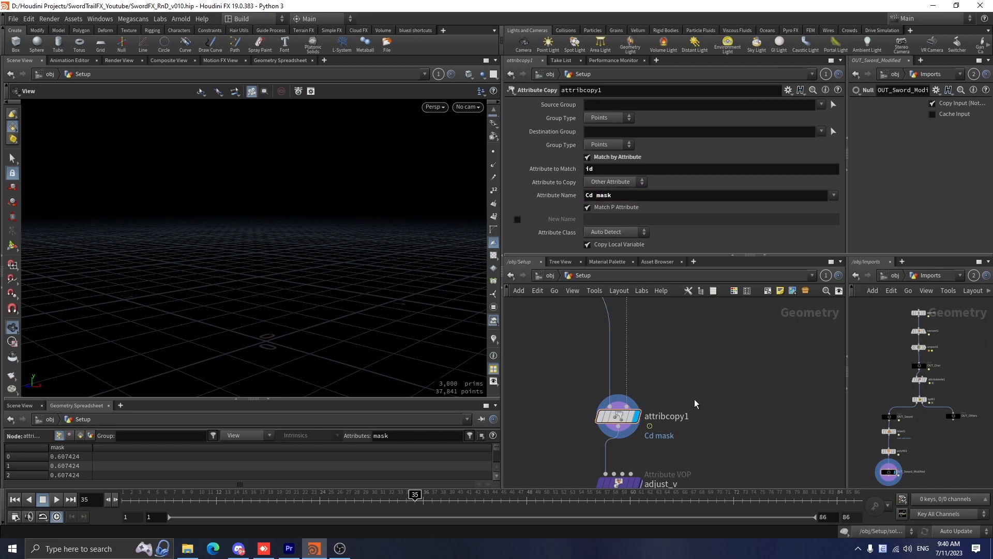
key(h)
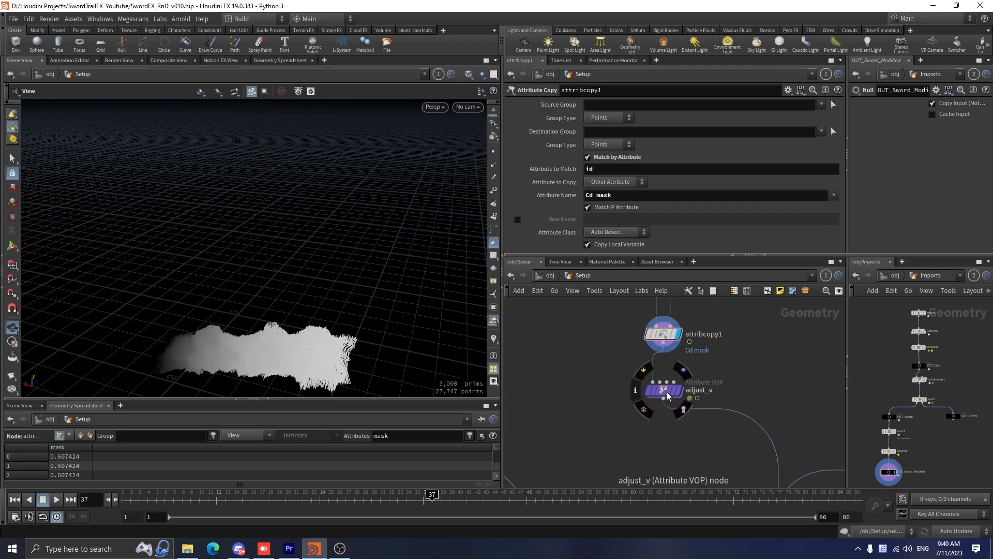
- Inspect the adjust_v VOP's fit mask, v_mult parameter, turbulent noise and anti-aliased flow noise
click(661, 389)
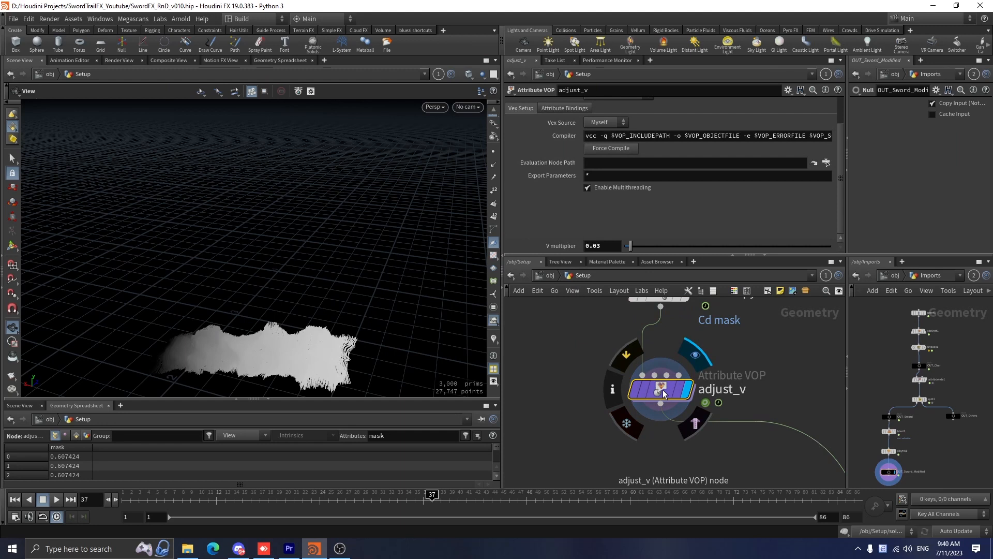
double_click(659, 388)
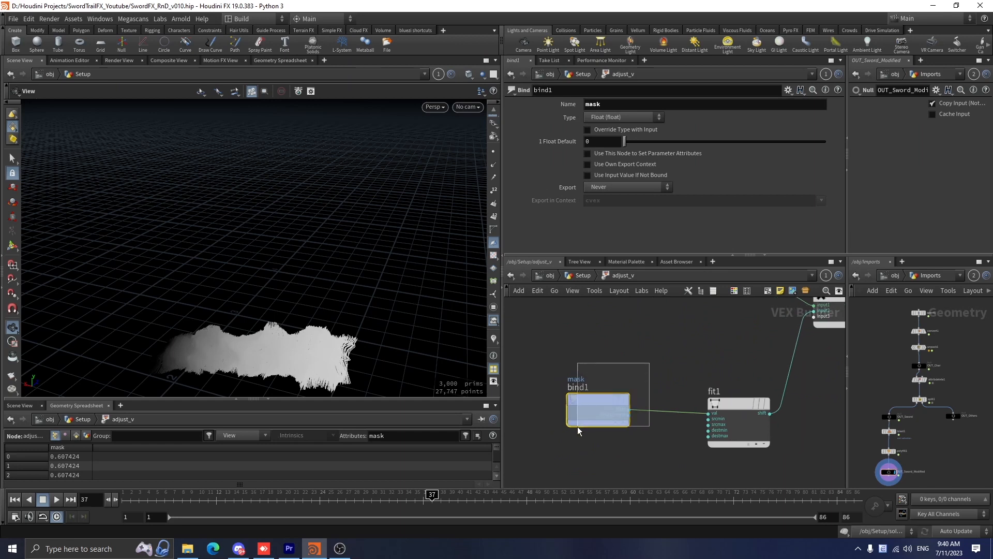
click(734, 421)
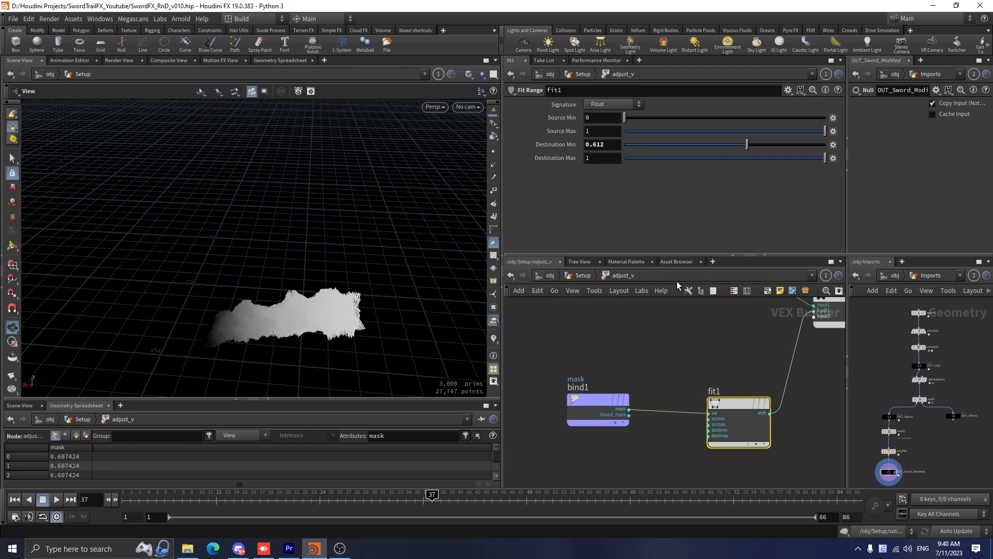
mouse_move(699, 293)
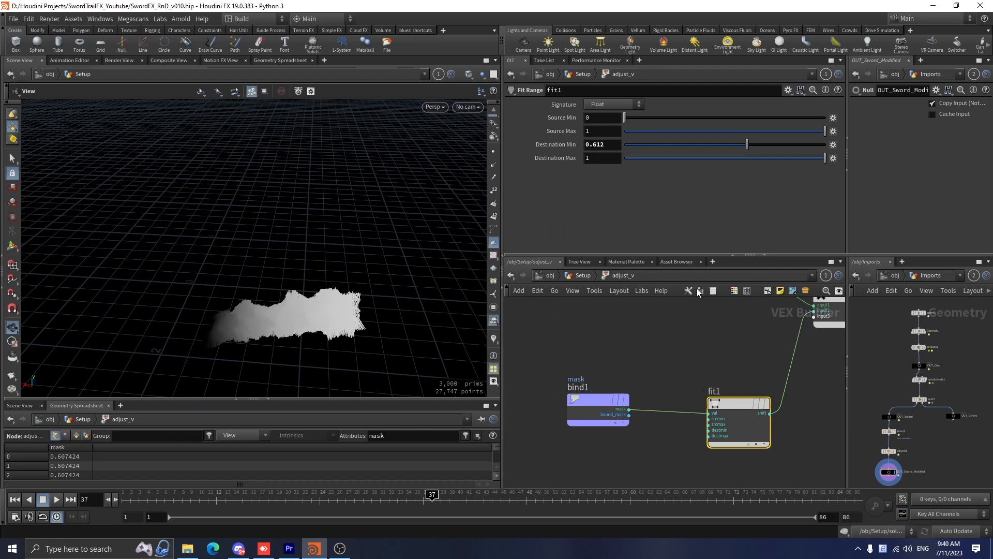
mouse_move(733, 437)
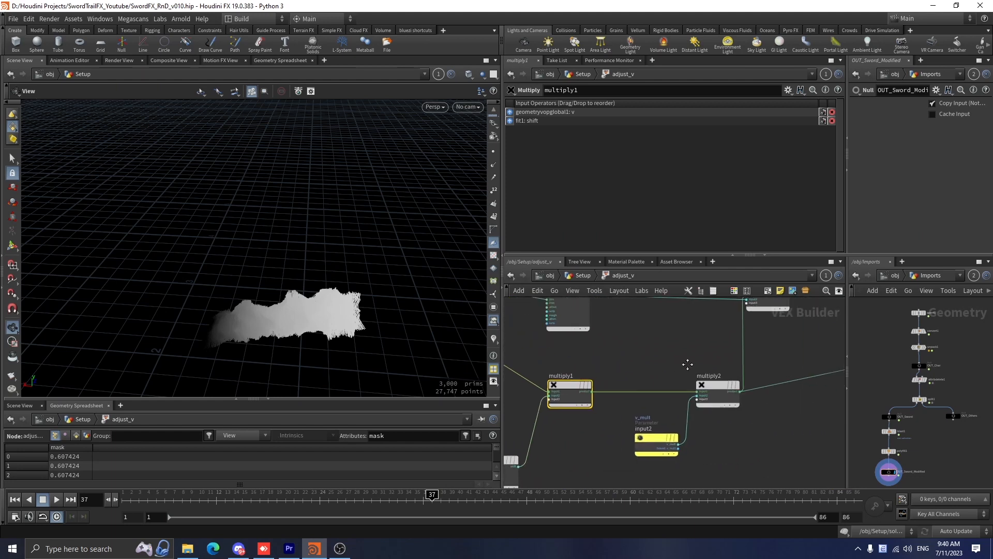
click(657, 437)
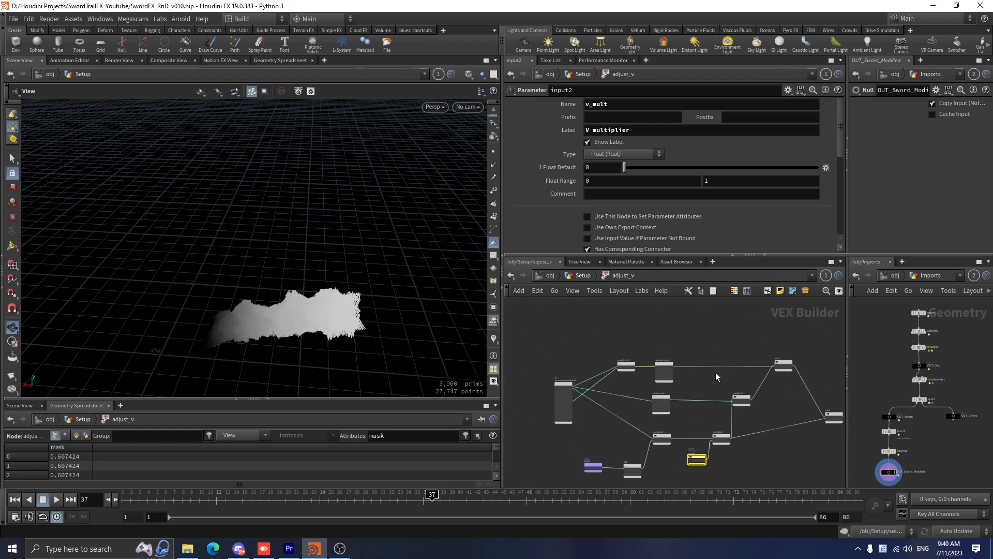
click(642, 403)
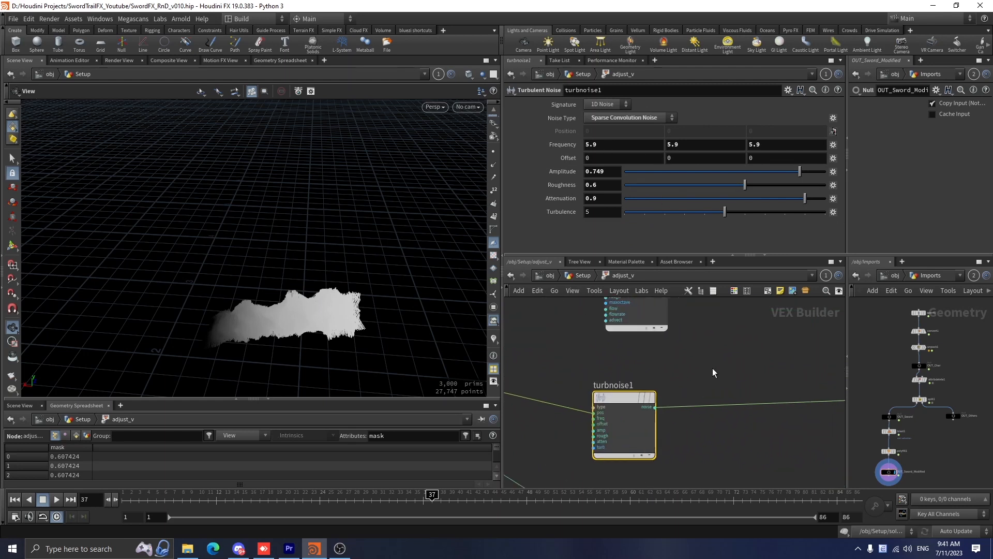
mouse_move(736, 384)
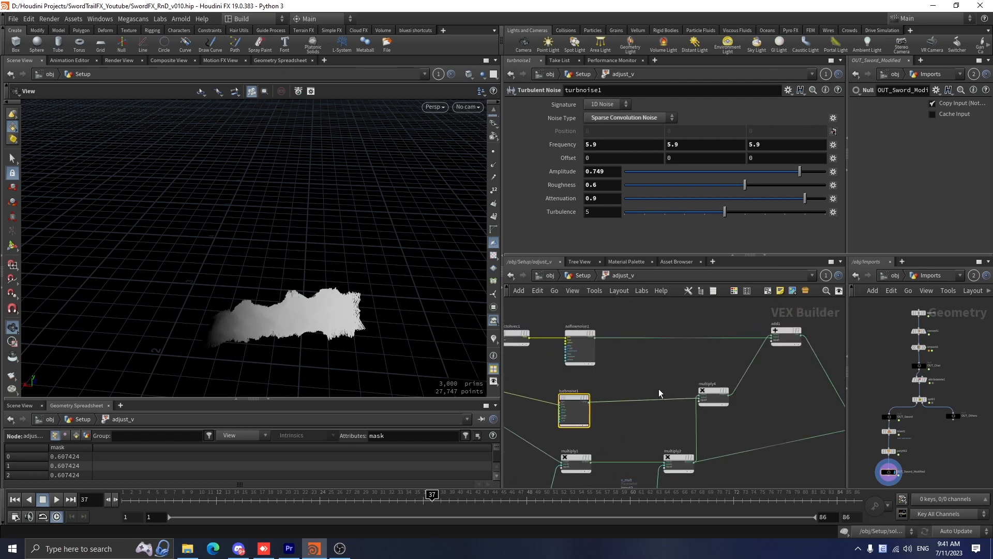
click(602, 359)
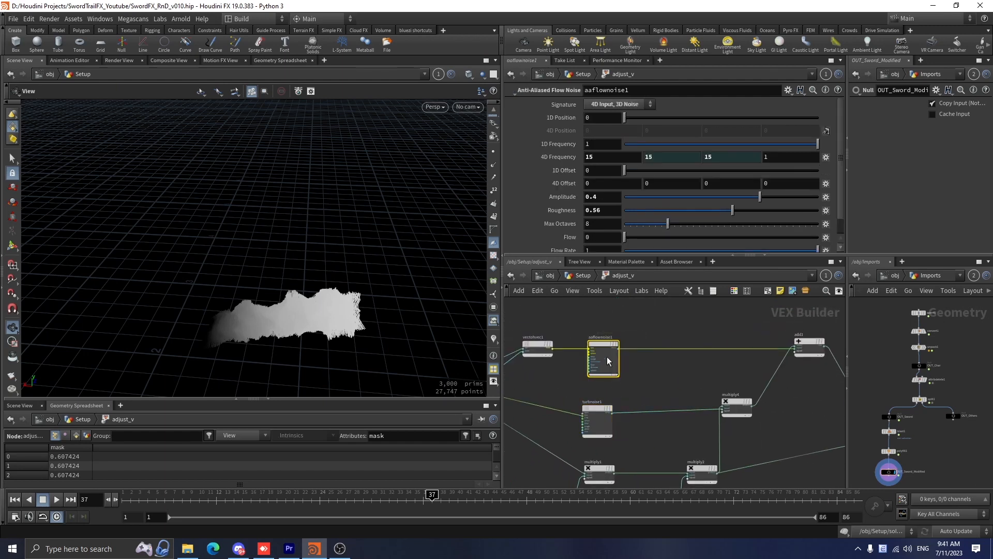
scroll(down, 3)
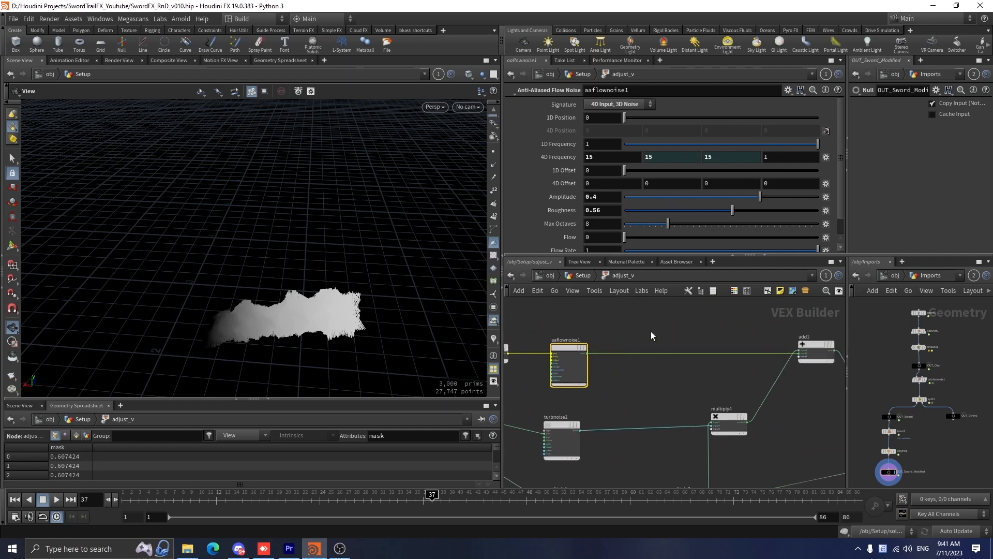
mouse_move(620, 376)
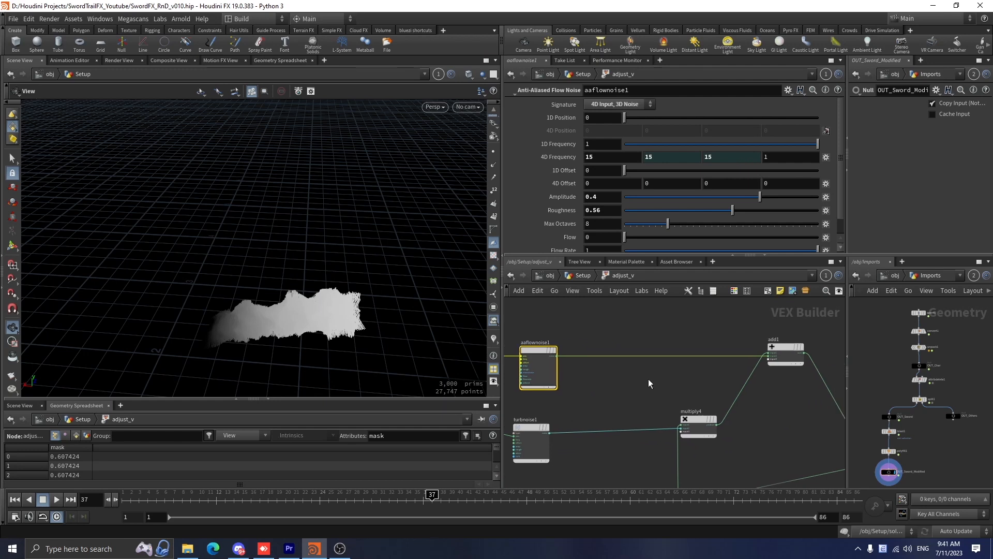
mouse_move(733, 408)
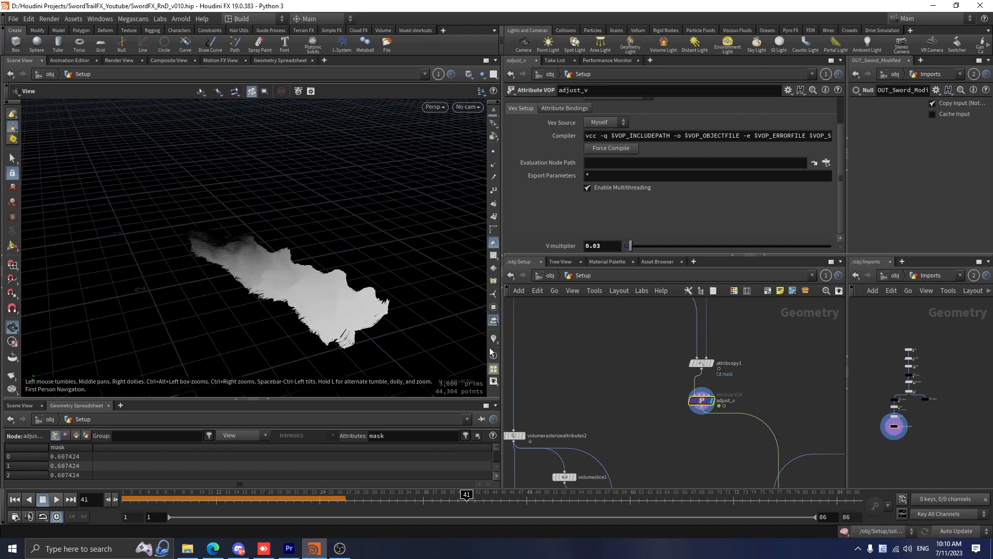
mouse_move(492, 342)
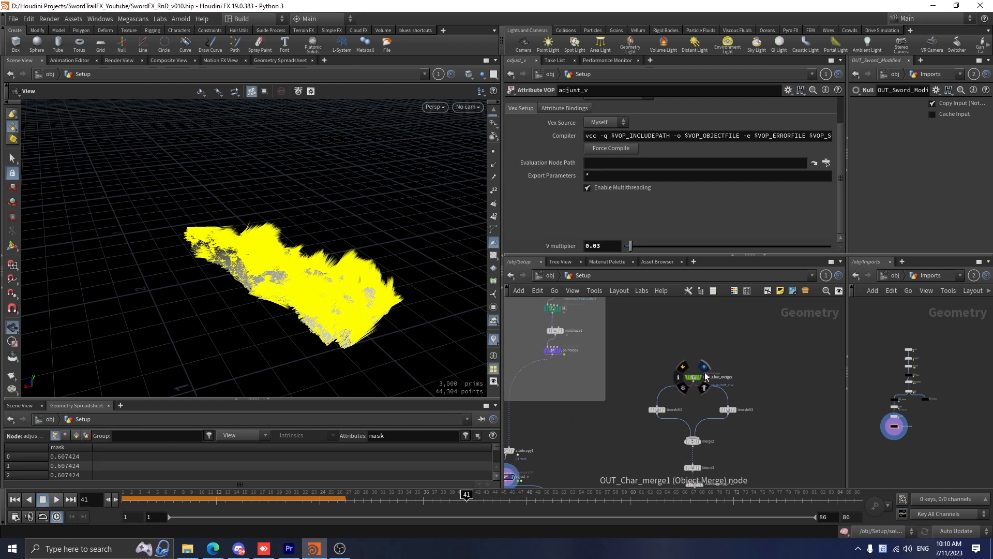
mouse_move(705, 372)
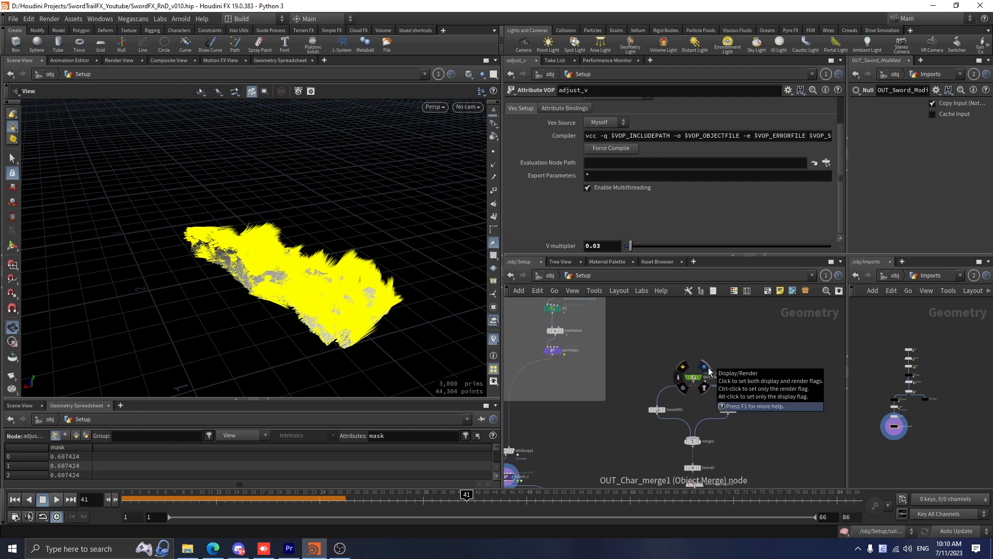
- Set the first time shift's Frame to $FSTART
click(702, 369)
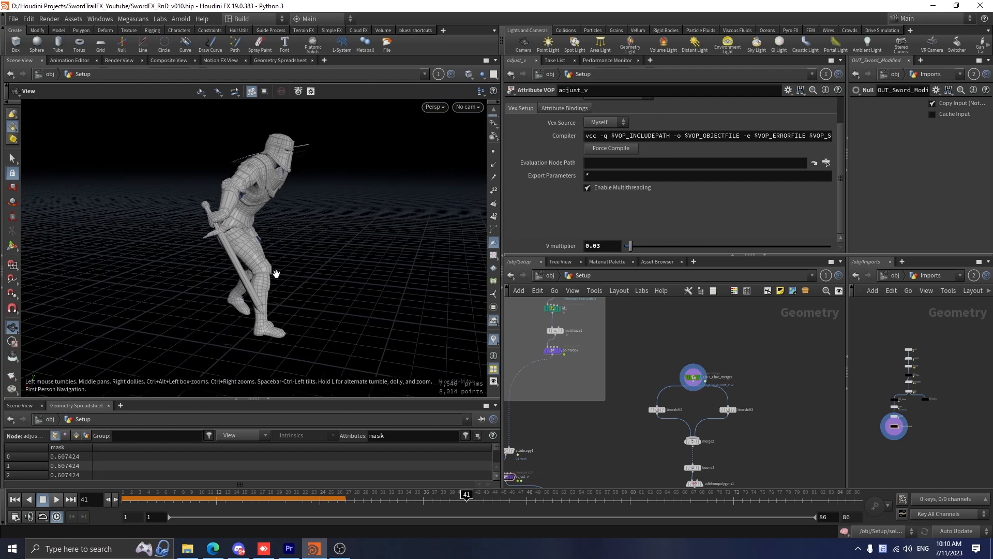
click(692, 376)
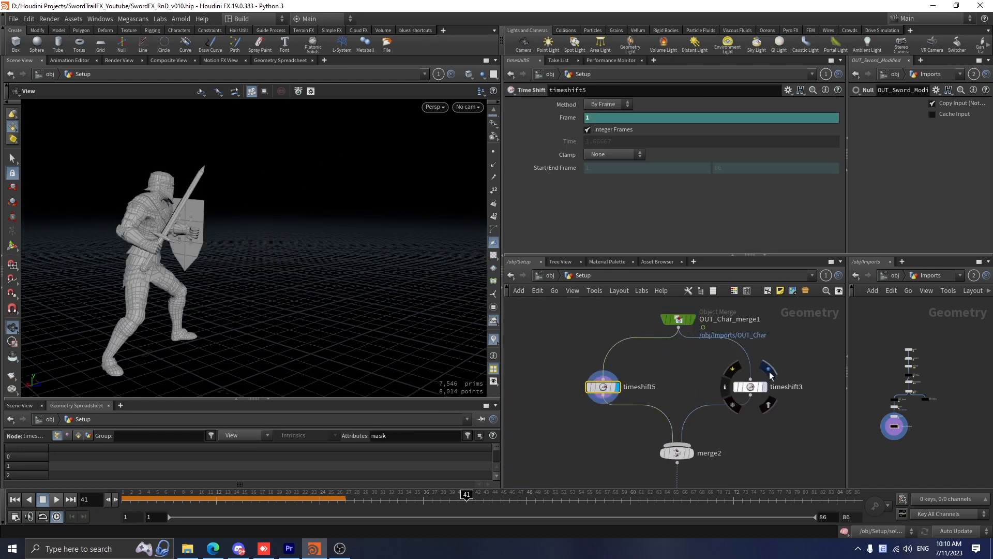
text($FSTART)
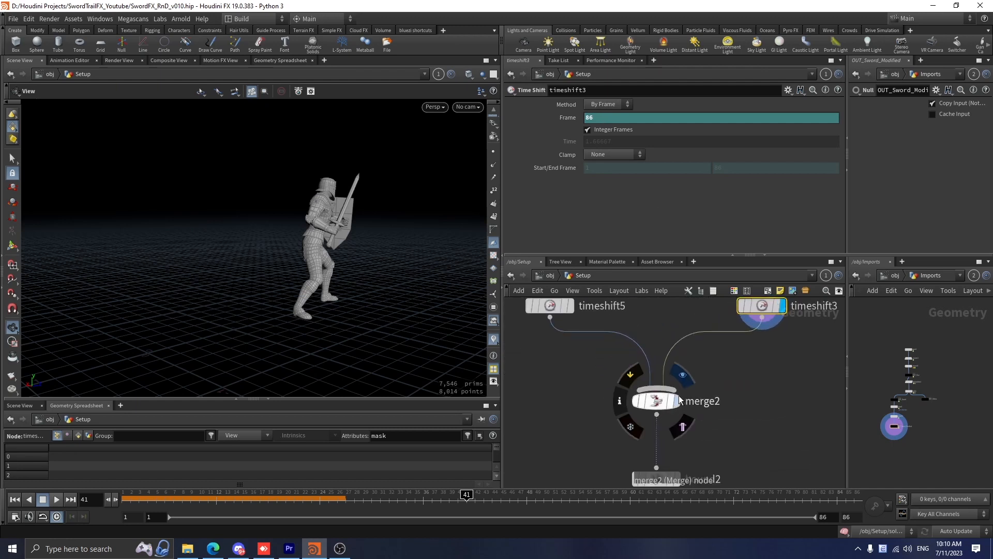
- Display the merged poses, bounding box, fog volume and 60,000 scattered points in turn
click(657, 401)
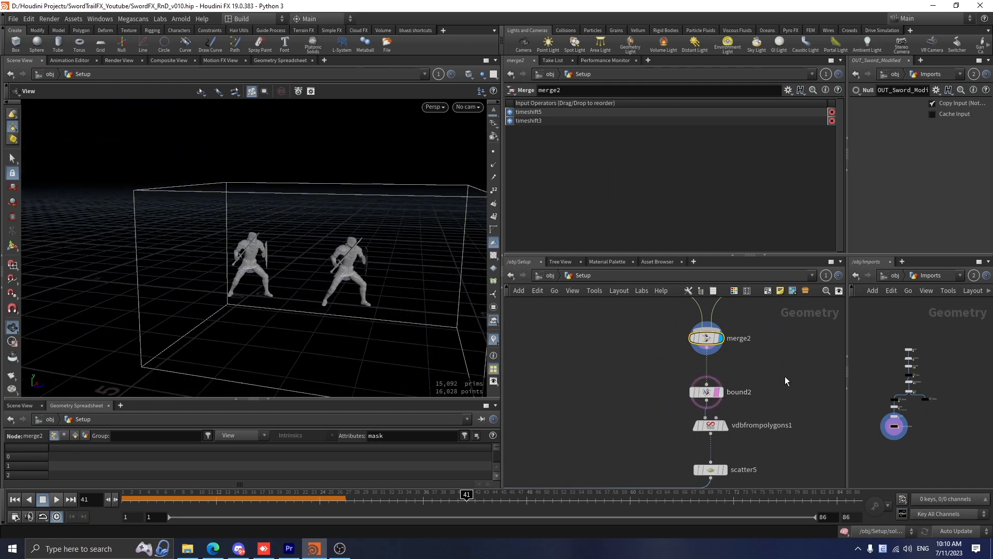
click(705, 391)
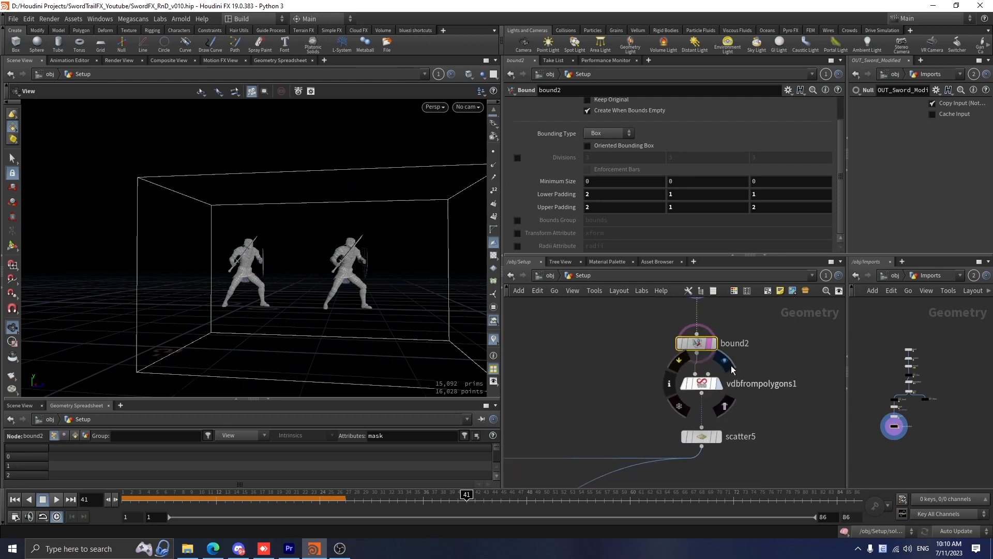
click(701, 384)
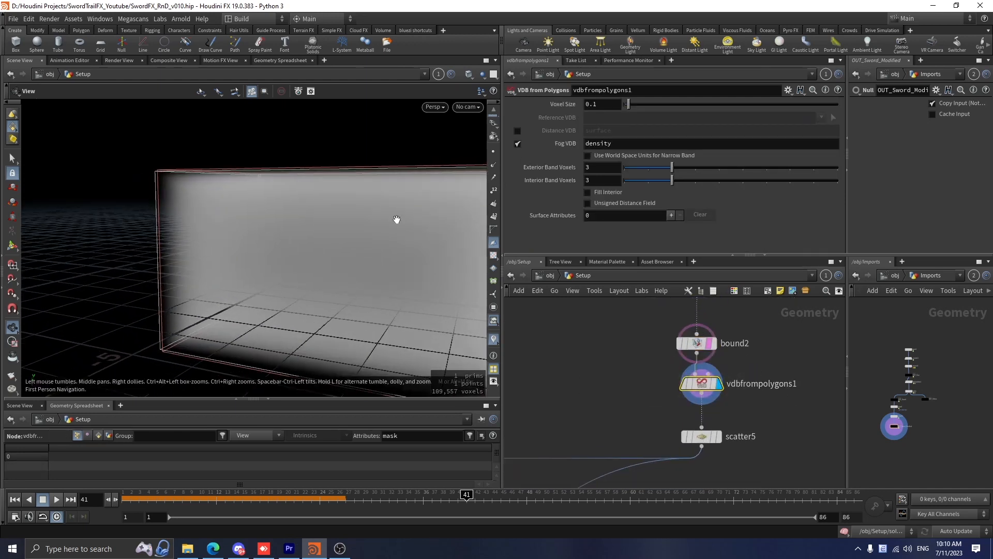
click(700, 435)
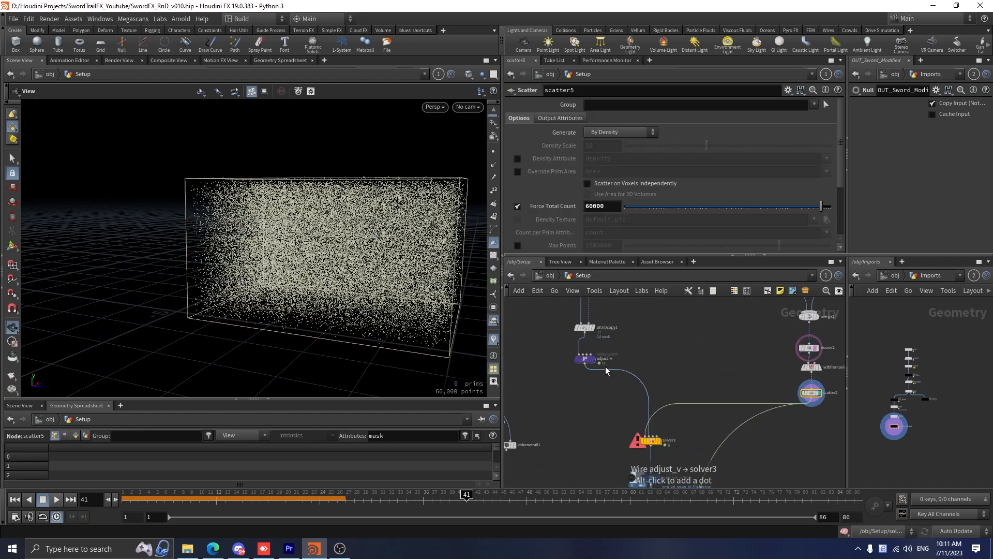
- Inspect solver3's Input_2_custom_v merge, merge2 and pointvop1, selecting pointvop1 for reuse
click(583, 364)
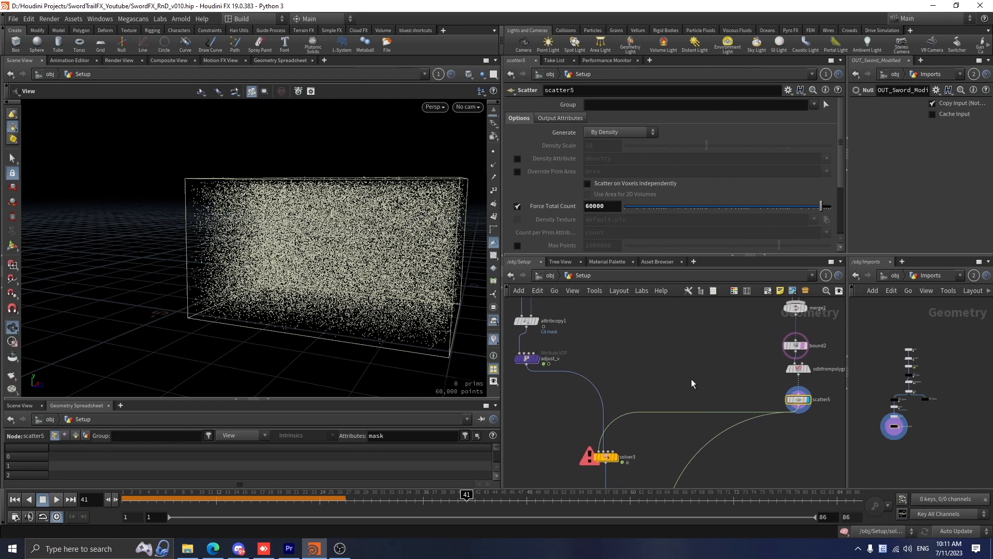
scroll(down, 3)
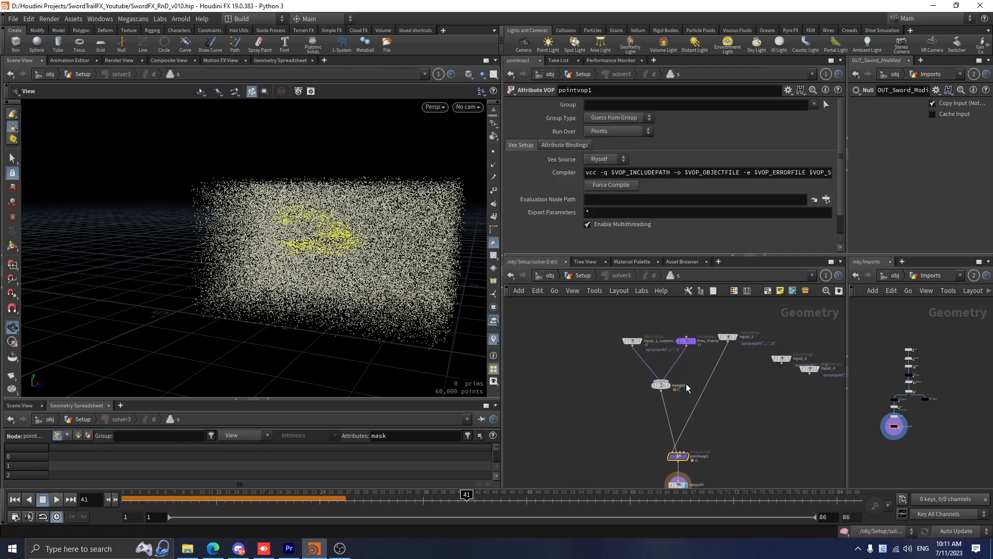
click(626, 369)
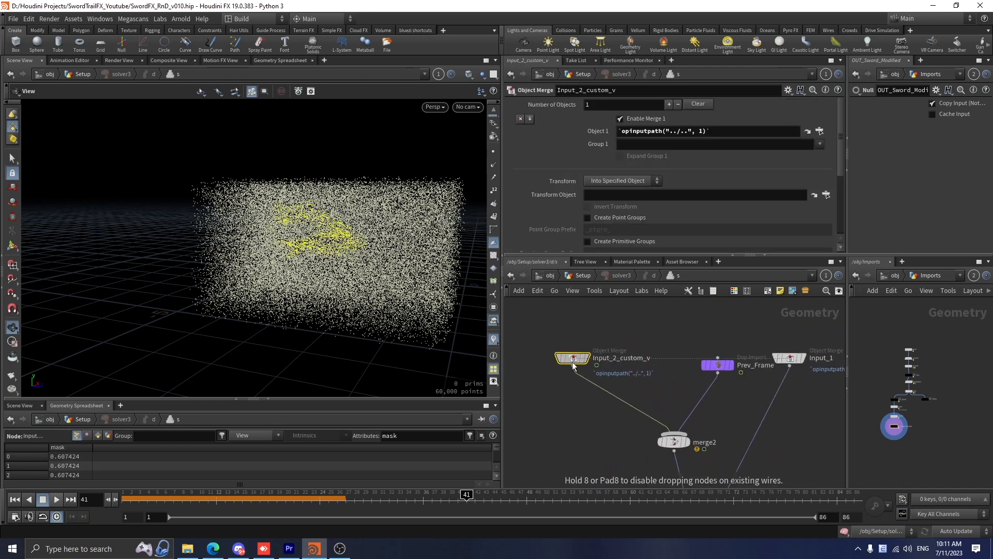
mouse_move(690, 352)
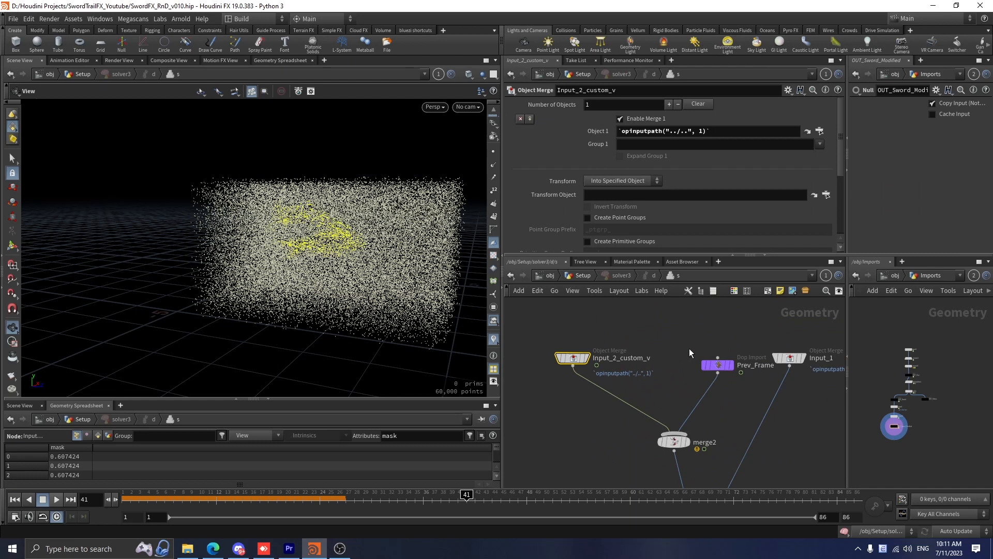
click(674, 441)
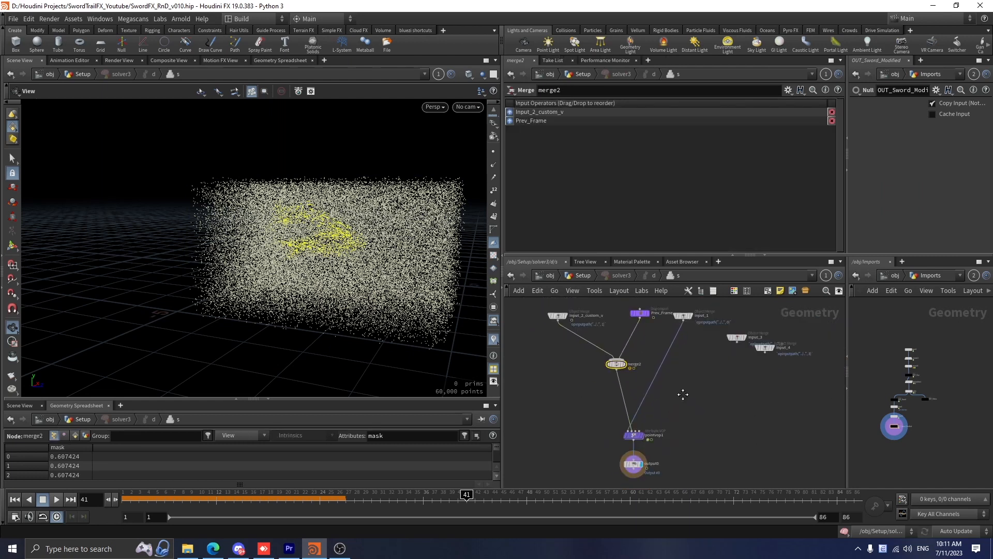
mouse_move(649, 412)
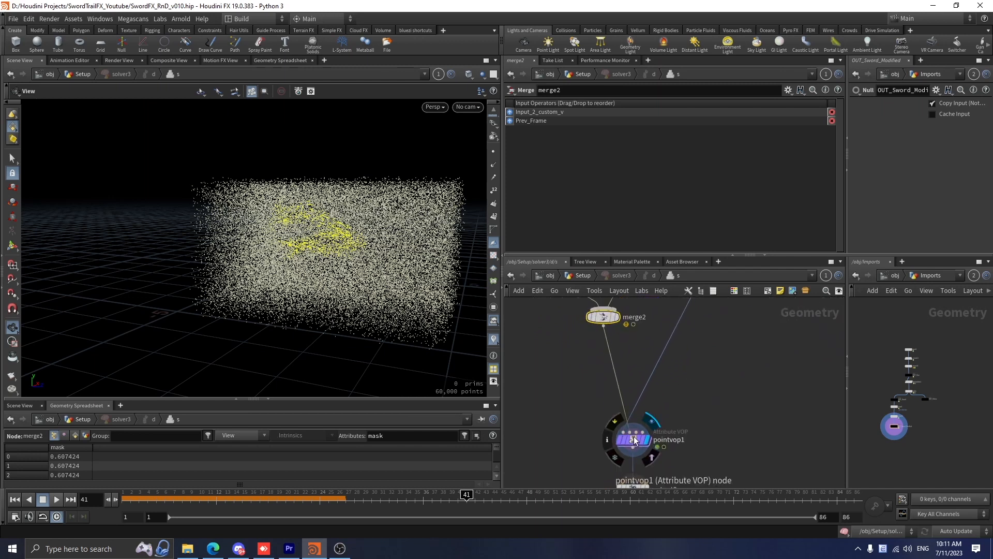
double_click(632, 440)
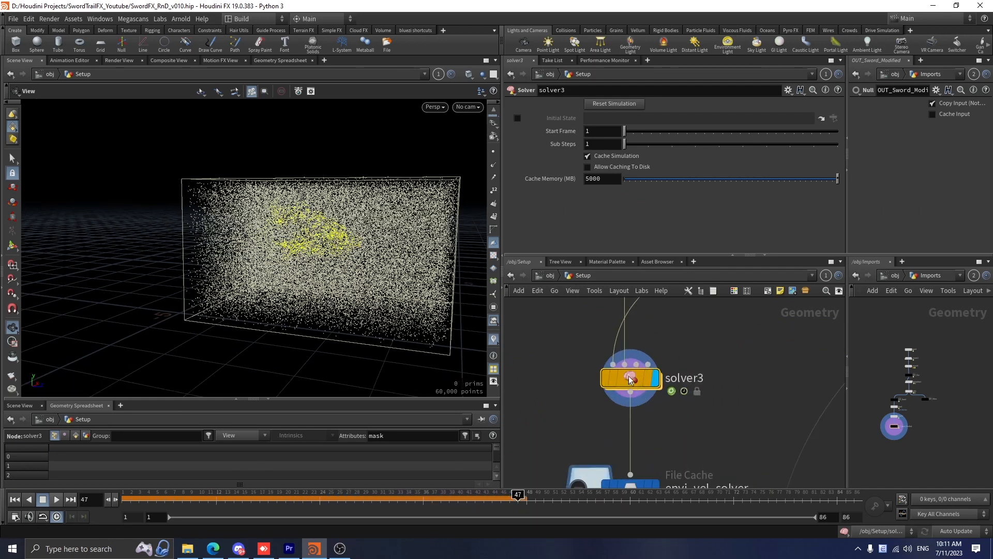
double_click(630, 378)
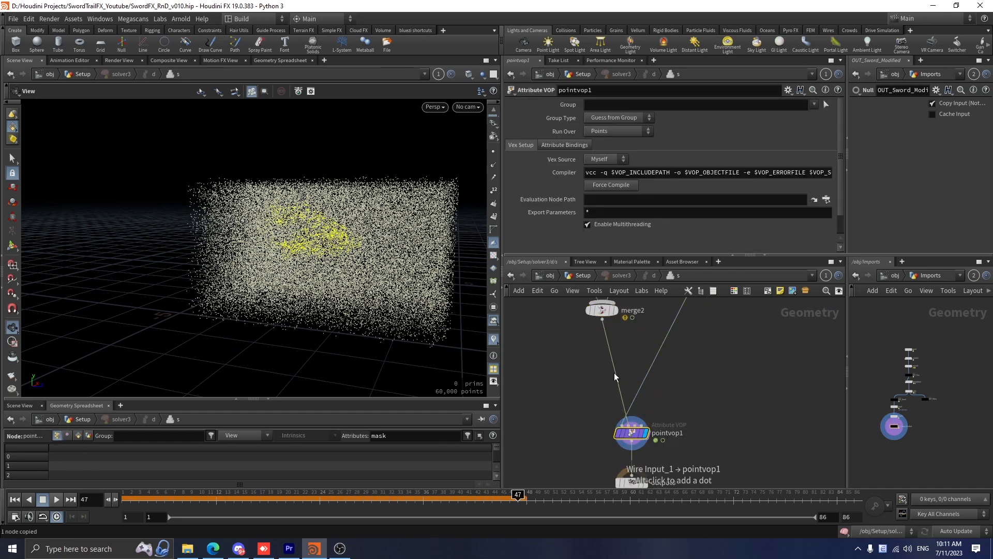
click(590, 404)
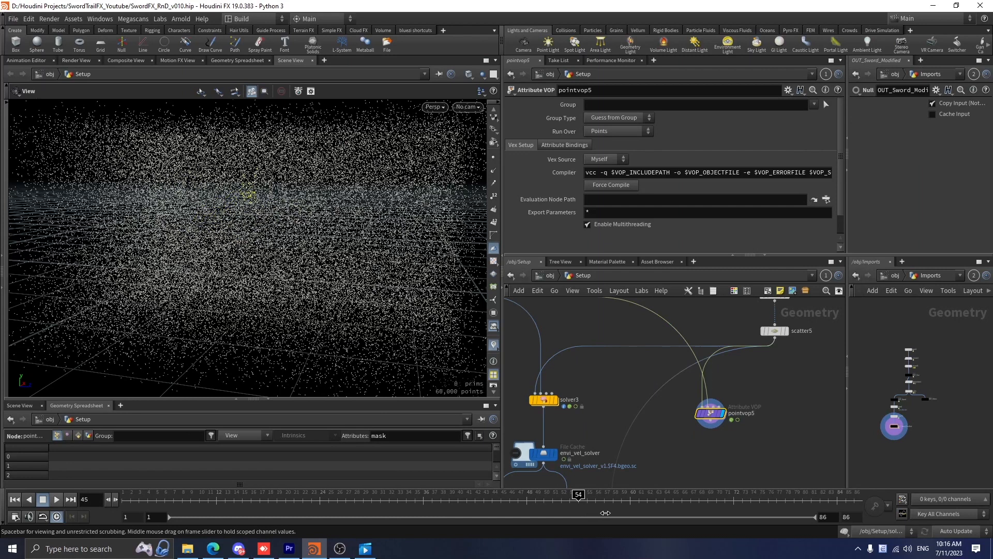
- Inspect envi_vel_solver cache, slow-point wrangle, attribute transfer, merge3, point velocity and rasterized volumes
click(543, 450)
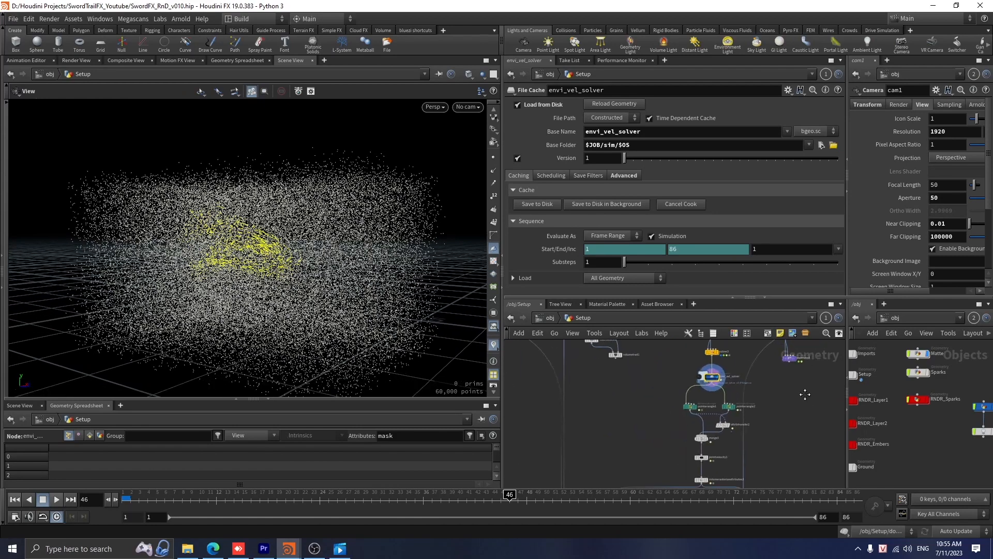
click(631, 384)
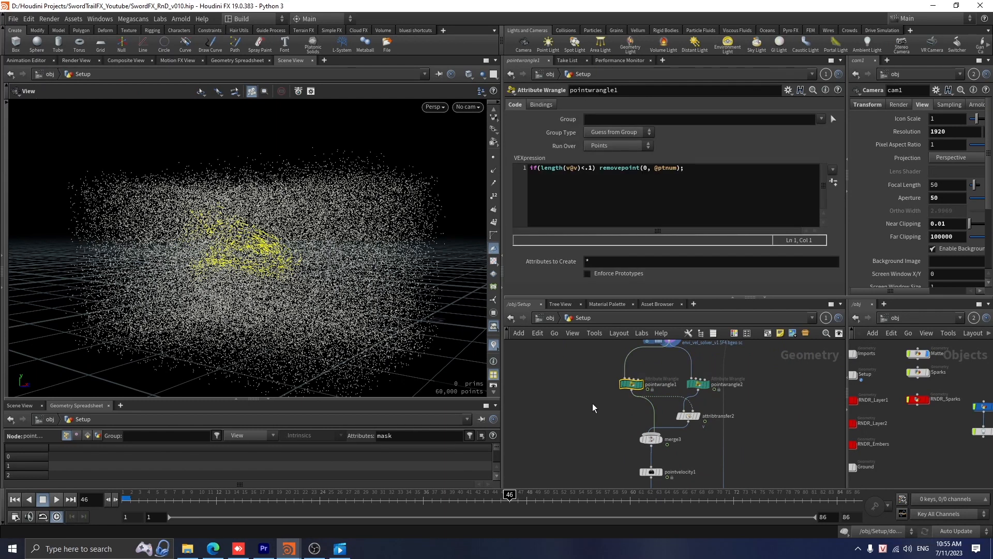
click(697, 383)
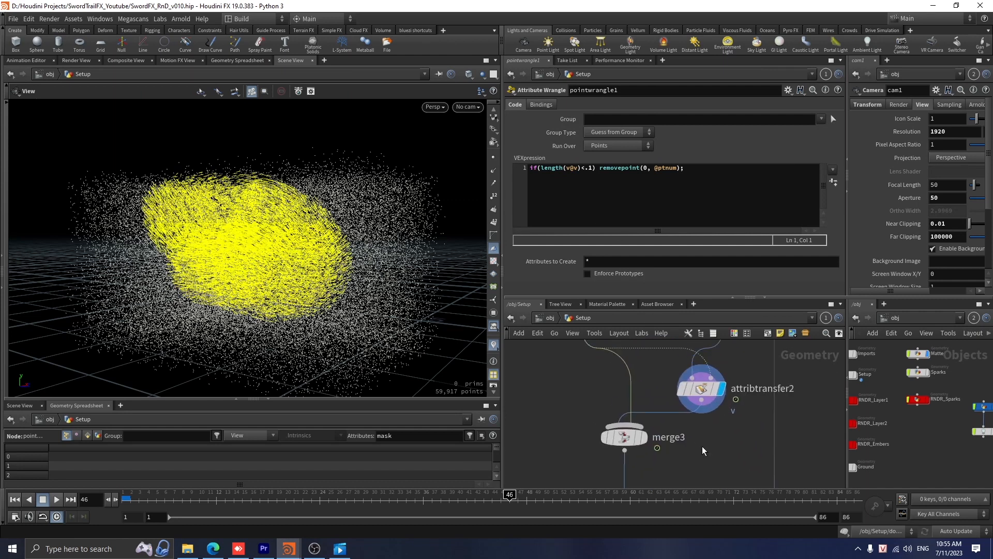
click(626, 435)
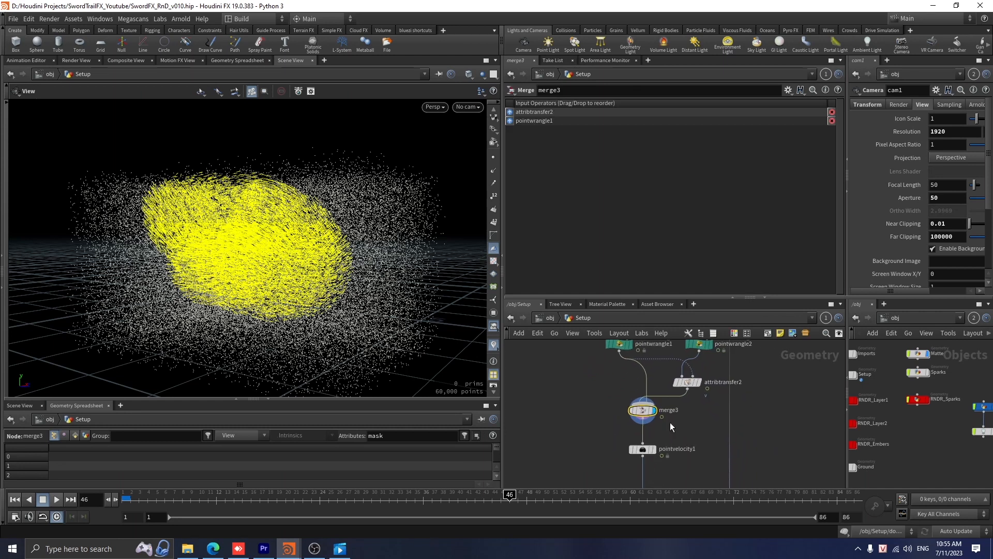
click(642, 448)
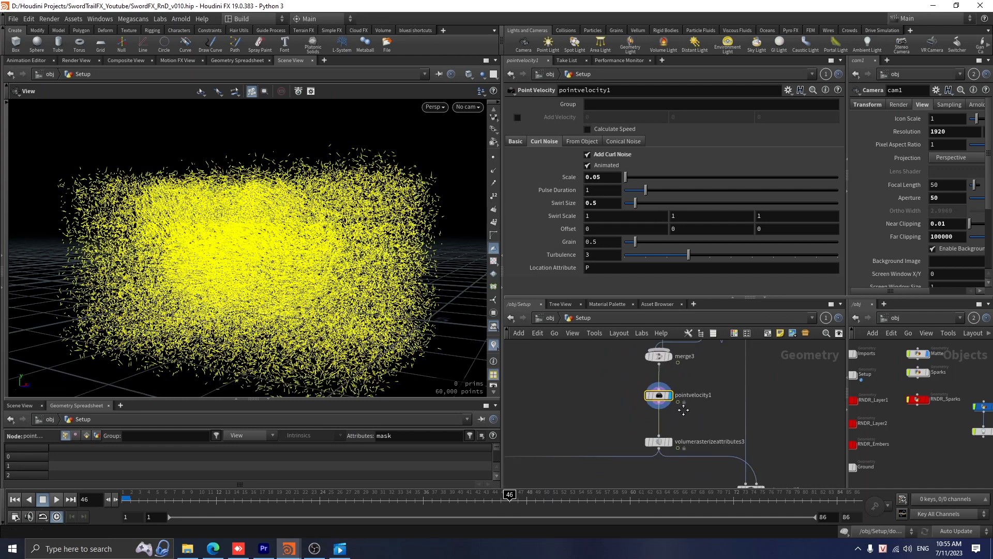
click(657, 441)
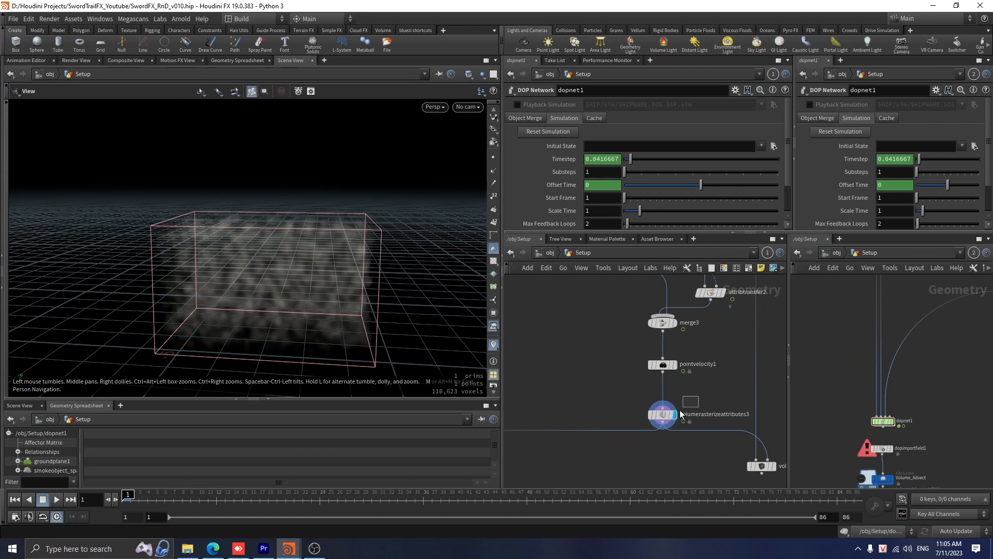
- Enter dopnet1 and inspect the dens and v volume sources' settings and activation
click(661, 414)
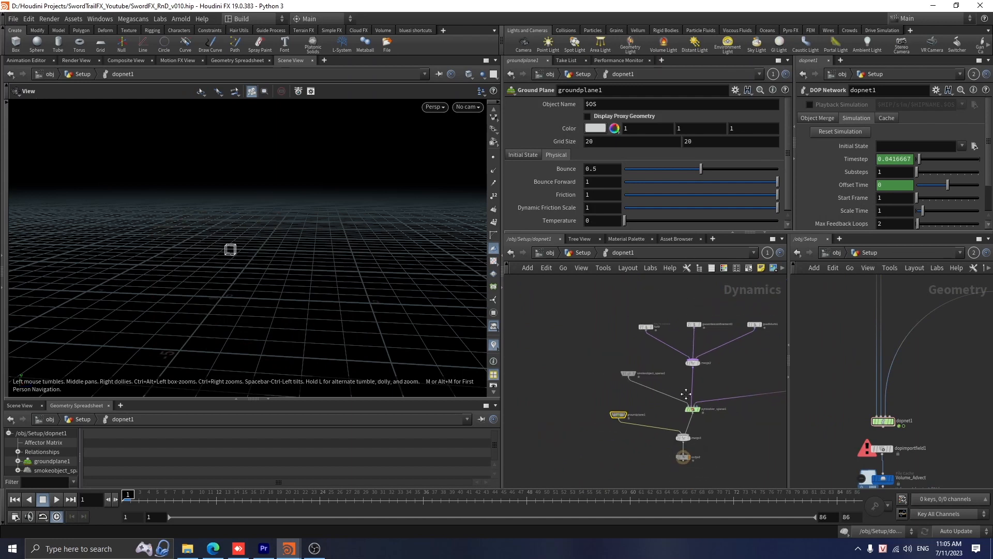
click(573, 375)
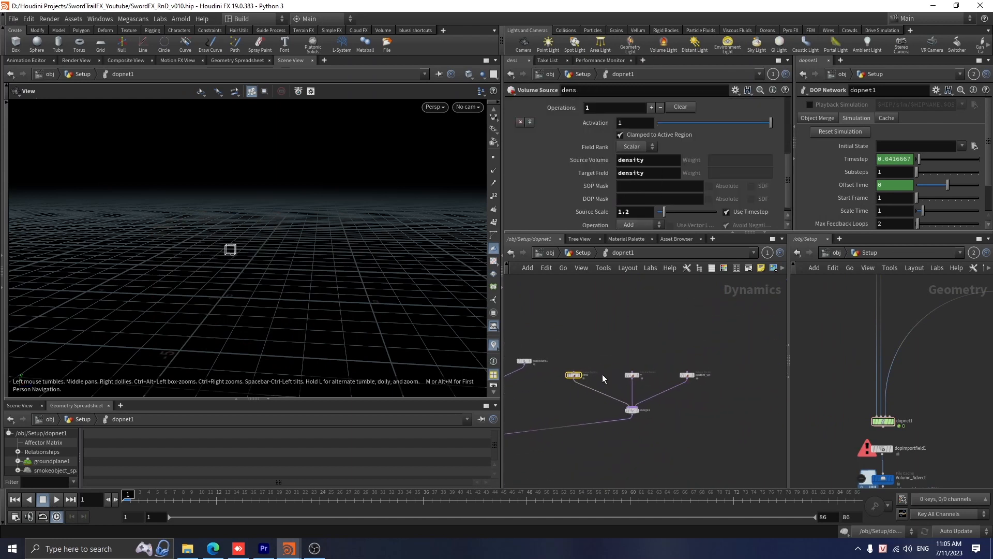
click(663, 378)
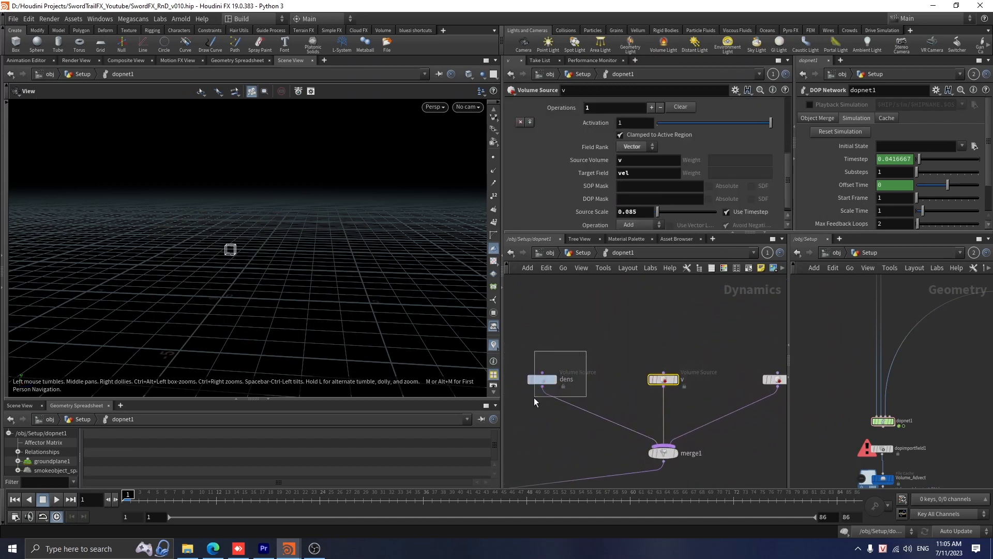
click(544, 378)
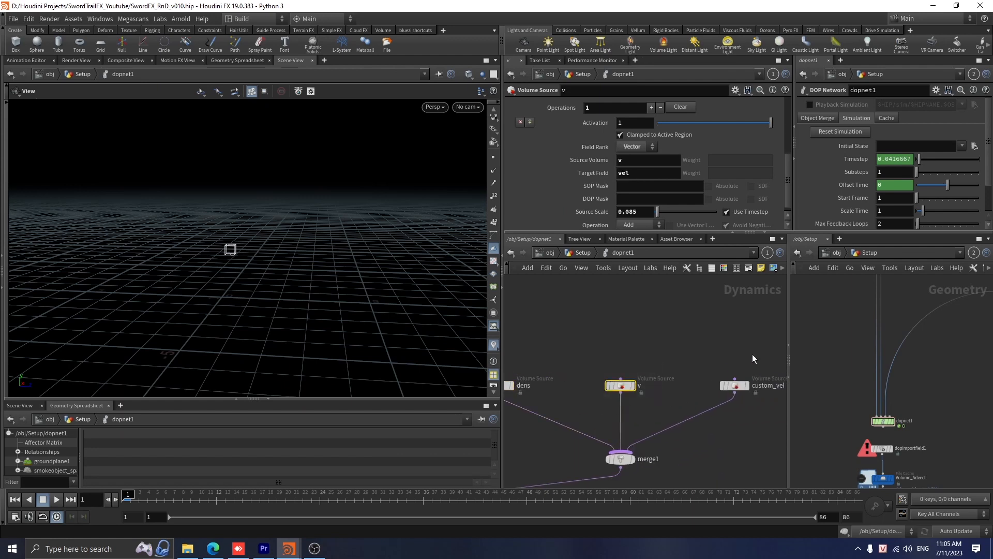
click(510, 385)
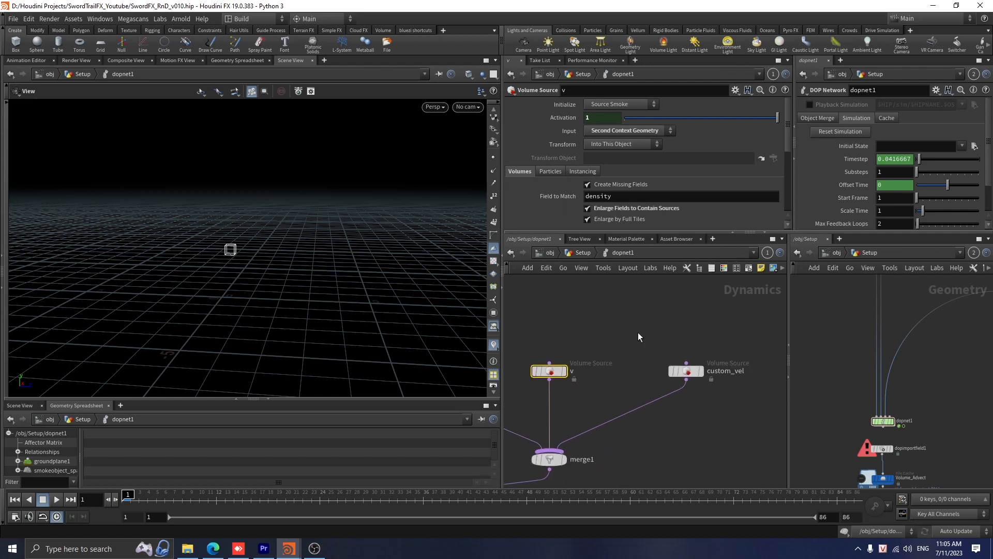
click(685, 370)
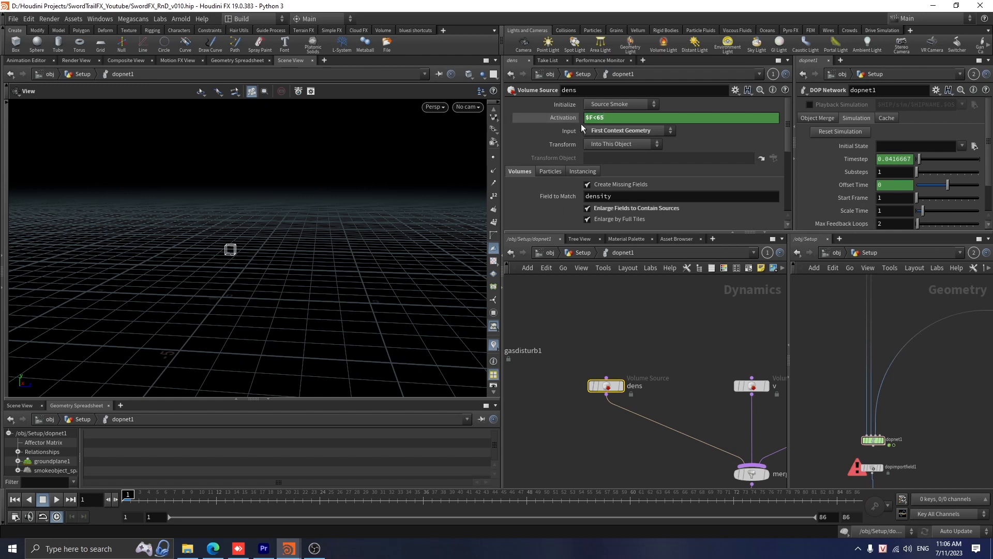
- Inspect the custom_vel source, revisit dens, and frame the whole DOP network
click(608, 118)
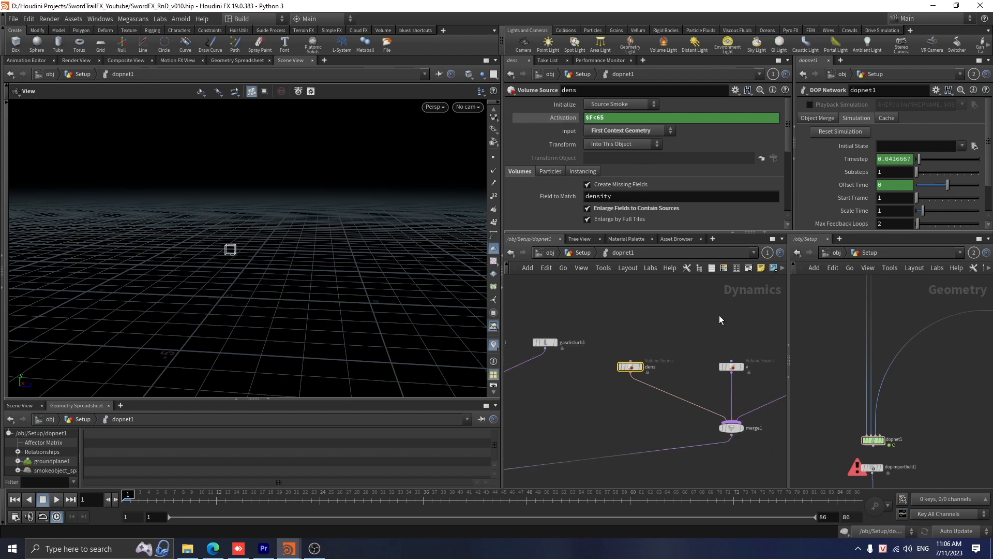
click(708, 354)
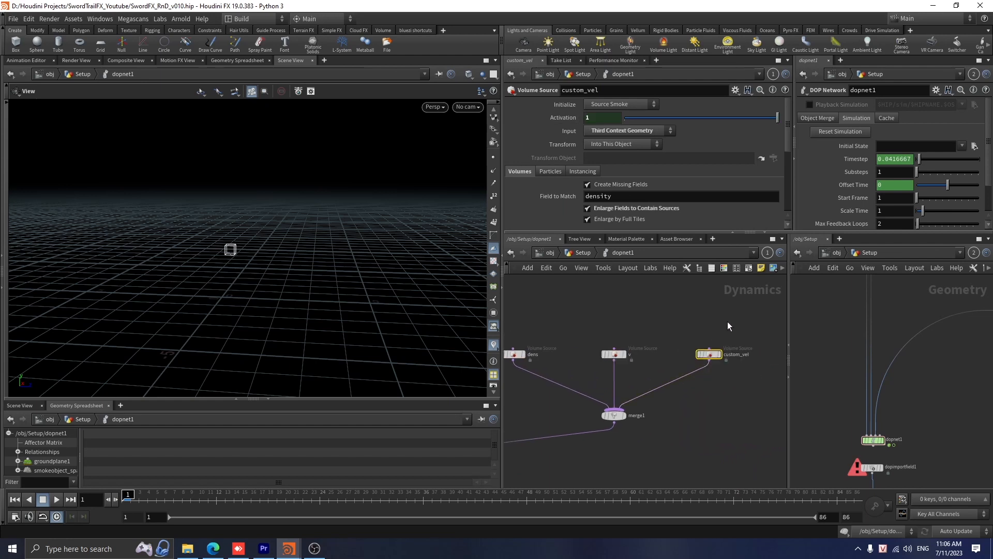
click(532, 354)
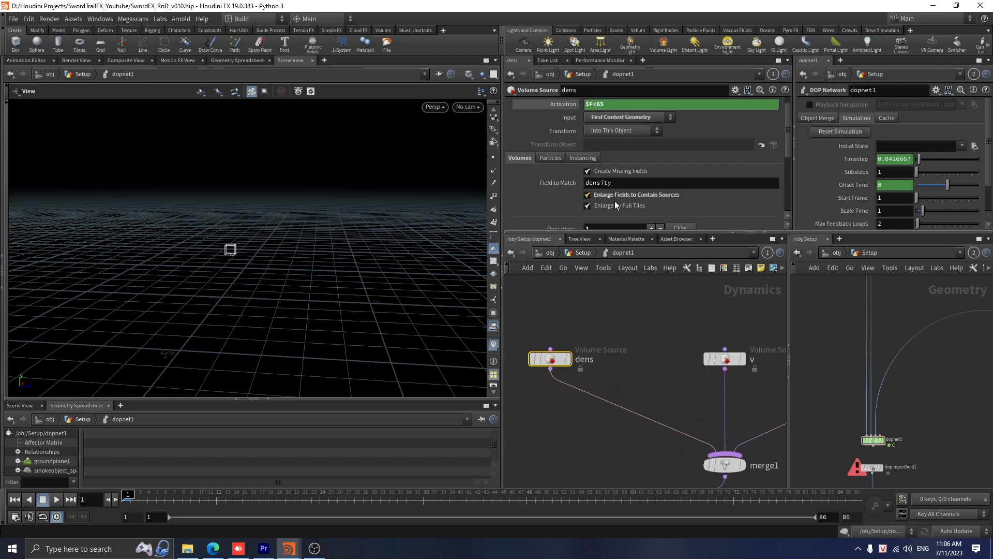
scroll(down, 3)
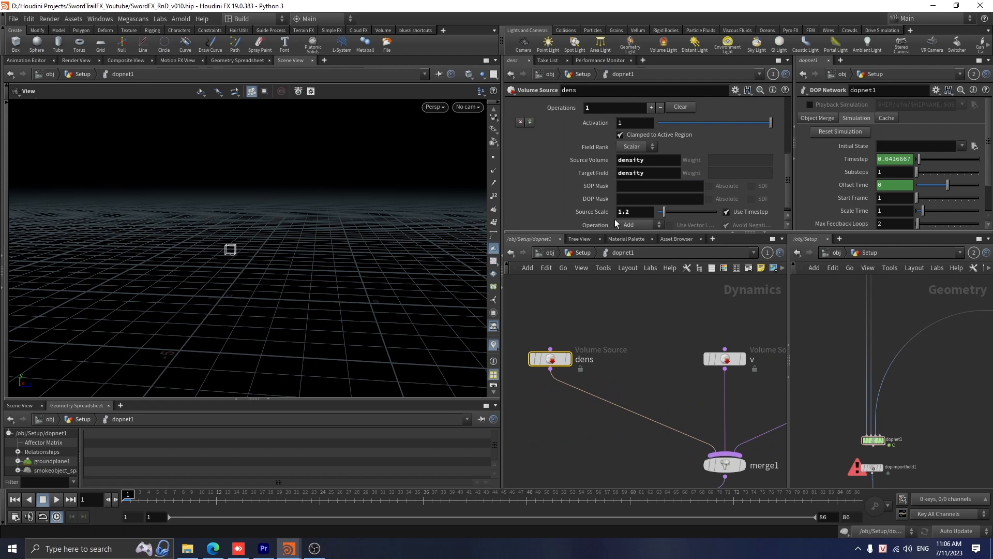
mouse_move(635, 227)
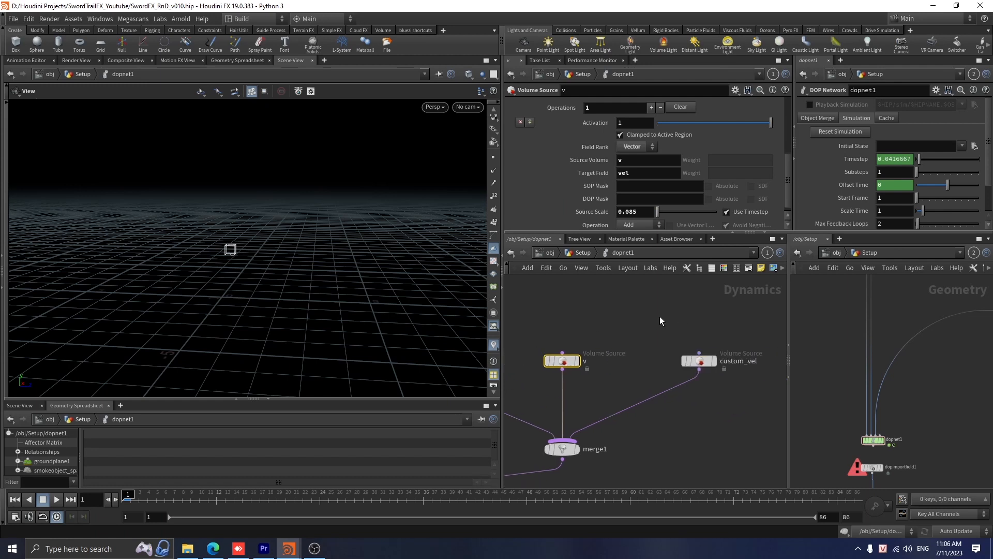
click(700, 360)
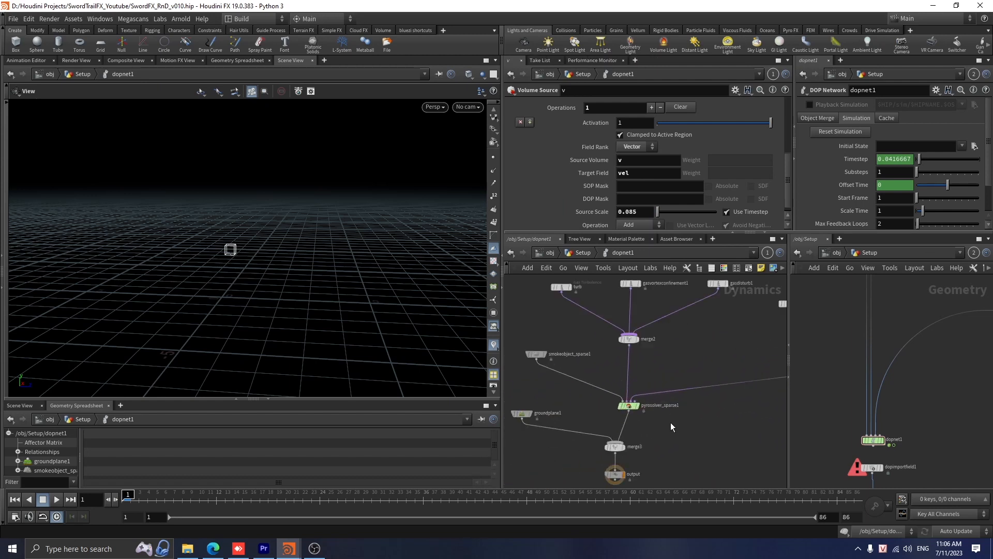
- Set the sparse pyro solver's Dissipation to 0.085 and check its Advanced settings
click(627, 405)
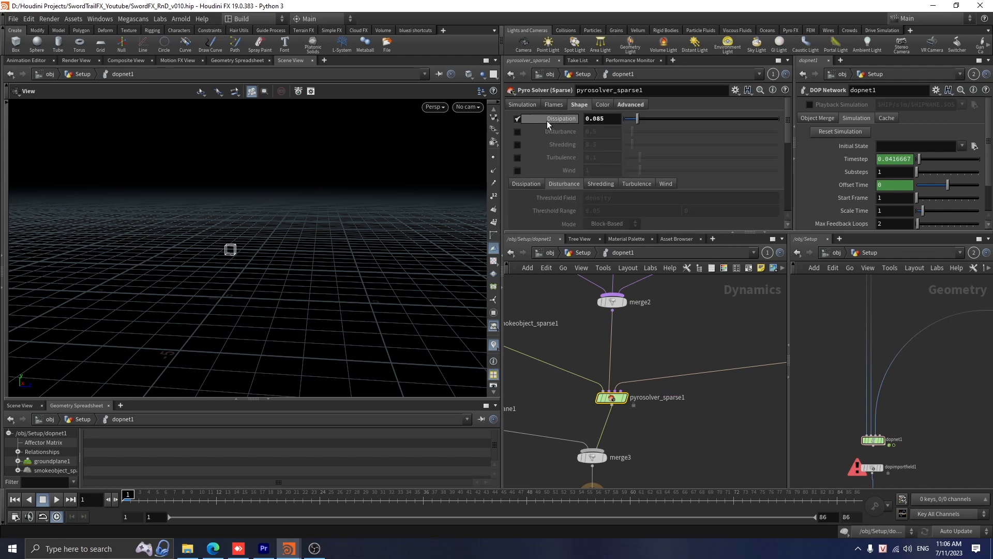
click(599, 118)
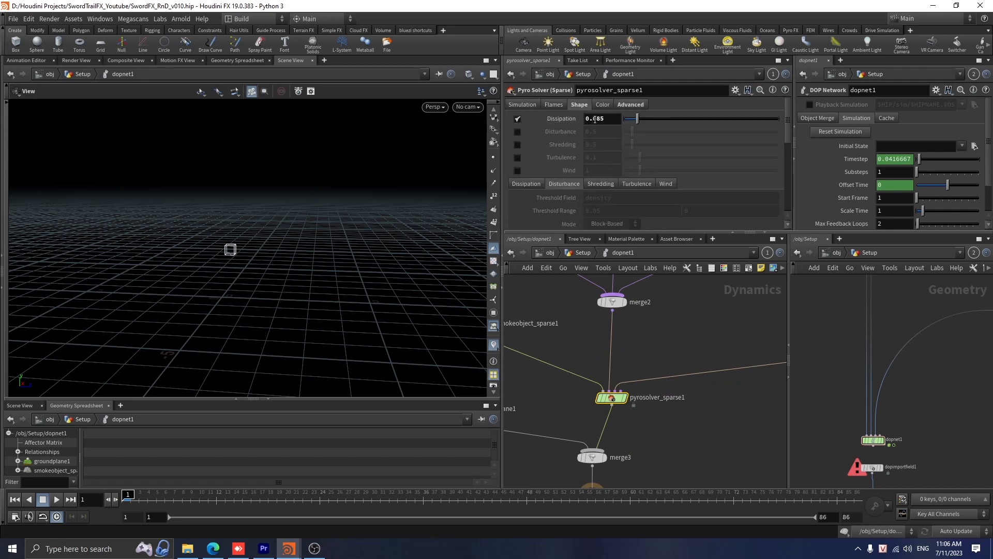
text(0.085)
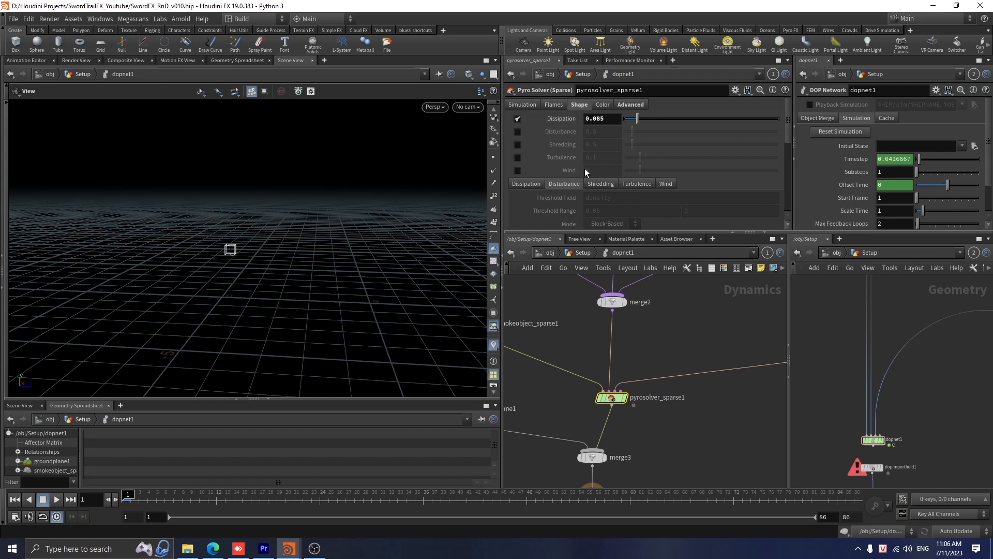
mouse_move(599, 182)
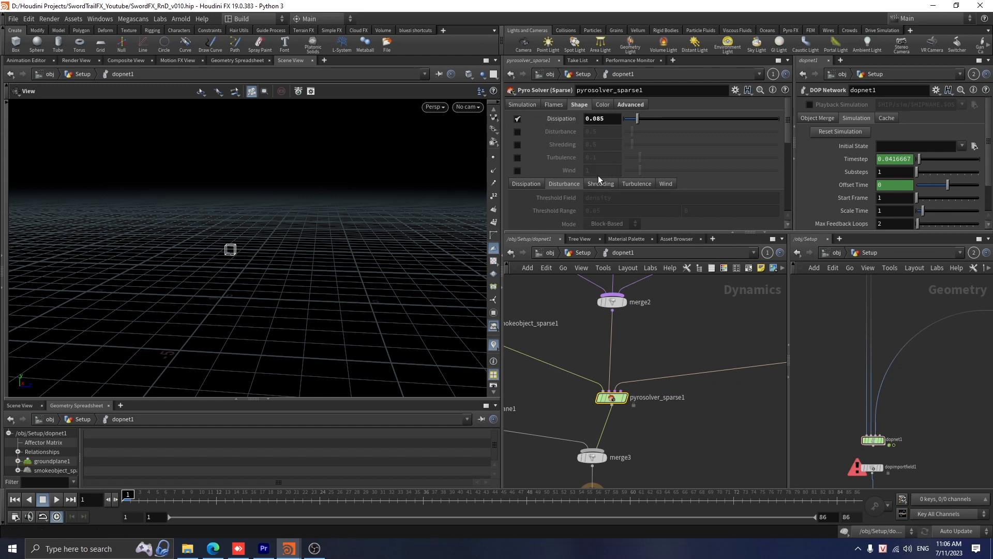
click(629, 104)
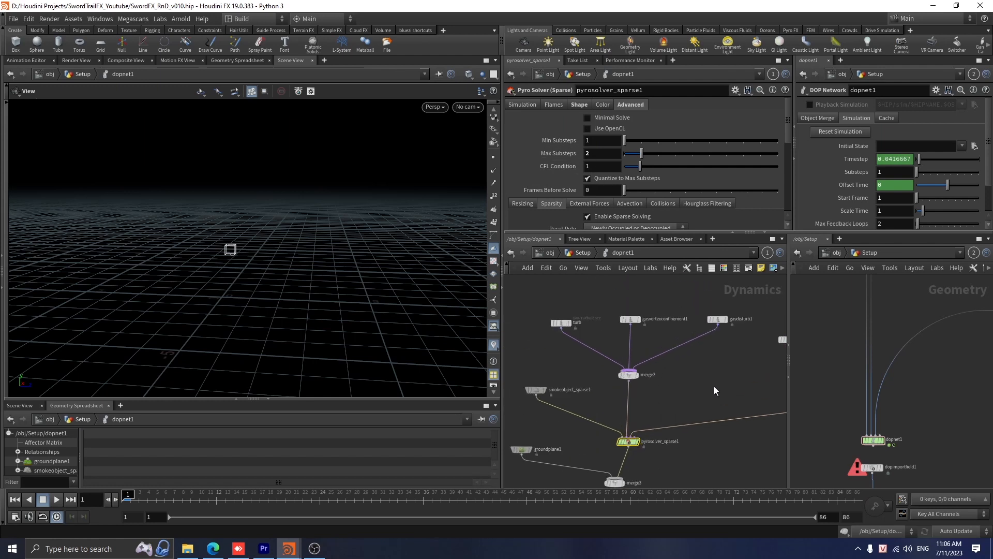
- Inspect the turbulence microsolver, smoke object voxel size 0.02, and ground plane
click(561, 322)
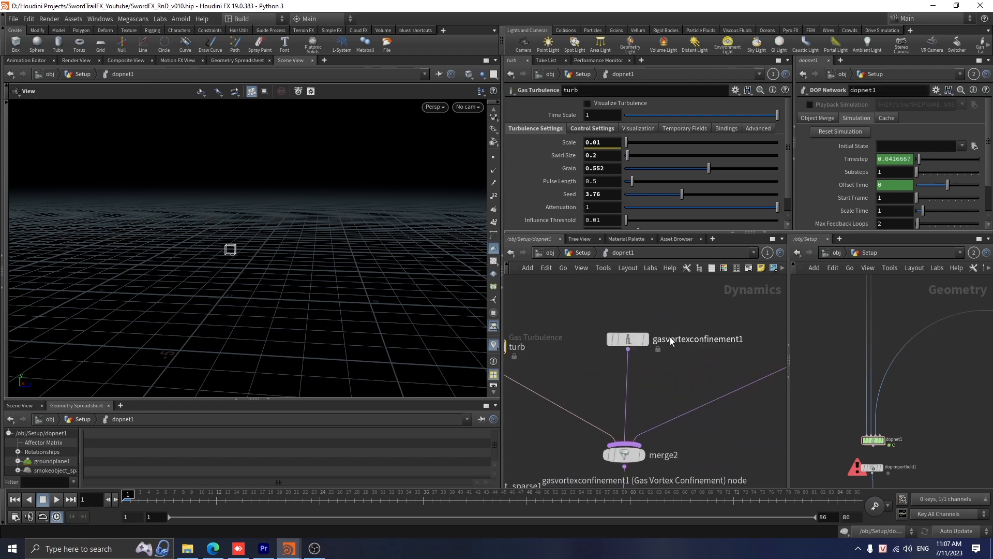
mouse_move(692, 310)
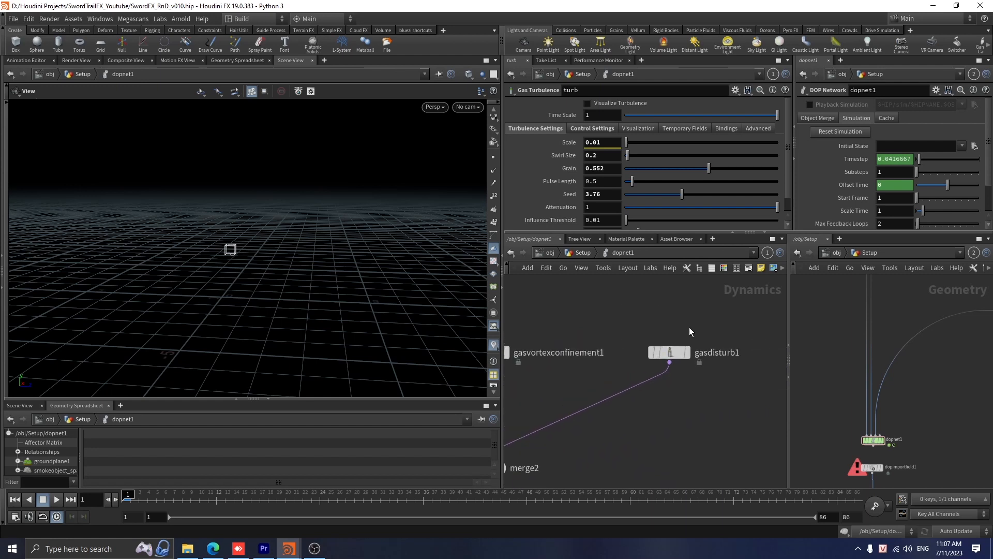
mouse_move(596, 355)
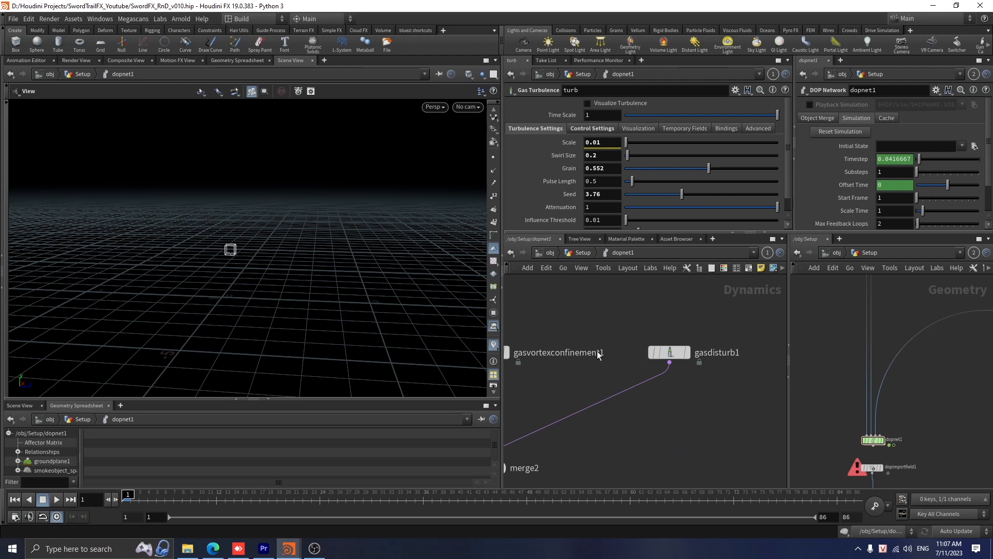
mouse_move(711, 437)
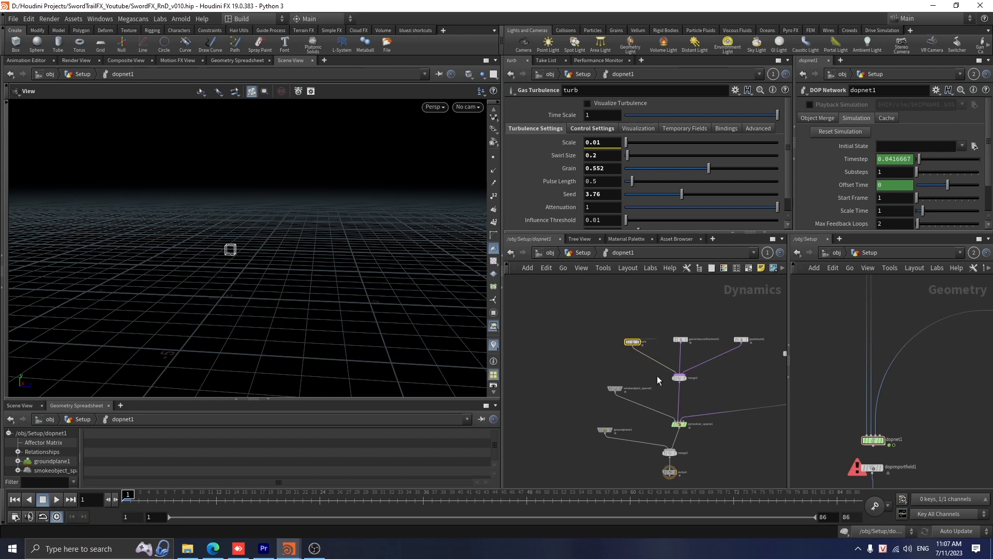
click(609, 391)
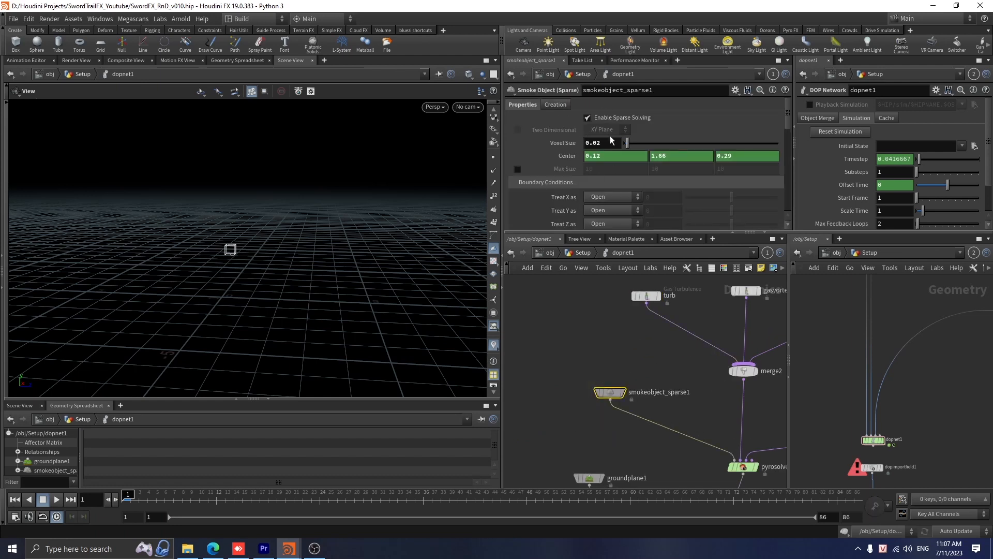
click(594, 143)
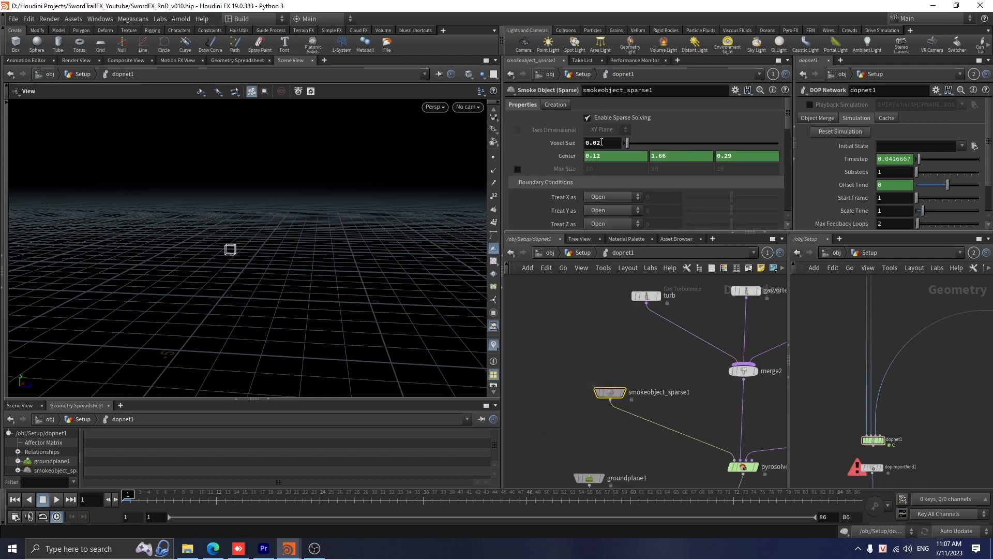
click(558, 394)
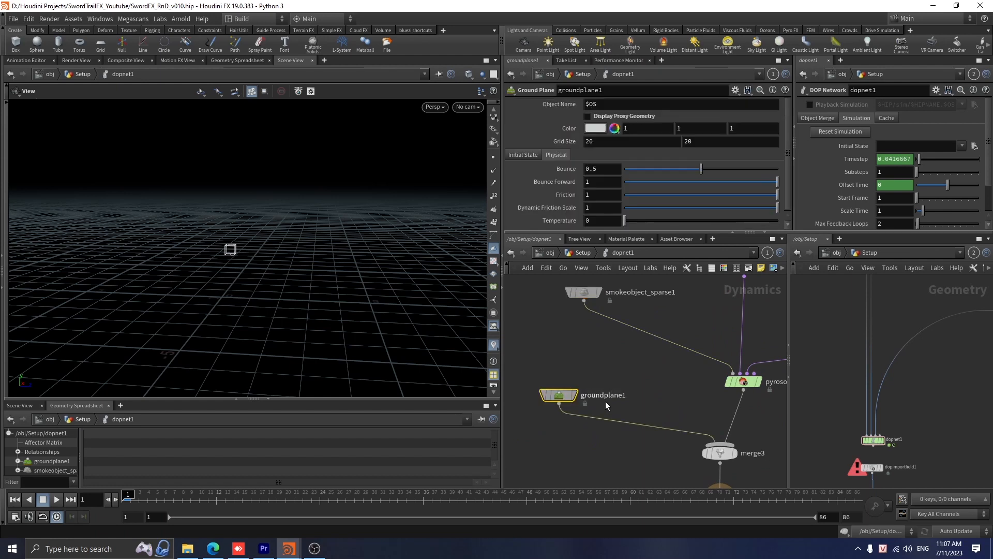